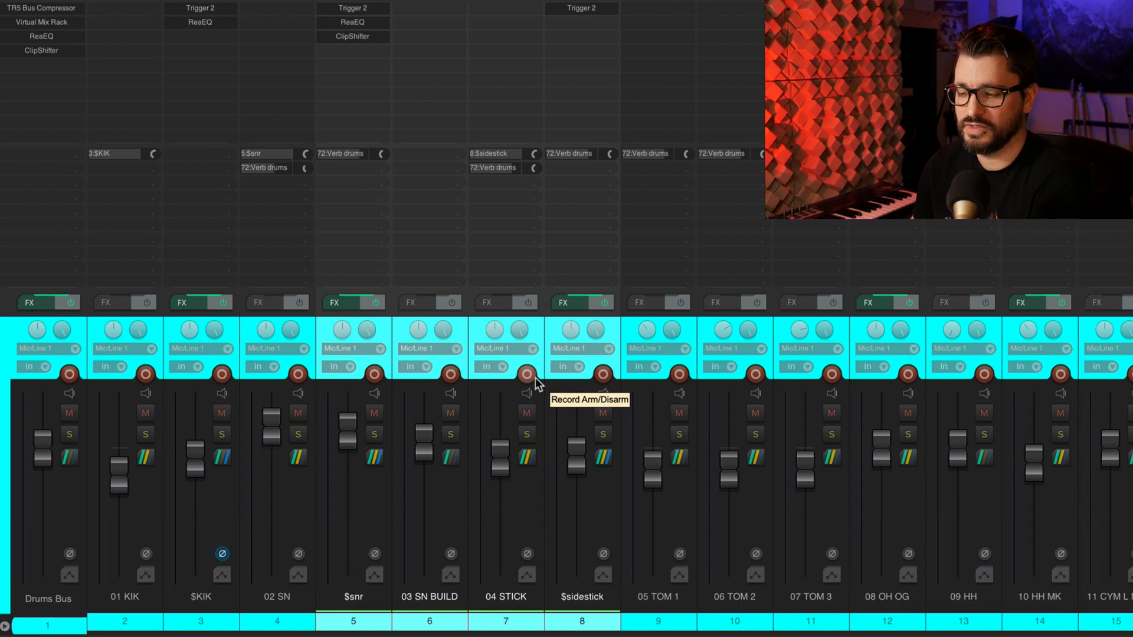
pyautogui.moveTo(527, 371)
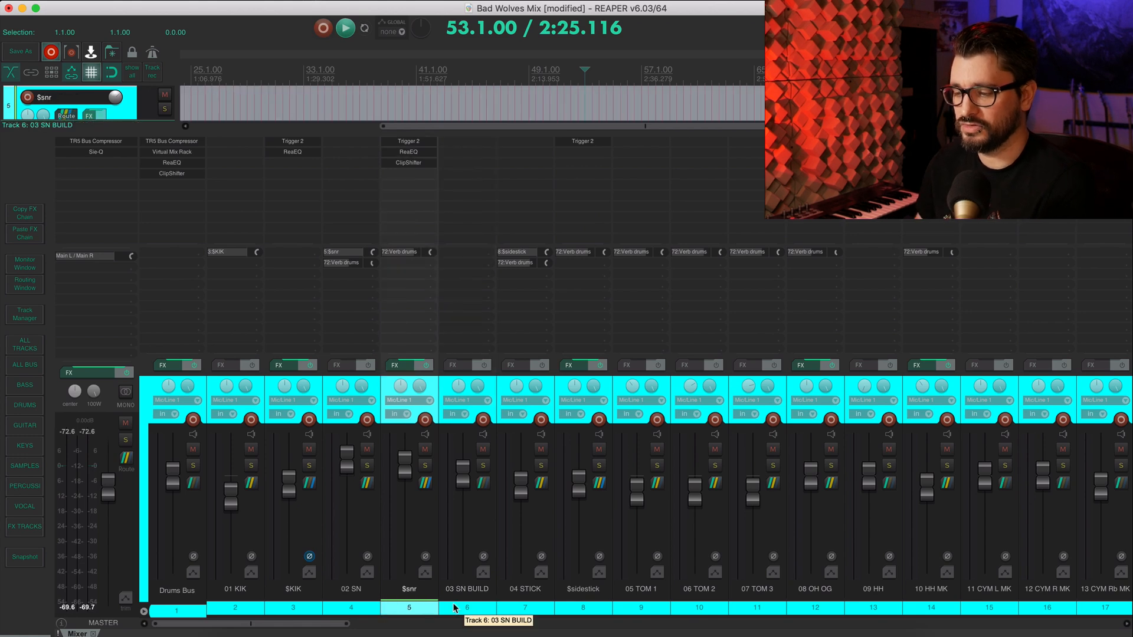
pyautogui.moveTo(577, 620)
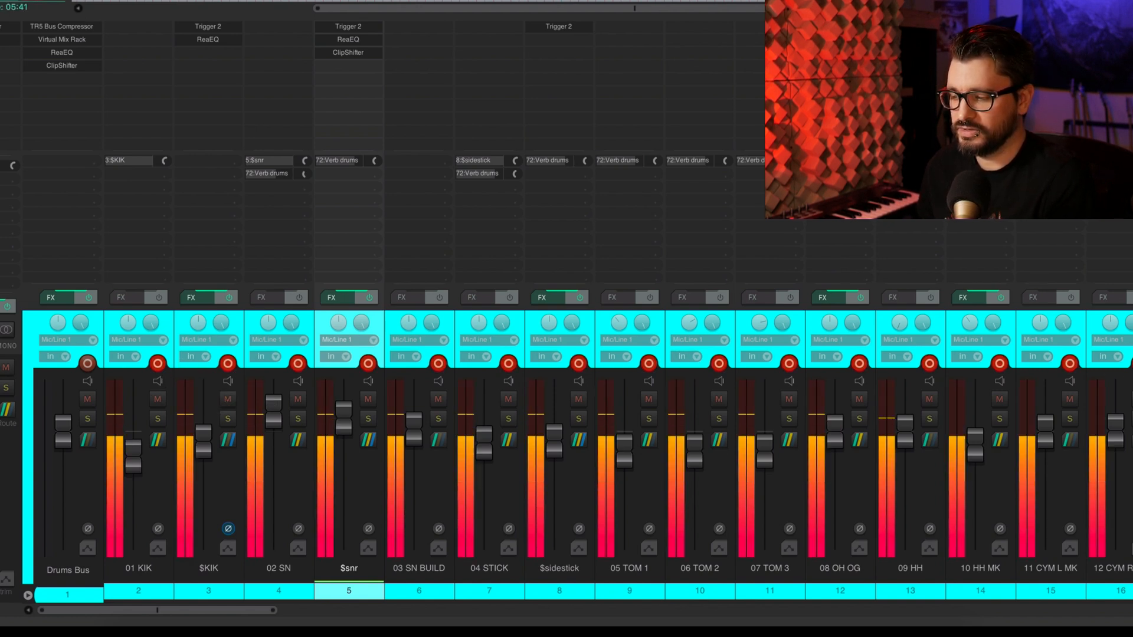
pyautogui.moveTo(446, 446)
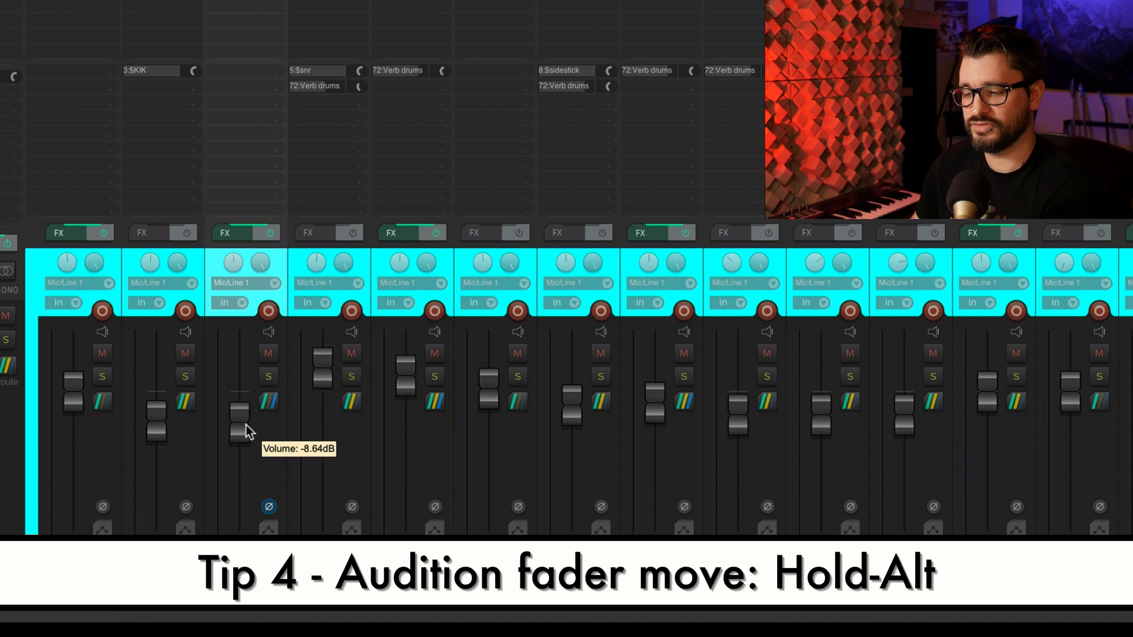
pyautogui.moveTo(242, 429)
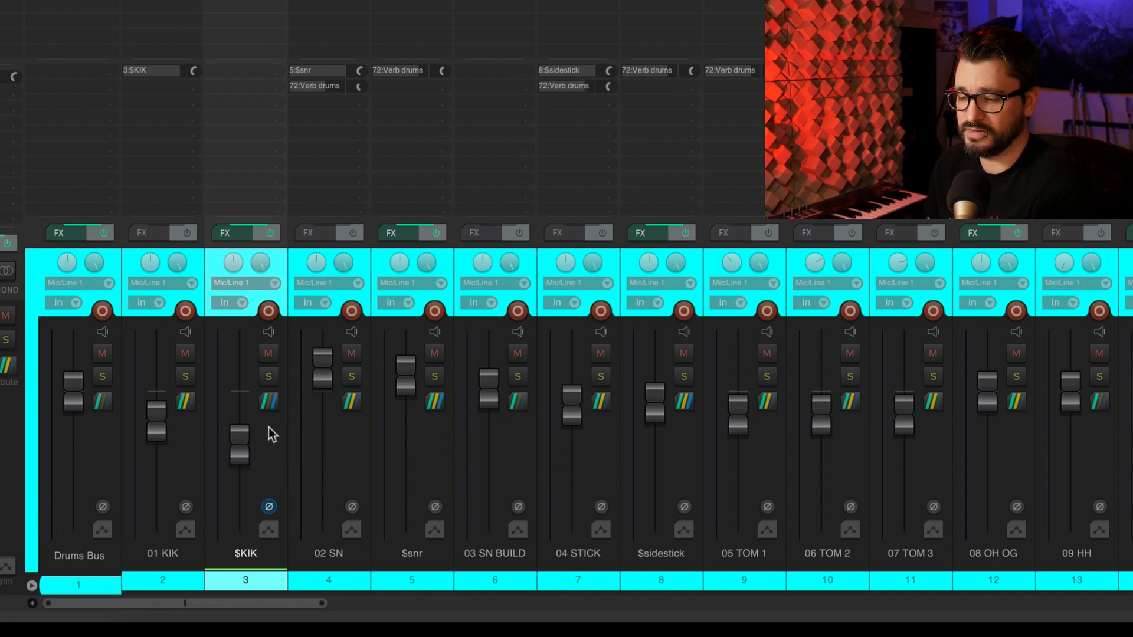
pyautogui.moveTo(327, 384)
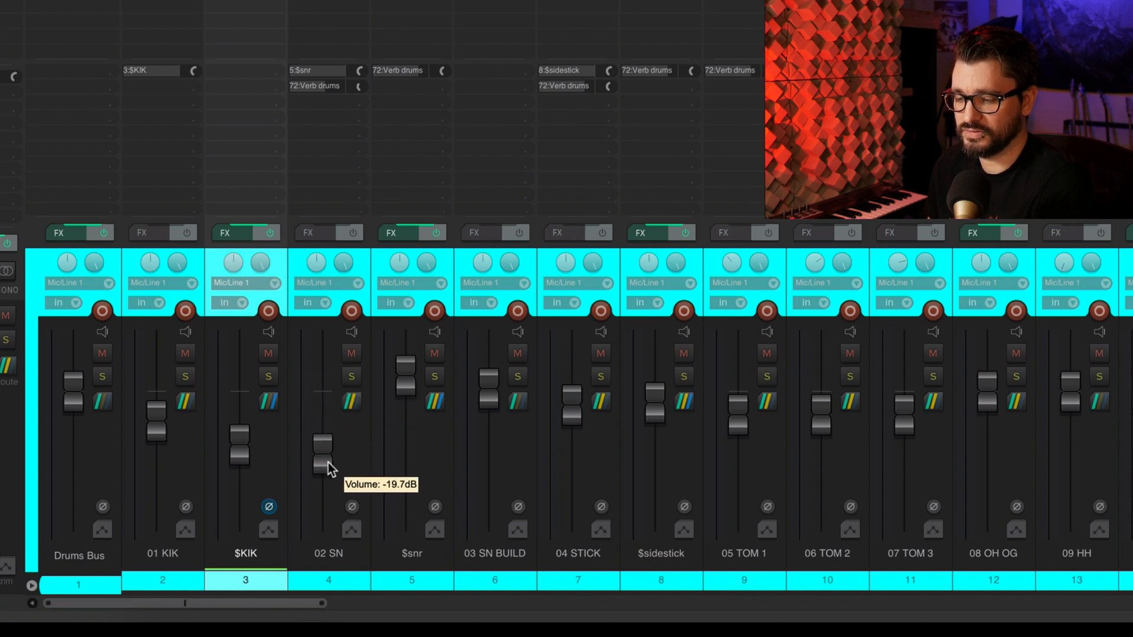
# Step: Audition a louder level on the 02 SN channel by swinging its fader from about -20 dB to +6 dB
pyautogui.moveTo(322, 440); pyautogui.dragTo(322, 459)
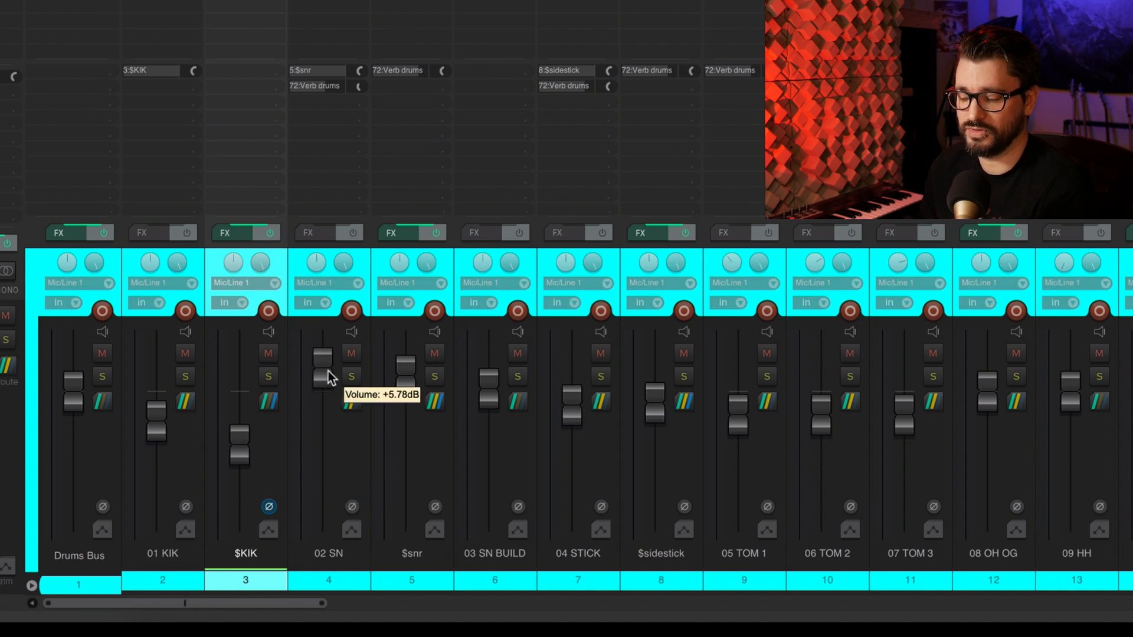
pyautogui.moveTo(464, 553)
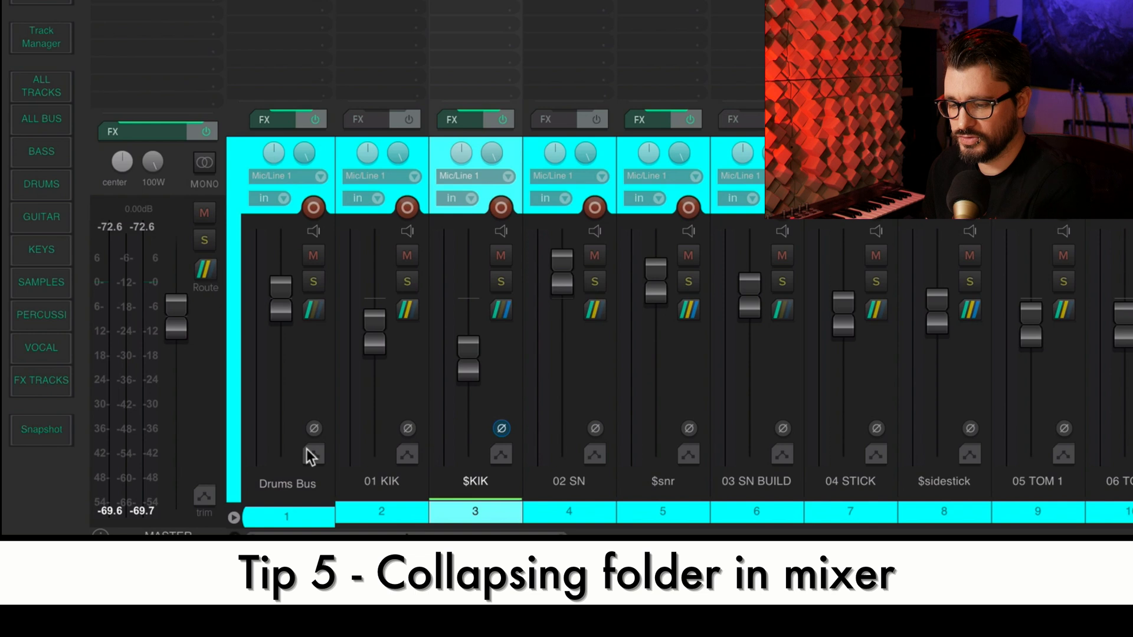
pyautogui.moveTo(231, 523)
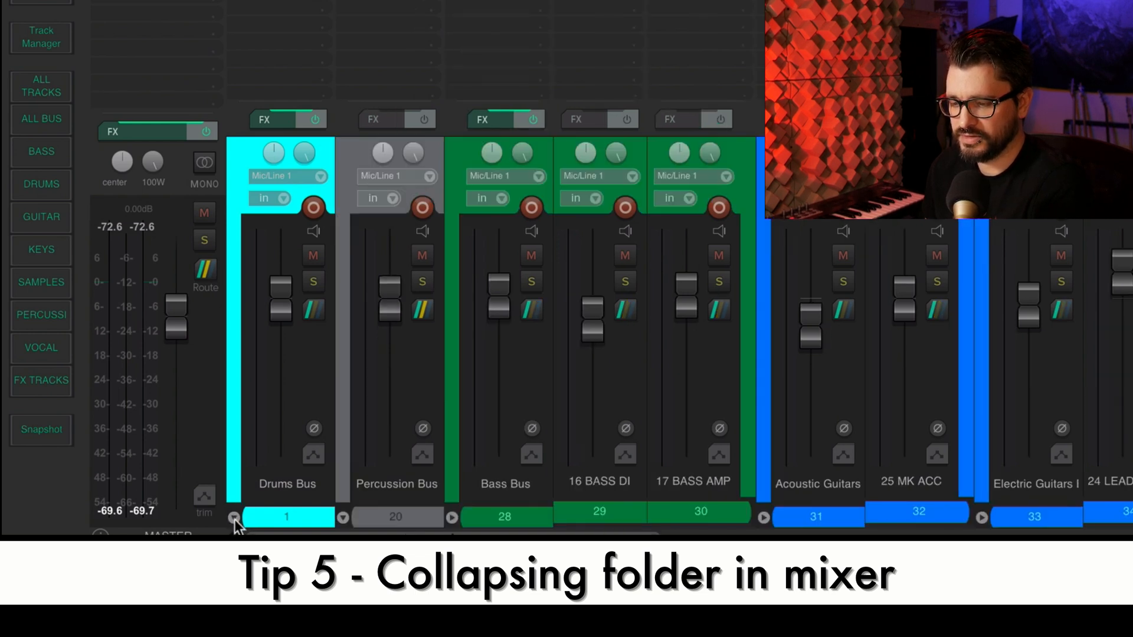
# Step: Expand the Drums Bus folder to show its tracks, then collapse it again
pyautogui.click(234, 517)
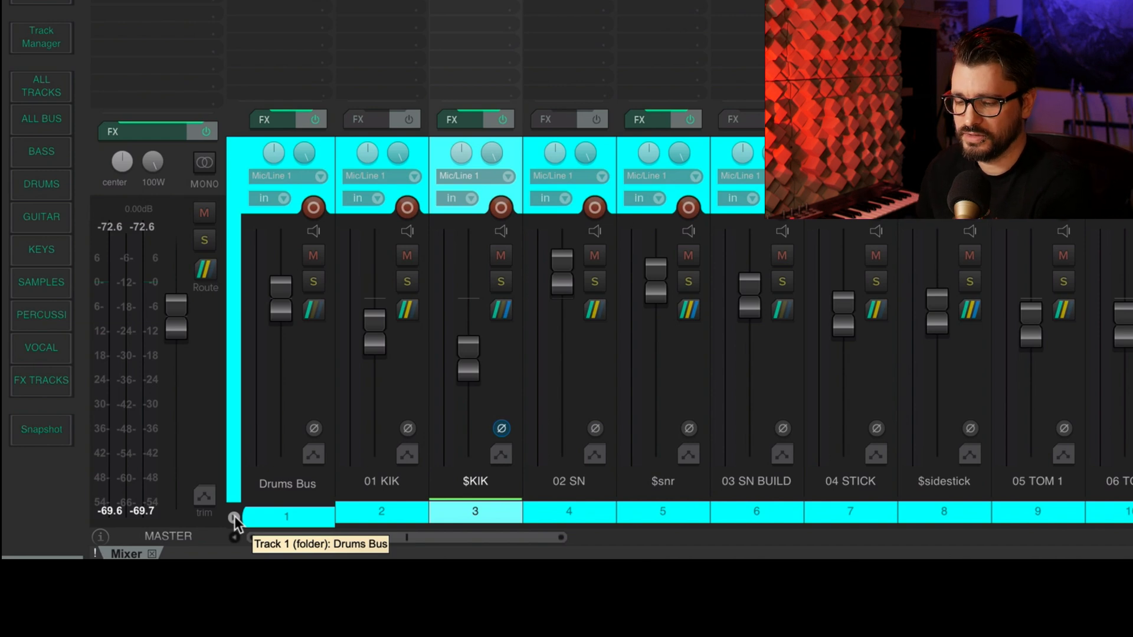
pyautogui.click(234, 519)
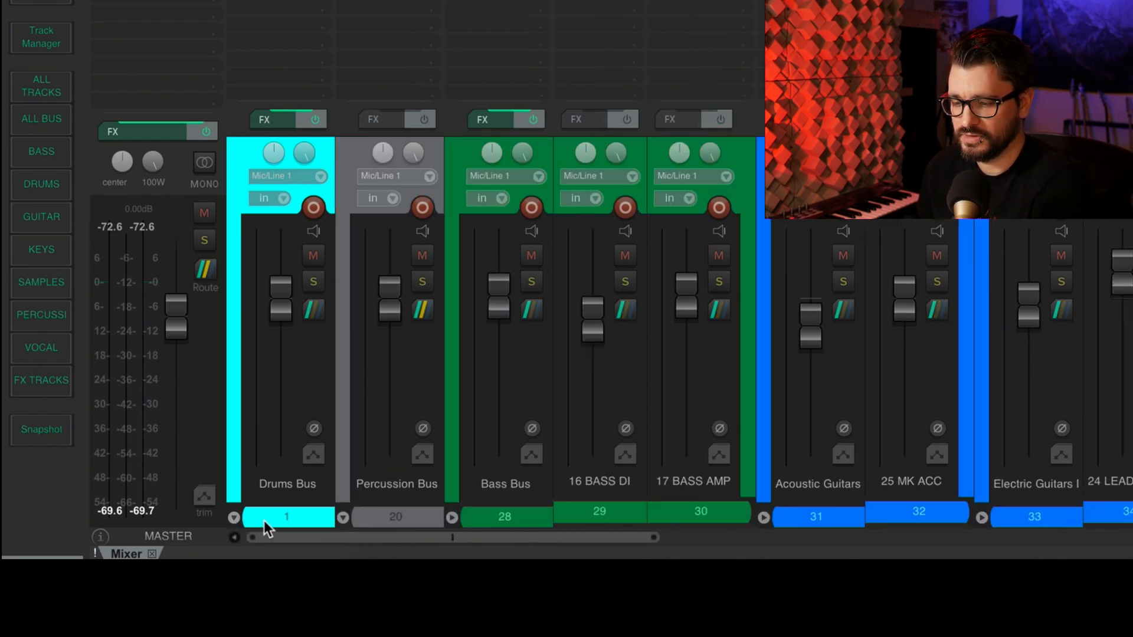
pyautogui.moveTo(433, 329)
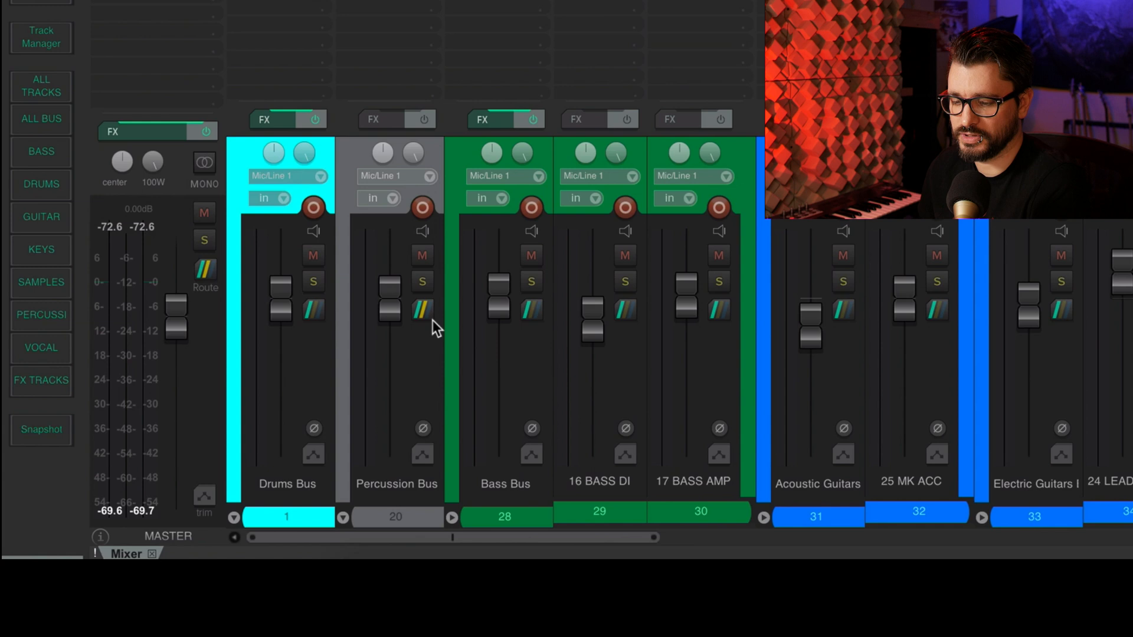
pyautogui.moveTo(184, 174)
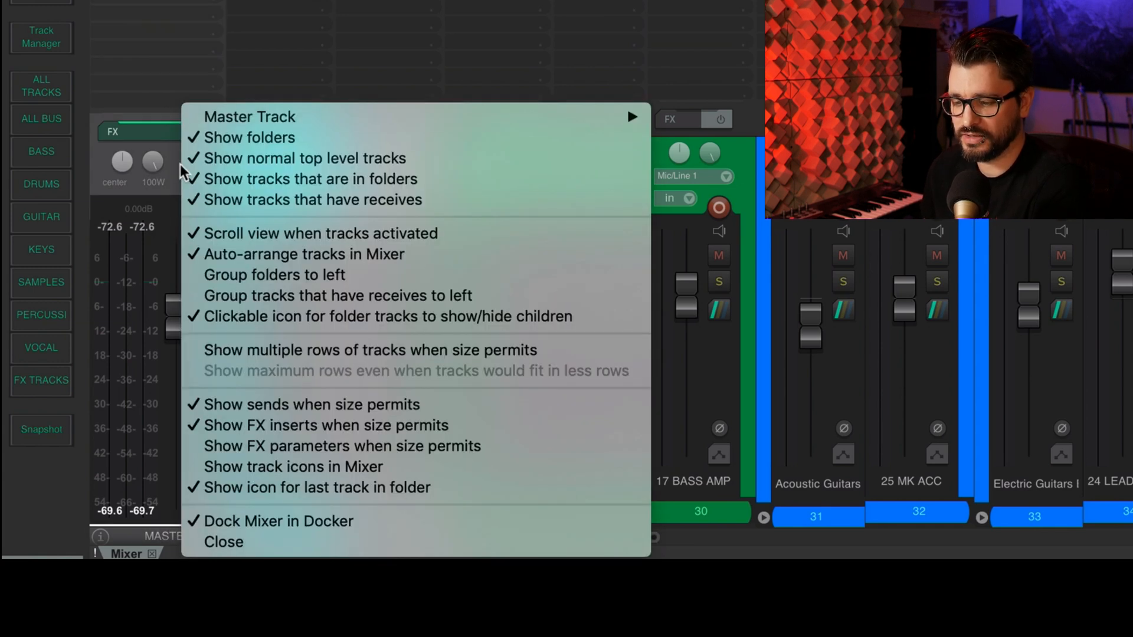
pyautogui.moveTo(442, 340)
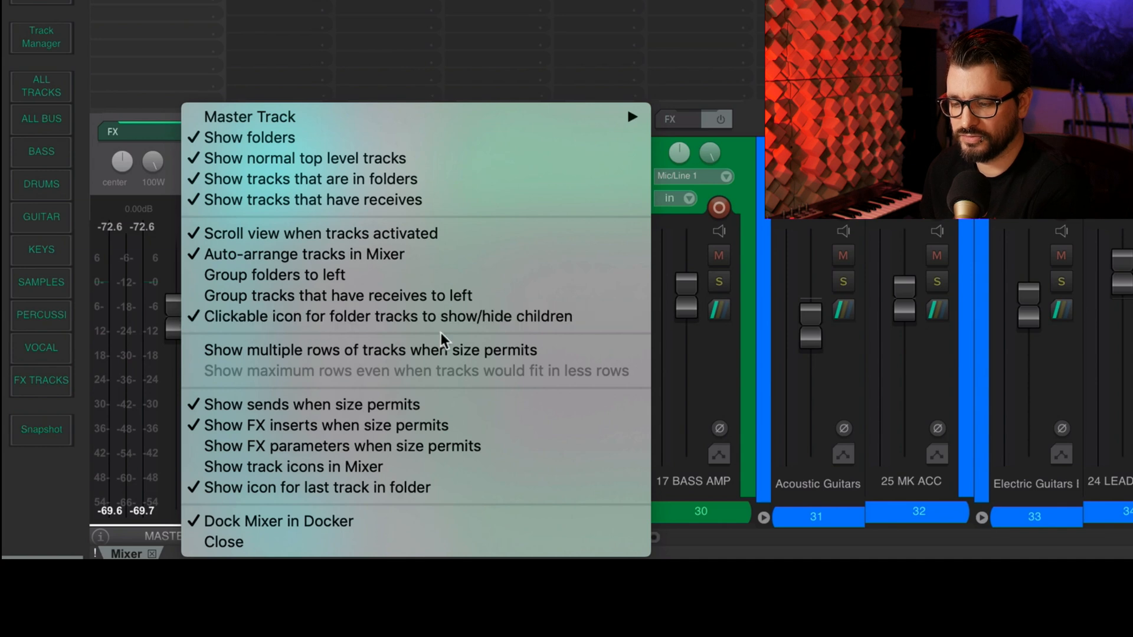
pyautogui.moveTo(344, 316)
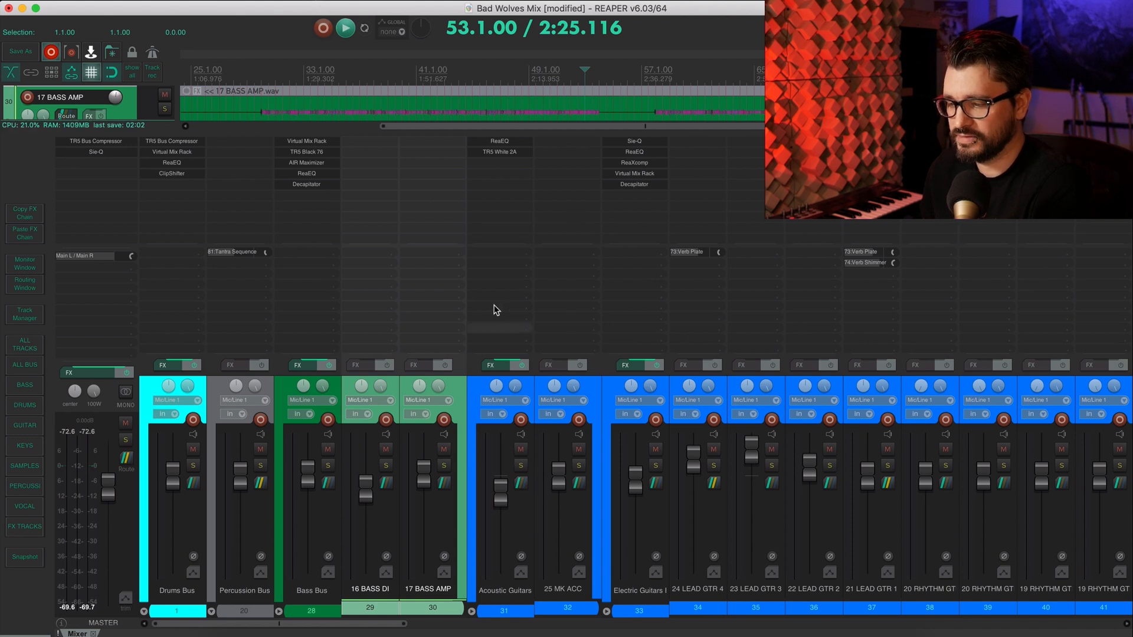
pyautogui.moveTo(526, 250)
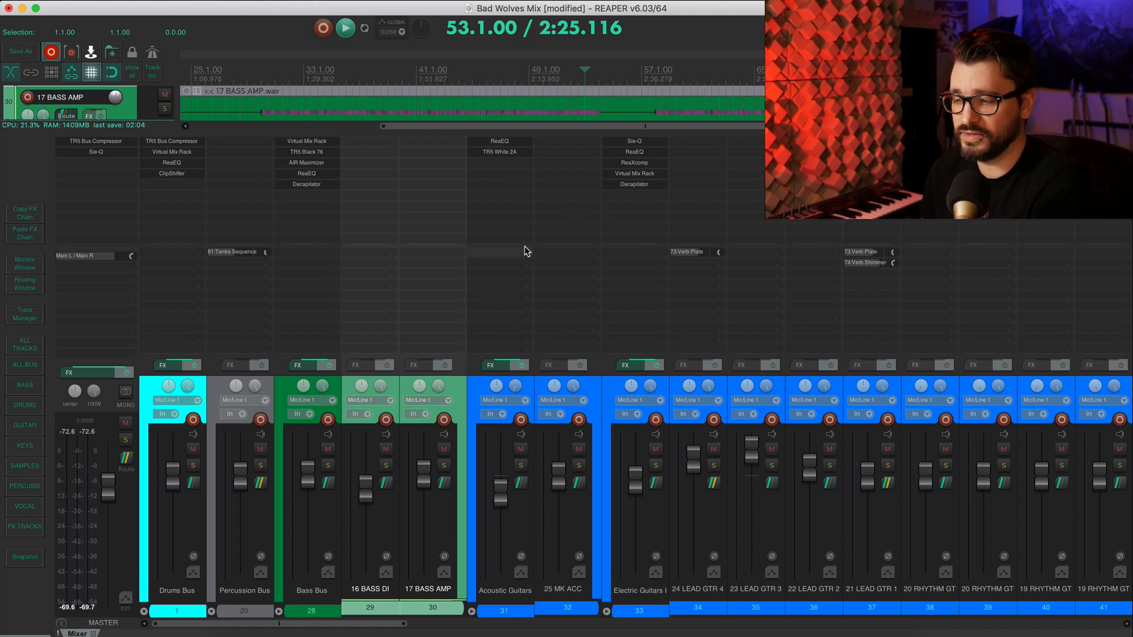
pyautogui.moveTo(445, 259)
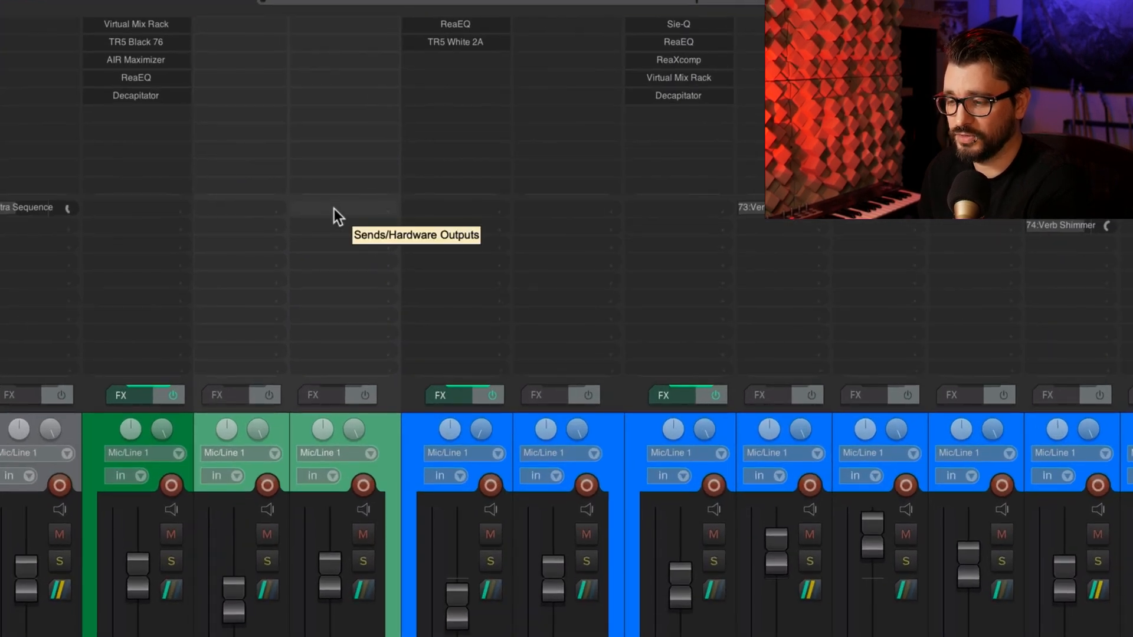
pyautogui.moveTo(440, 228)
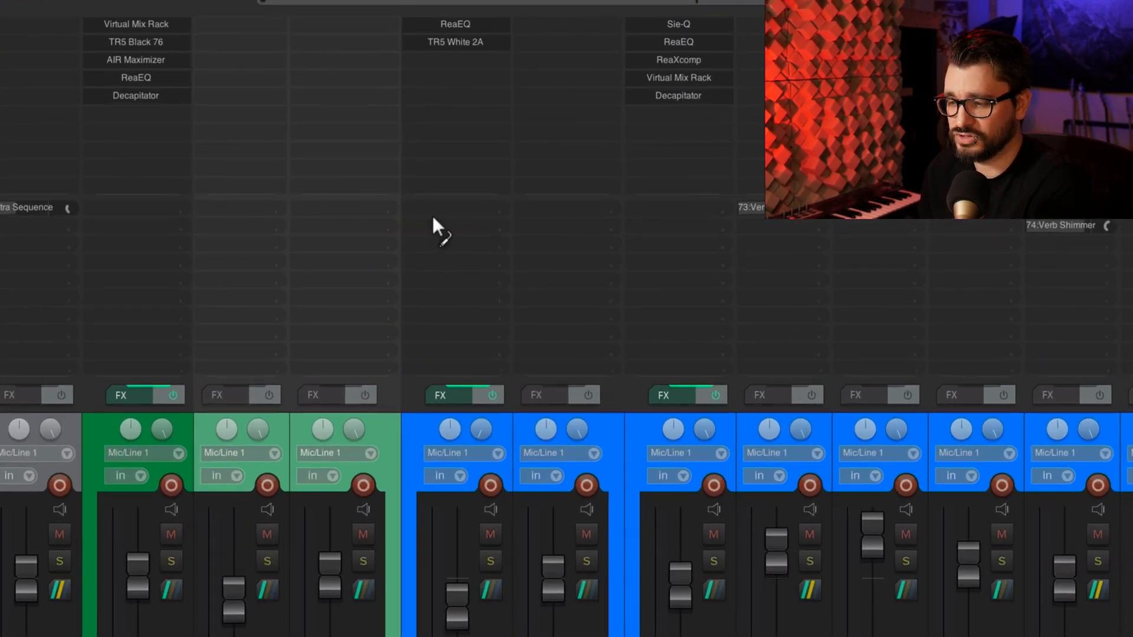
pyautogui.moveTo(289, 271)
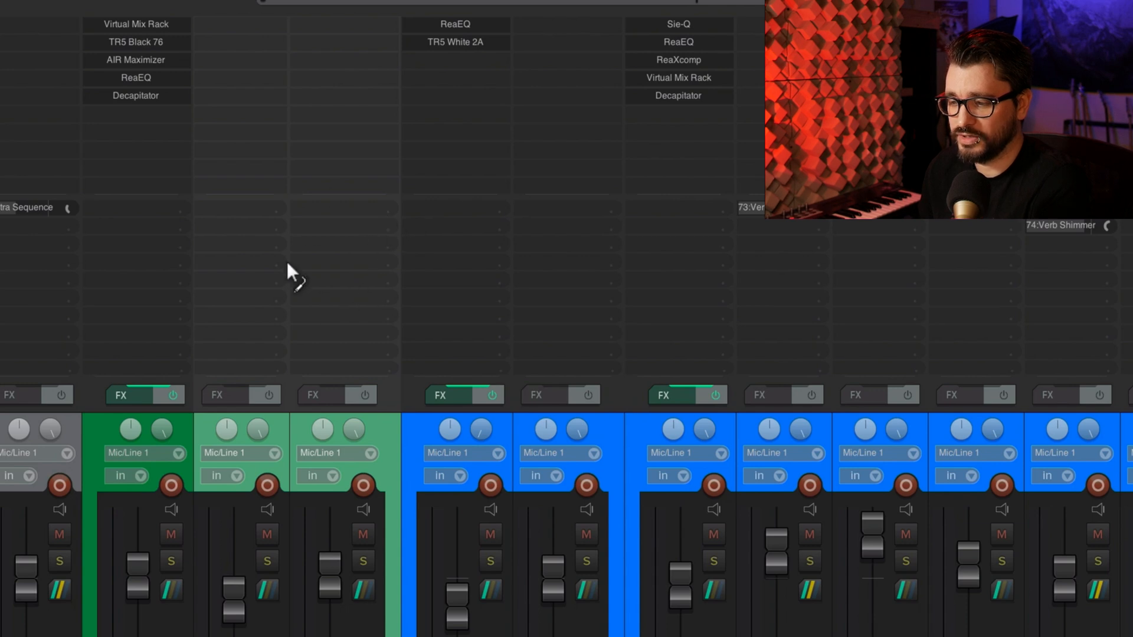
pyautogui.moveTo(469, 242)
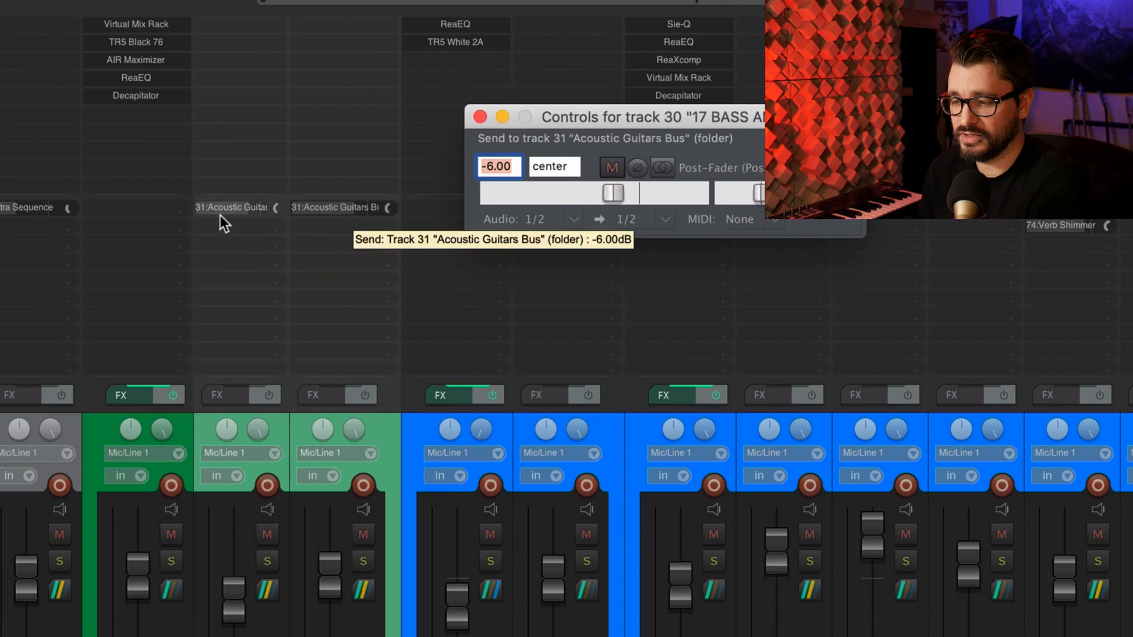
pyautogui.moveTo(363, 325)
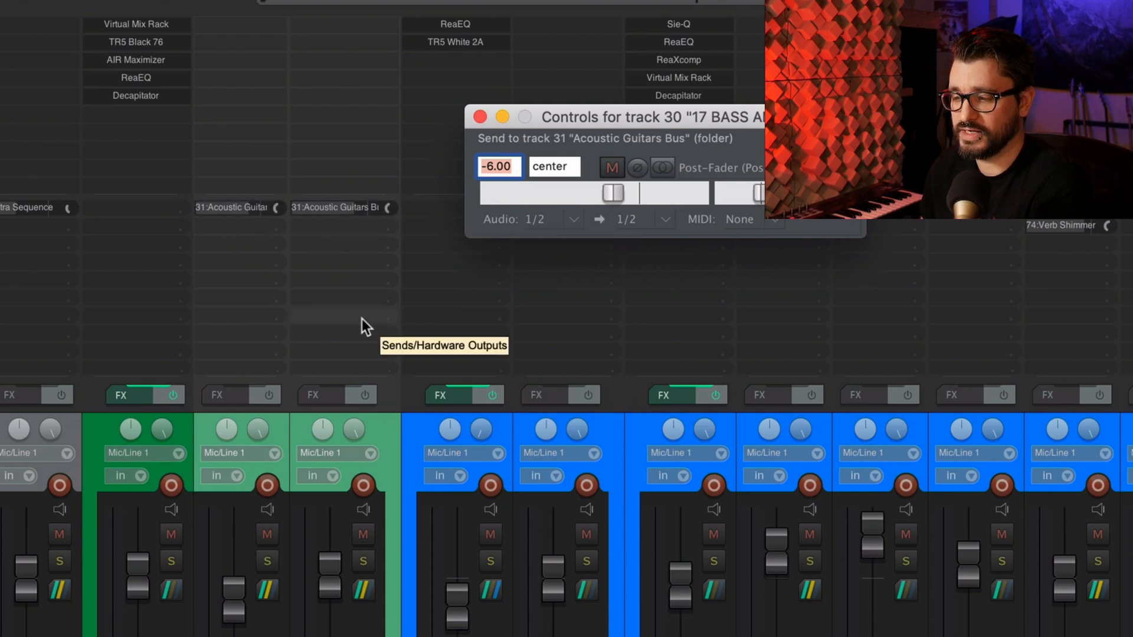
pyautogui.moveTo(483, 459)
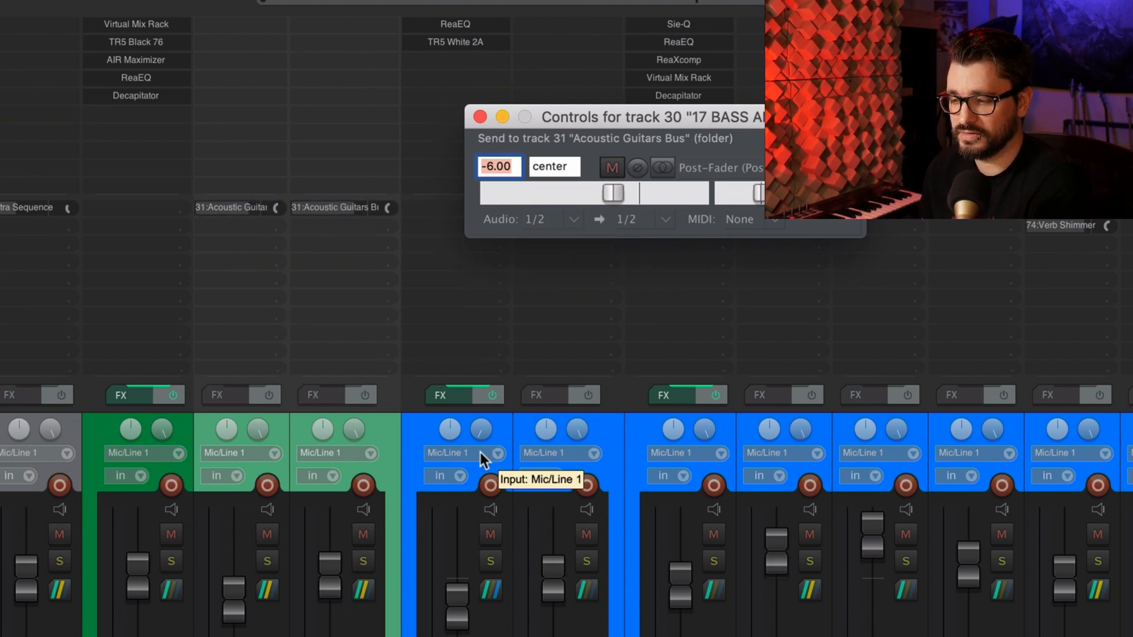
# Step: Create a -6 dB send from 17 BASS AMP to the Acoustic Guitars Bus by dragging in the sends area
pyautogui.click(479, 117)
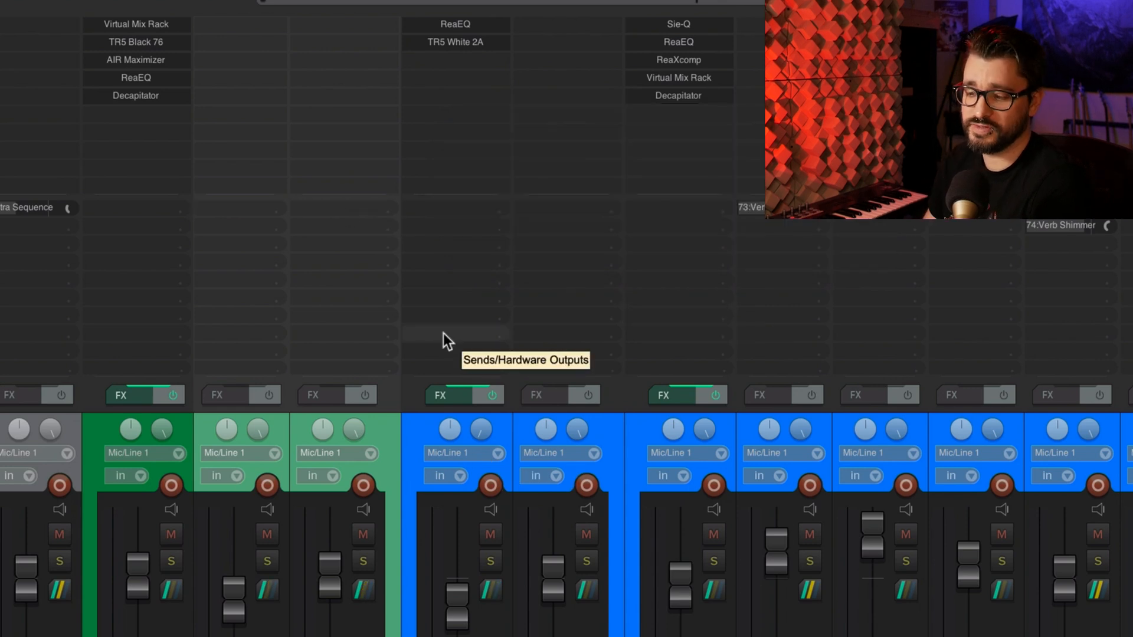
pyautogui.moveTo(493, 425)
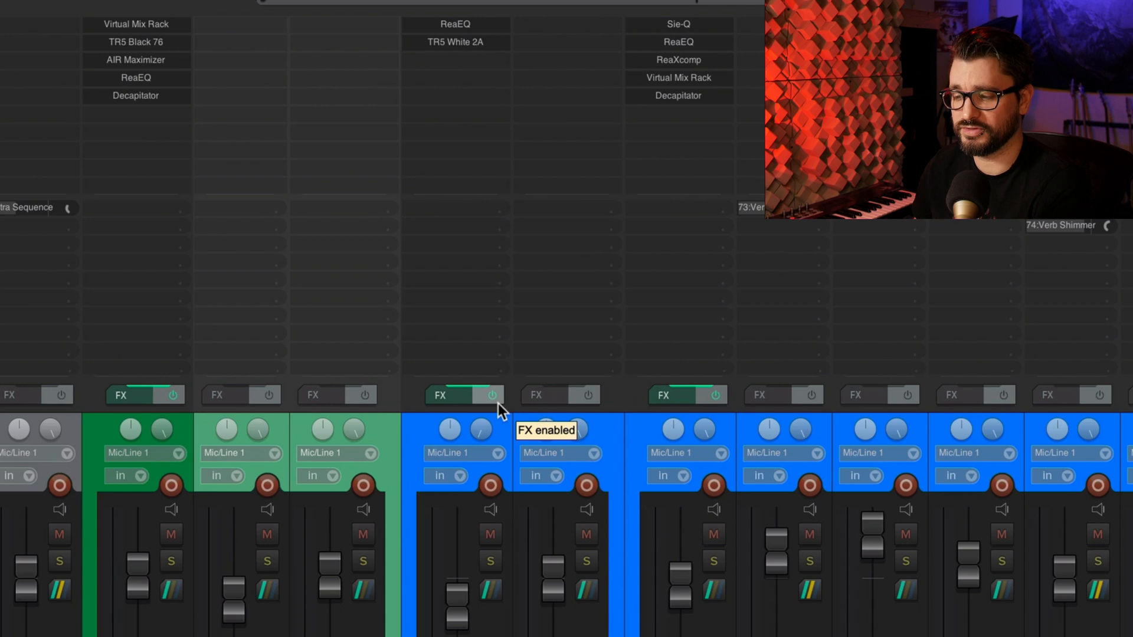
pyautogui.moveTo(279, 242)
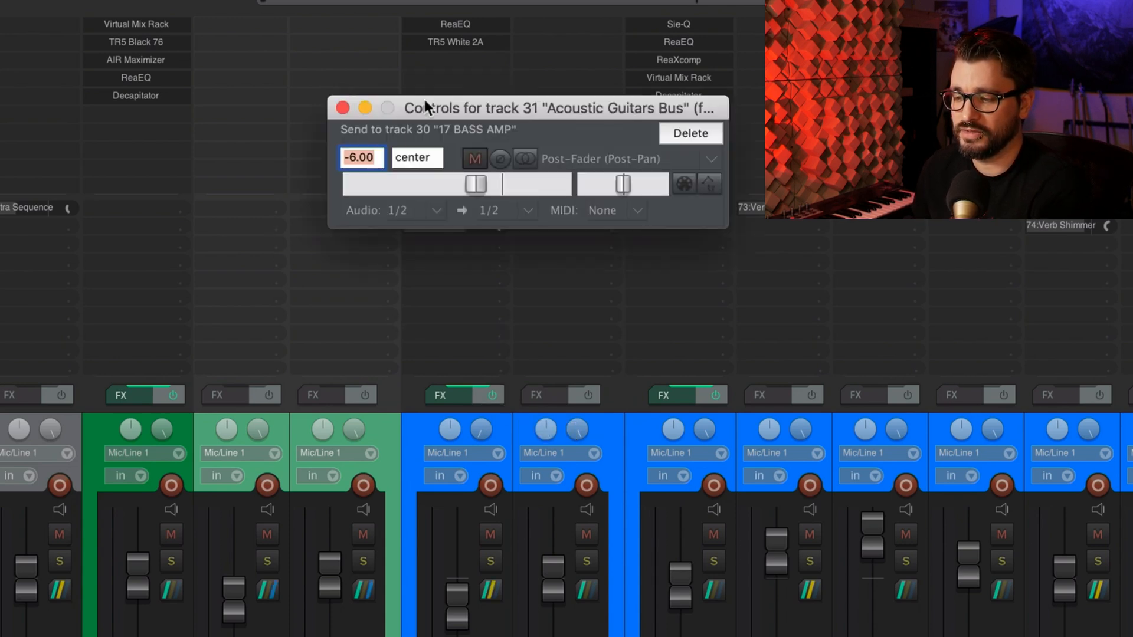
pyautogui.moveTo(507, 107); pyautogui.dragTo(599, 33)
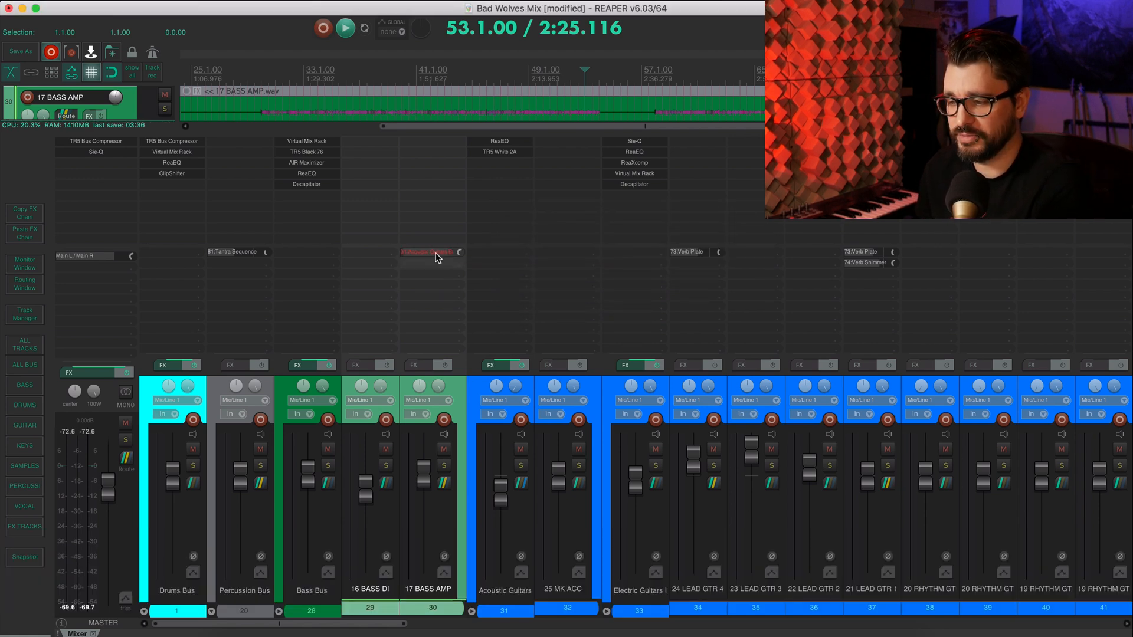
pyautogui.moveTo(431, 256)
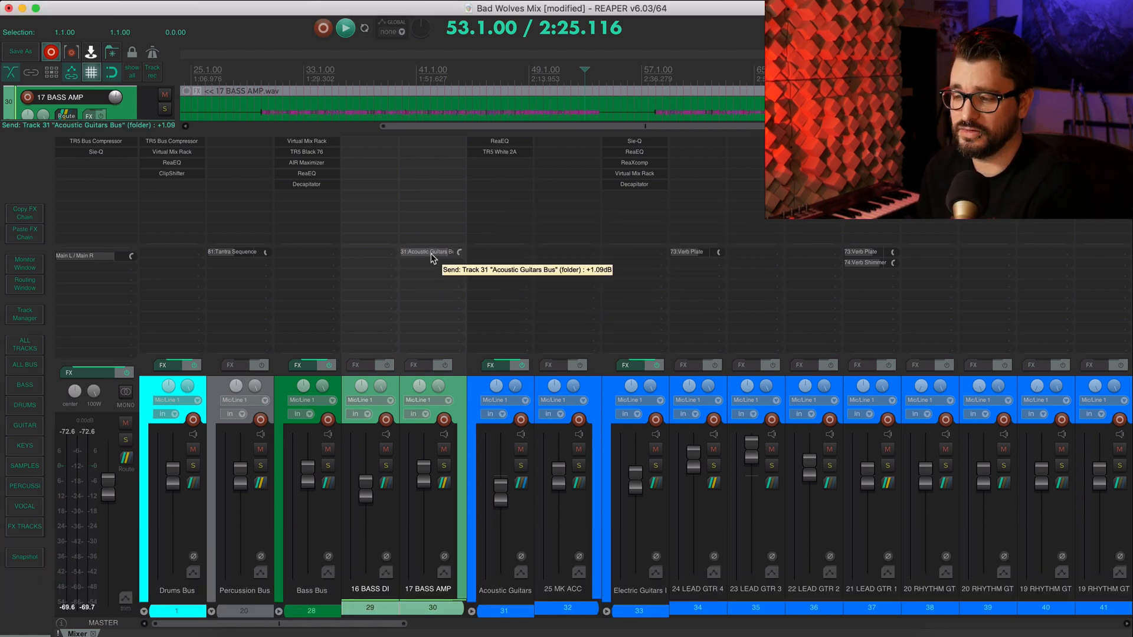
pyautogui.moveTo(445, 397)
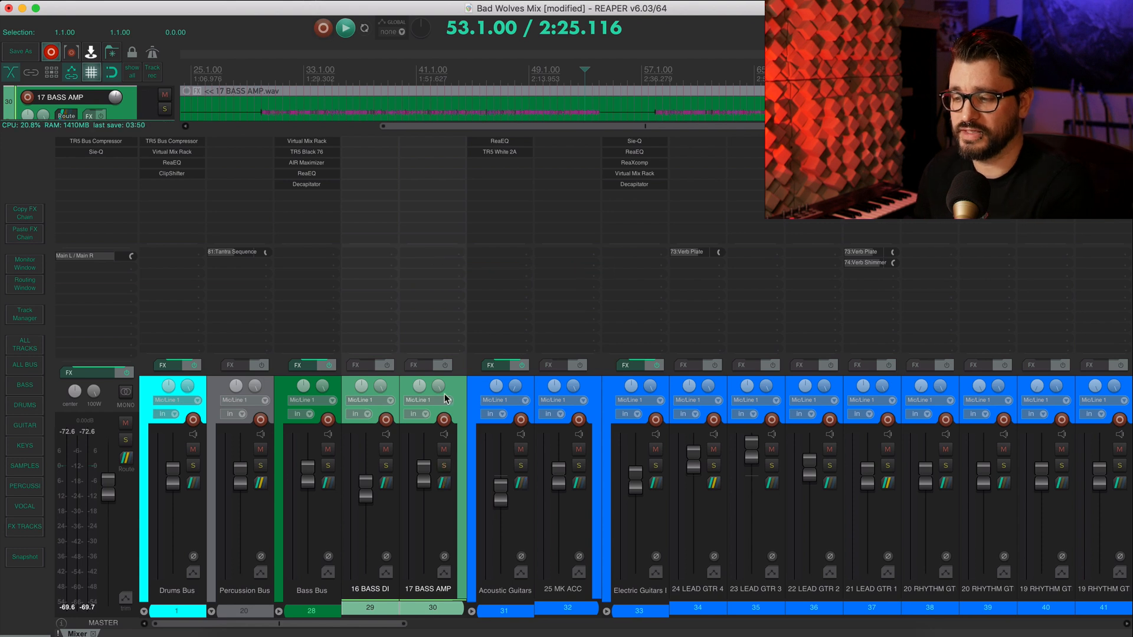
# Step: Create a -6 dB send from the Acoustic Guitars Bus to 17 BASS AMP
pyautogui.click(503, 590)
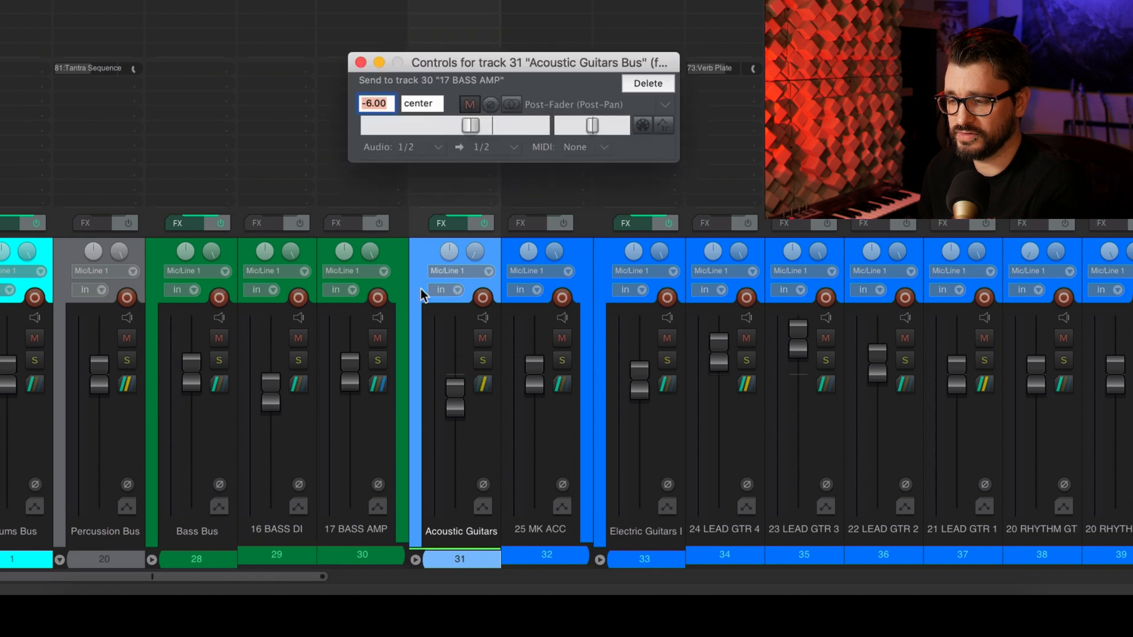
pyautogui.moveTo(482, 403)
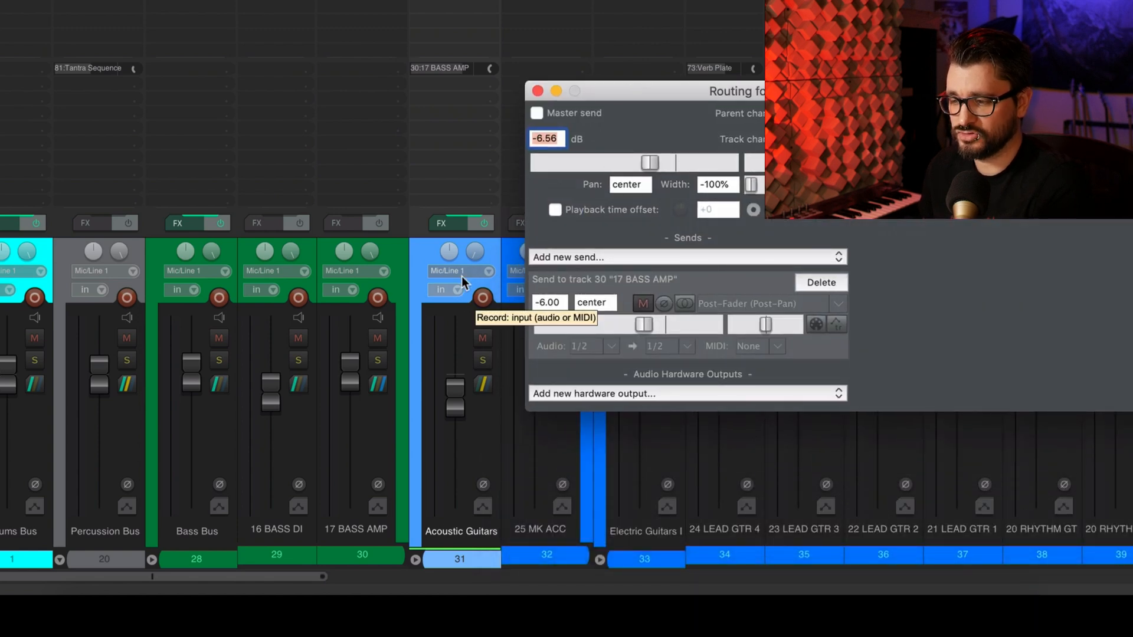
pyautogui.moveTo(524, 194)
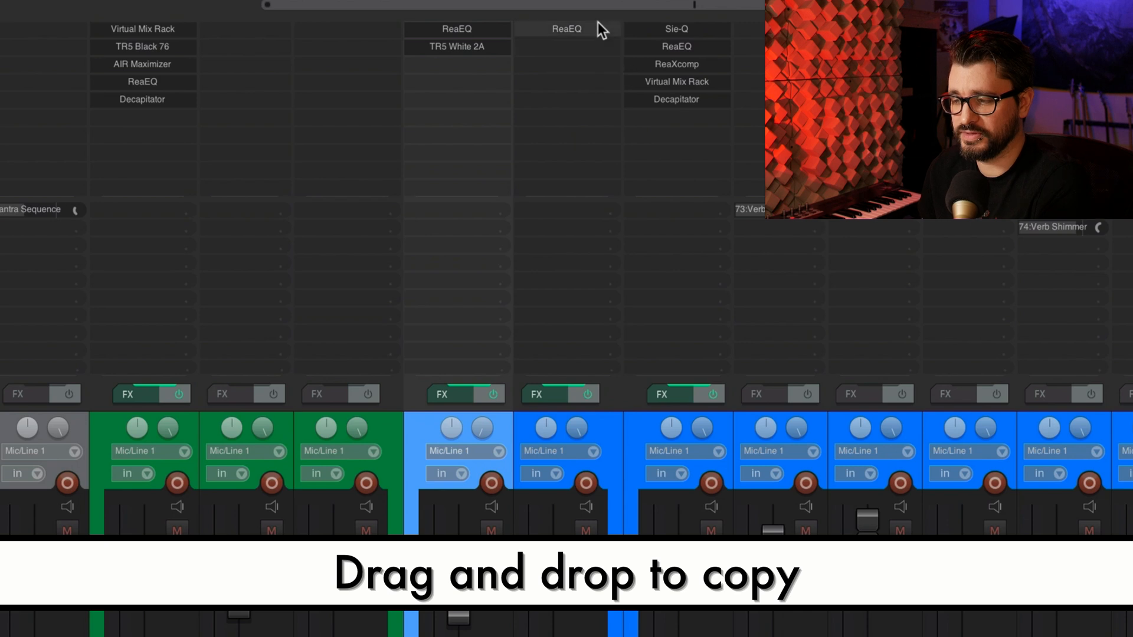
pyautogui.moveTo(565, 28)
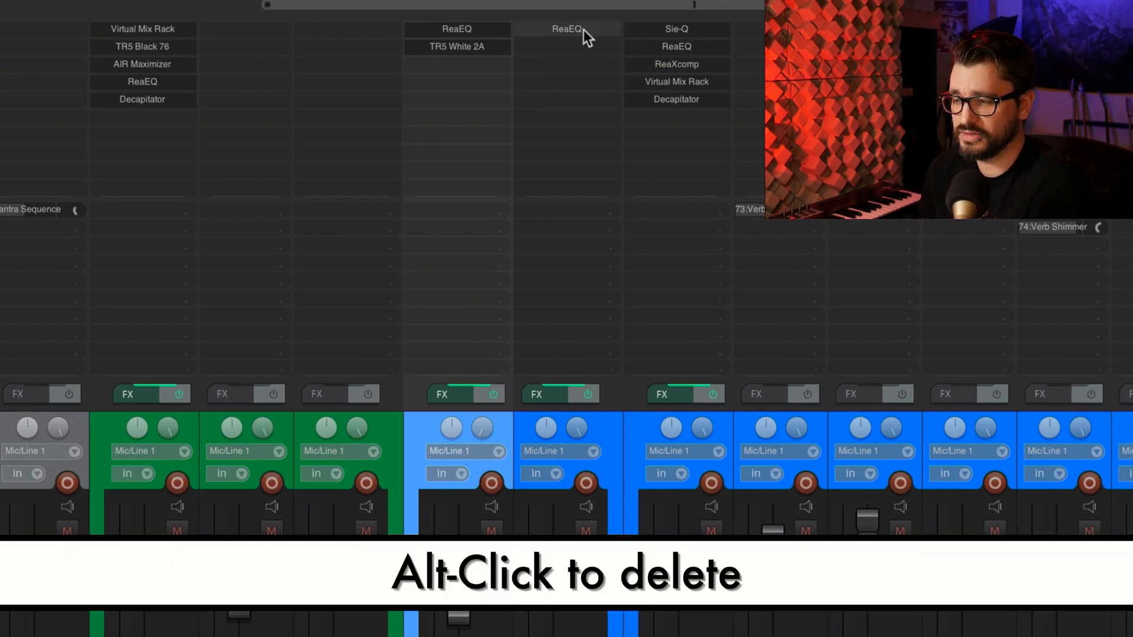
# Step: Remove the copied ReaEQ from 25 MK ACC, check TR5 White 2A's offline status in the FX chain, and close it
pyautogui.click(567, 29)
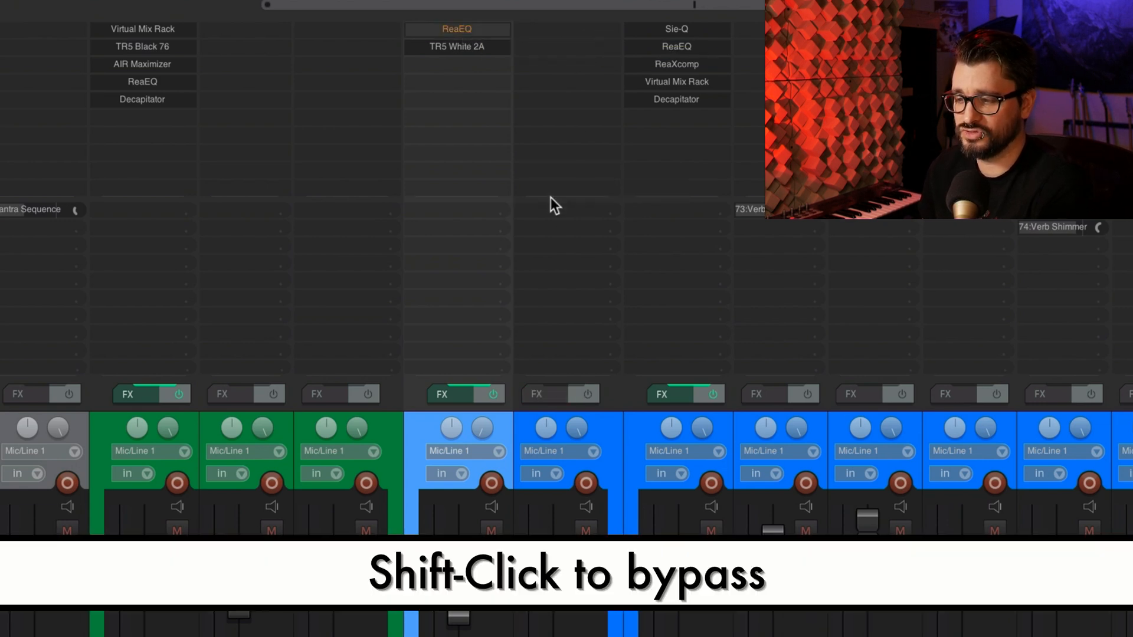
pyautogui.moveTo(504, 68)
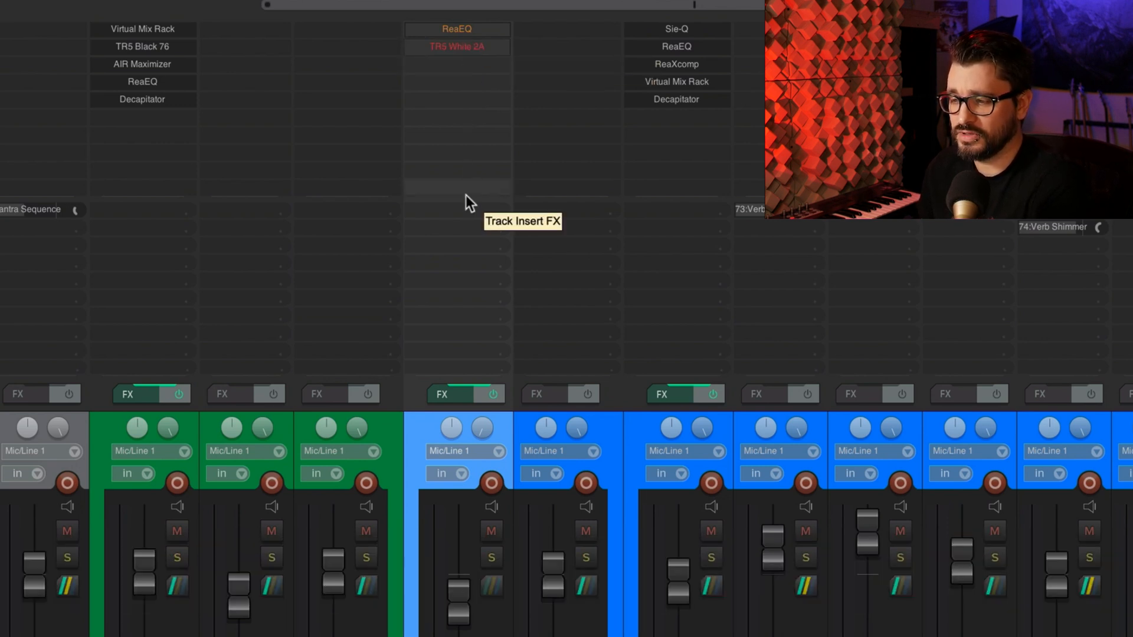
pyautogui.moveTo(469, 14)
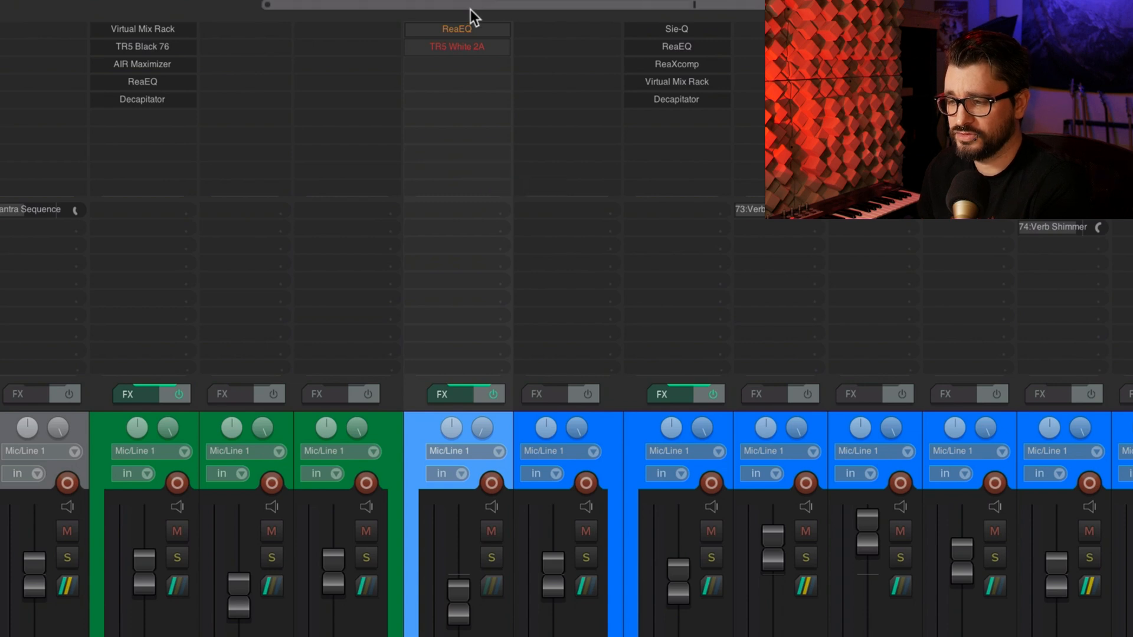
pyautogui.moveTo(462, 349)
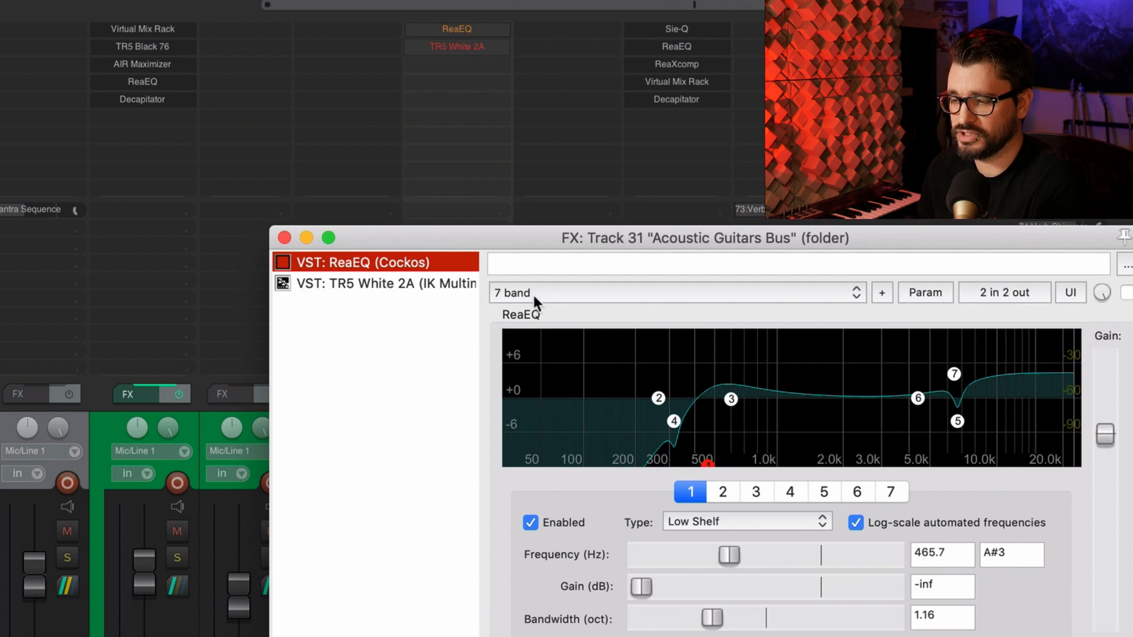
pyautogui.click(385, 282)
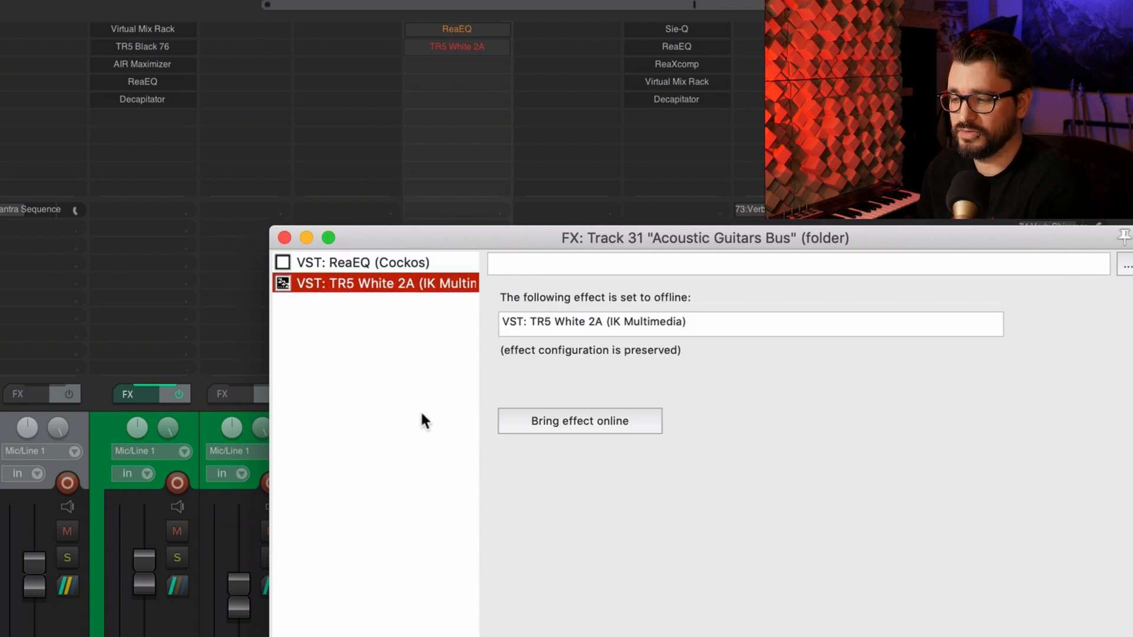
pyautogui.moveTo(214, 256)
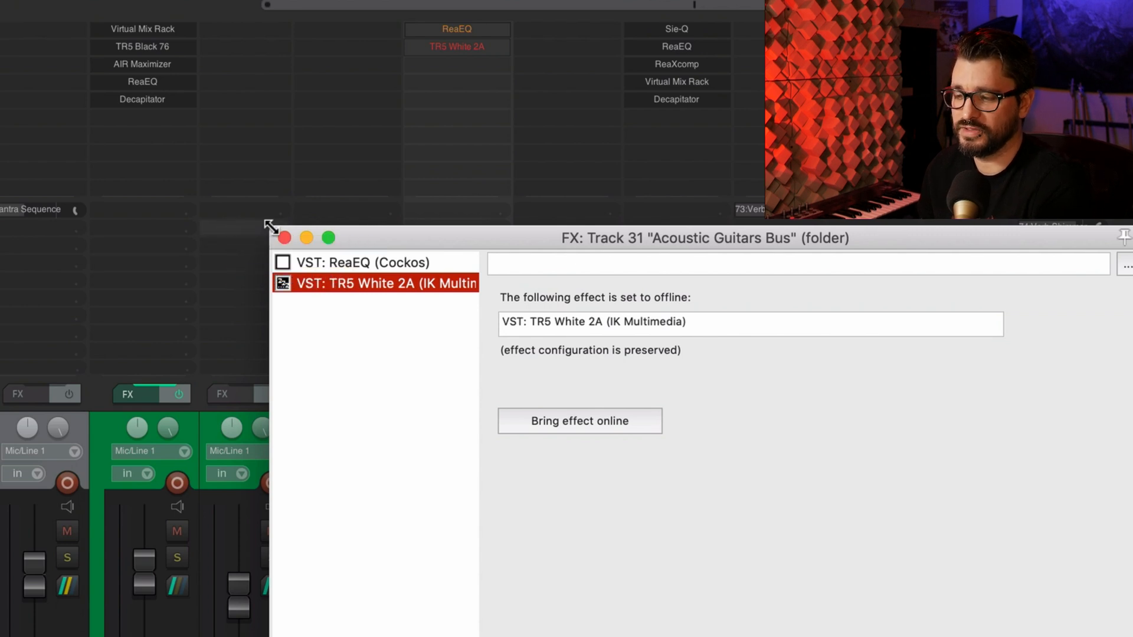
pyautogui.moveTo(296, 217)
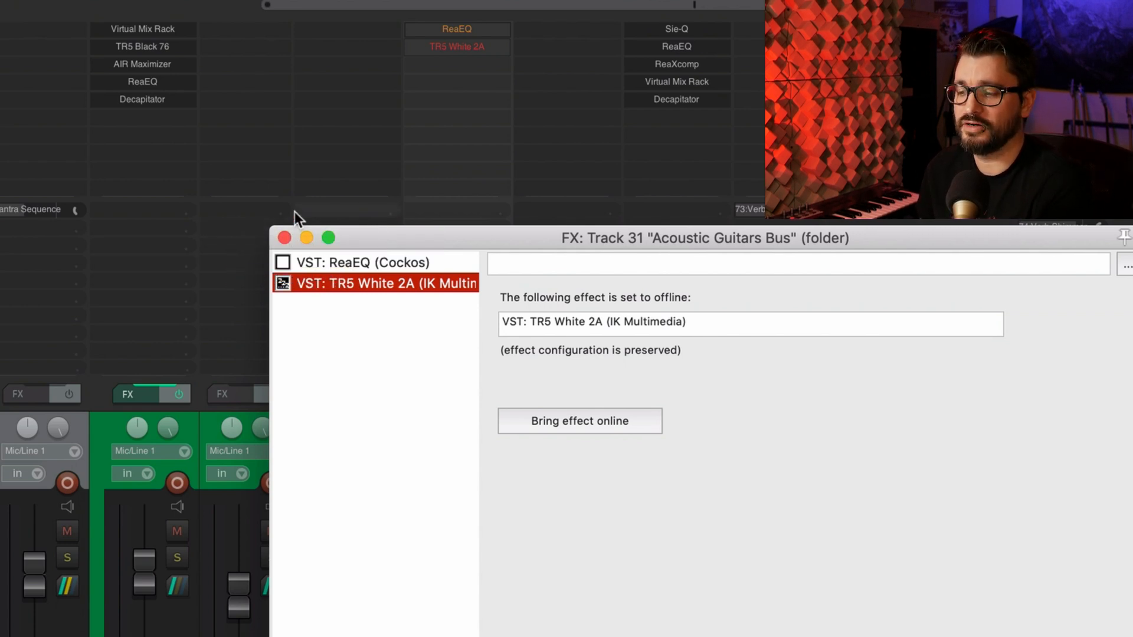
pyautogui.moveTo(285, 237)
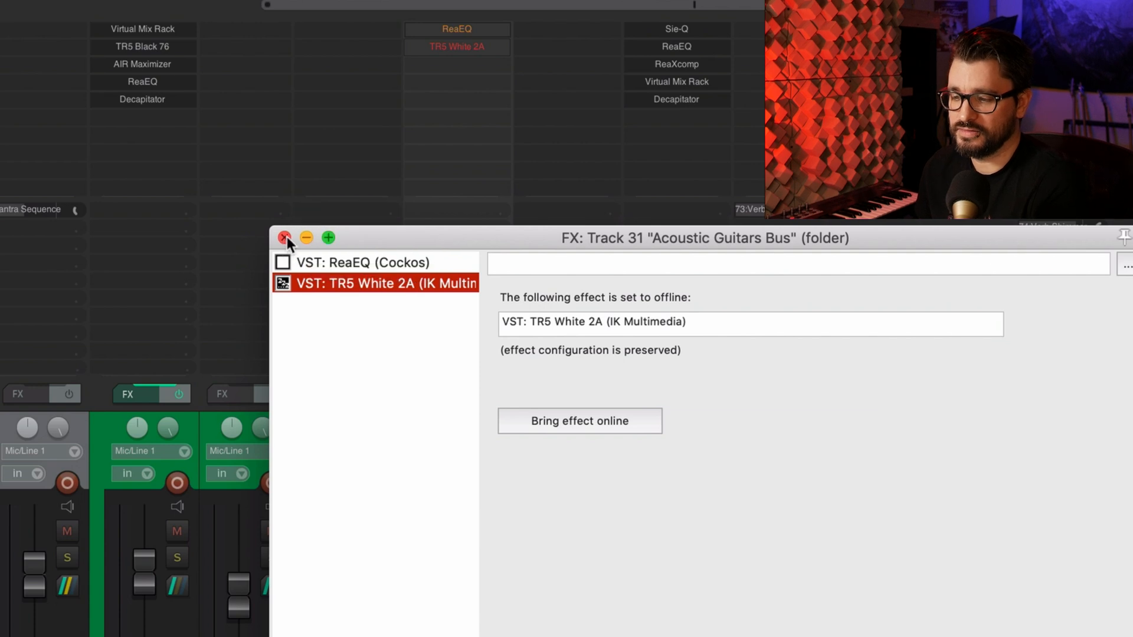
pyautogui.click(284, 237)
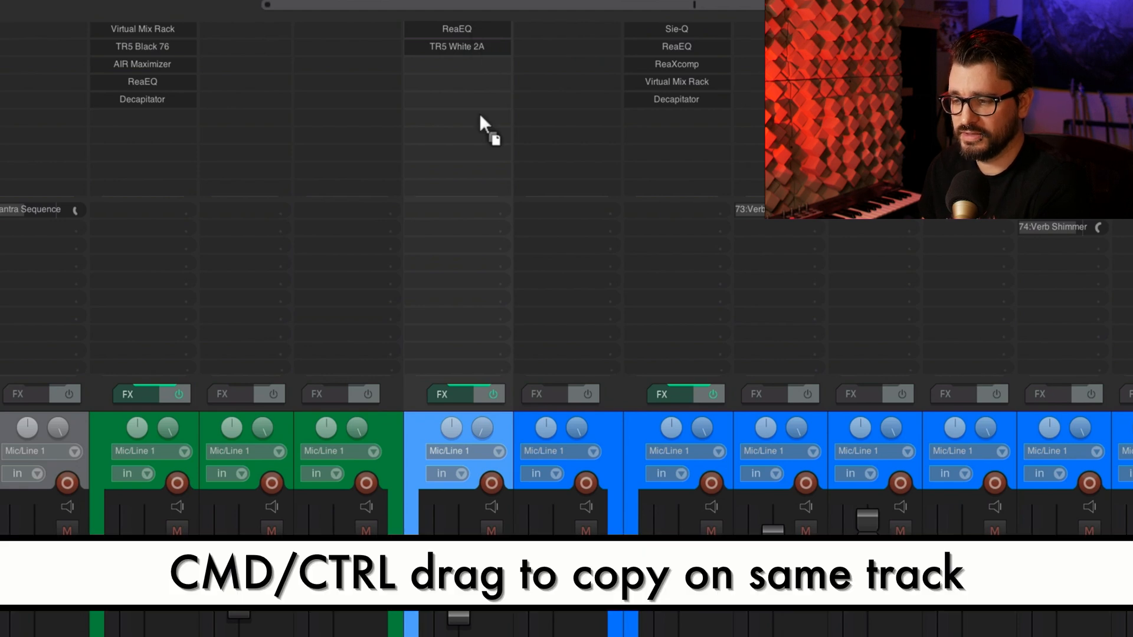
# Step: Copy an effect within the Acoustic Guitars Bus by Cmd/Ctrl-dragging it to another slot
pyautogui.moveTo(457, 46); pyautogui.dragTo(457, 64)
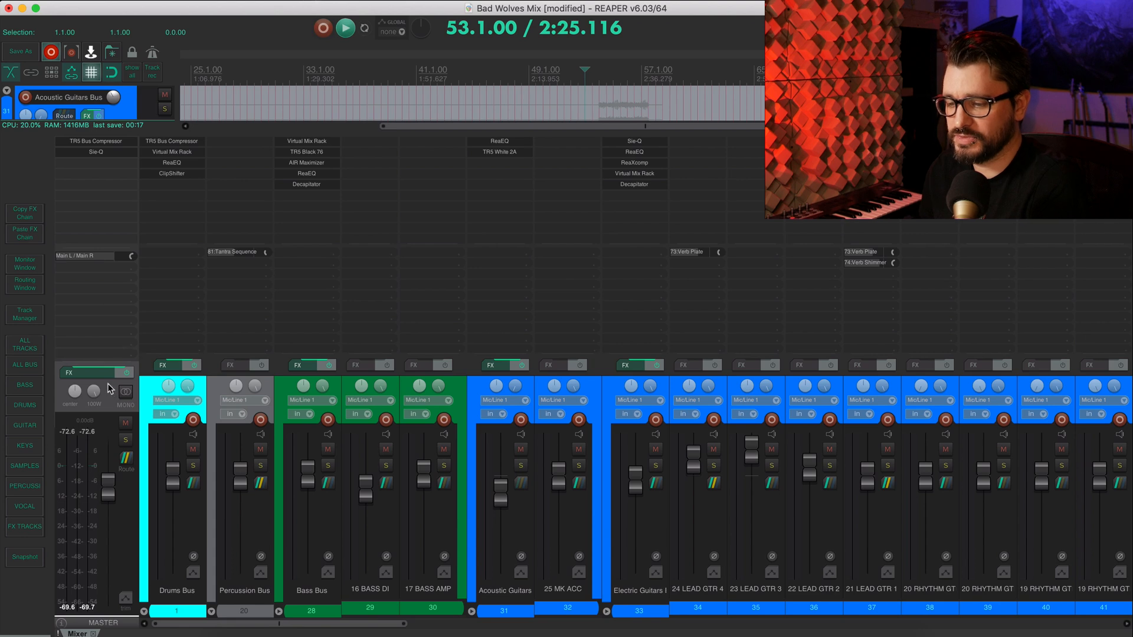
# Step: Enable 'Show FX parameters when size permits' in the mixer display options
pyautogui.rightClick(108, 368)
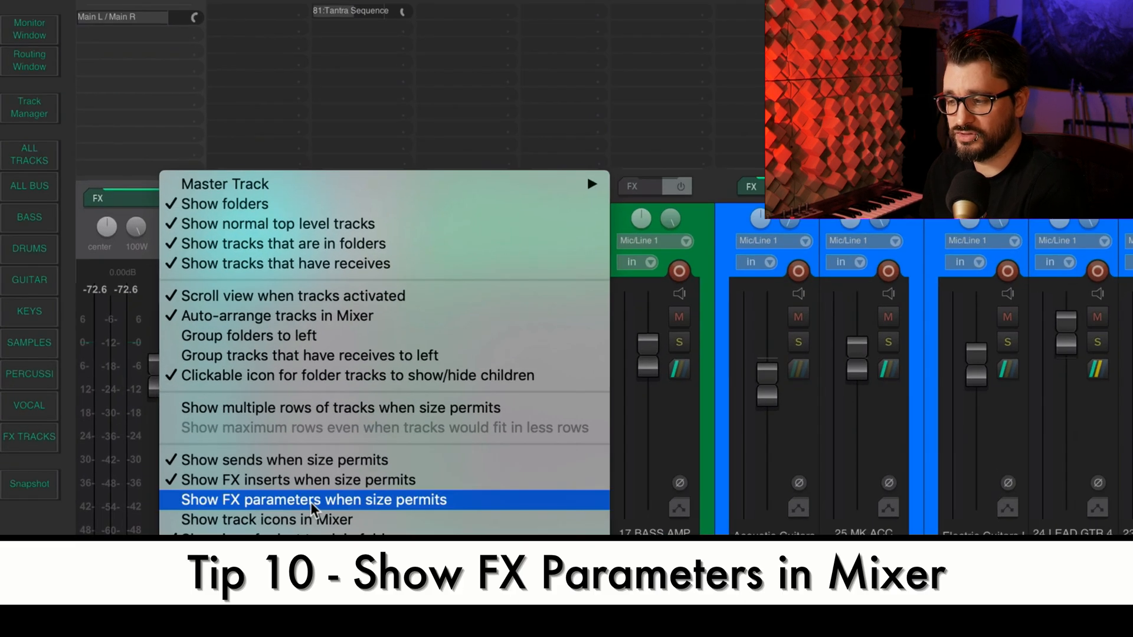
pyautogui.moveTo(238, 508)
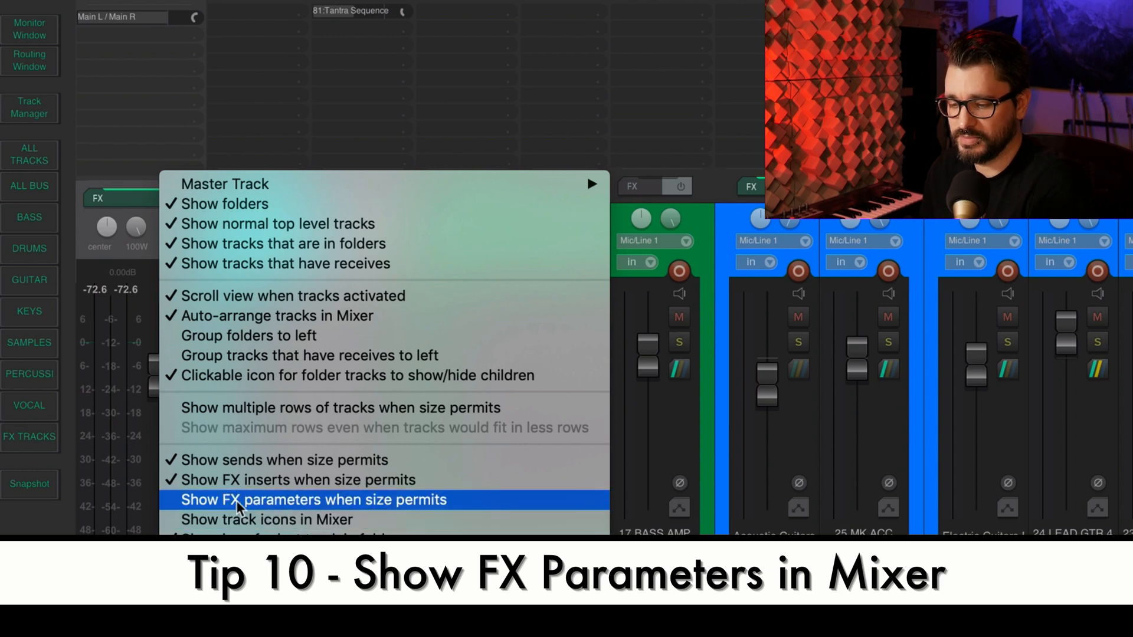
pyautogui.moveTo(379, 506)
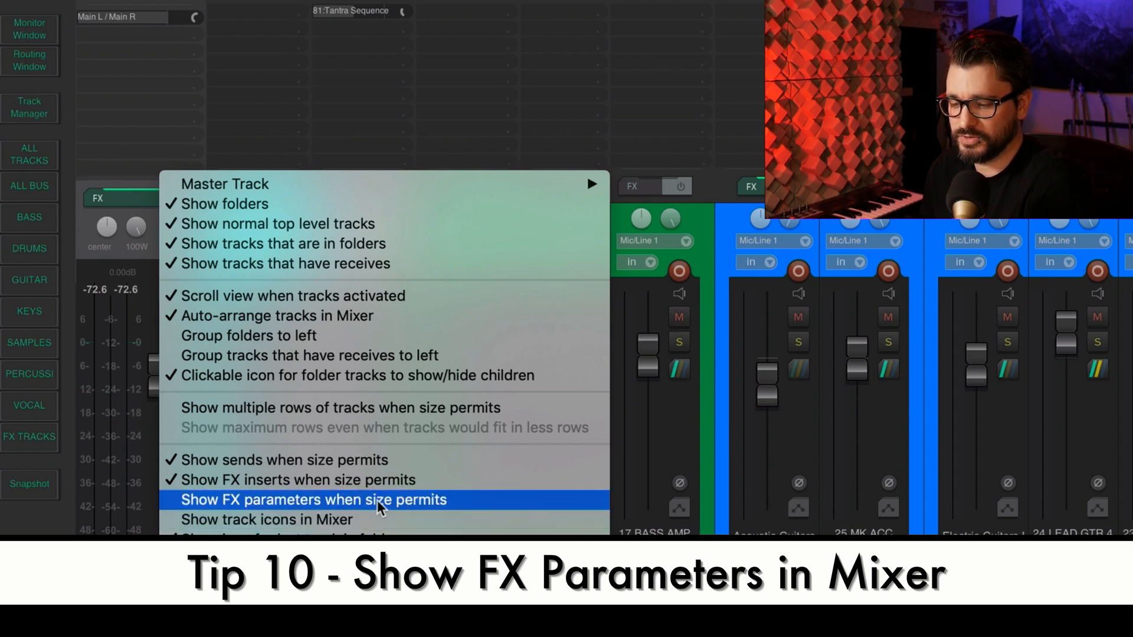
pyautogui.click(314, 499)
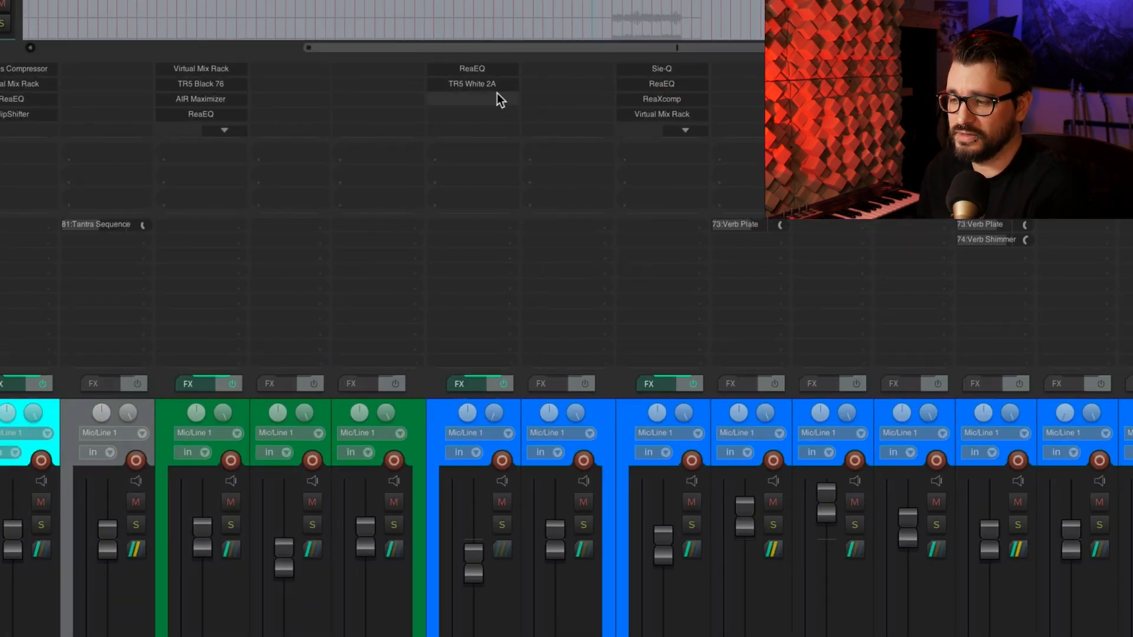
pyautogui.moveTo(494, 299)
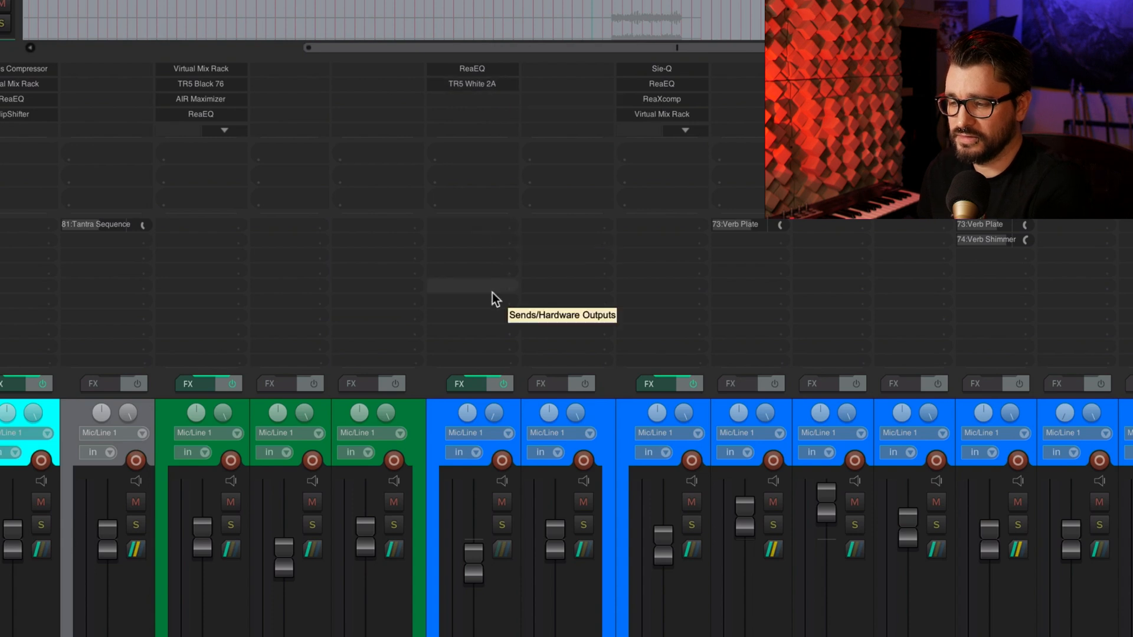
pyautogui.moveTo(475, 133)
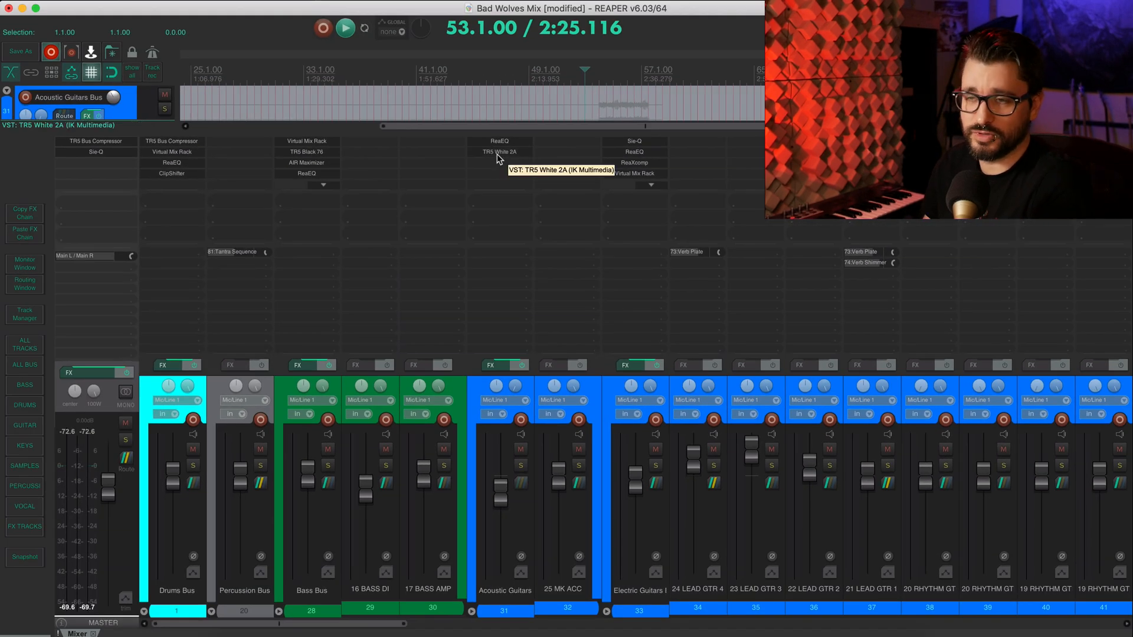
# Step: Show TR5 White 2A's Gain in the Acoustic Guitars Bus strip and lower it to about 29.5 dB
pyautogui.doubleClick(498, 152)
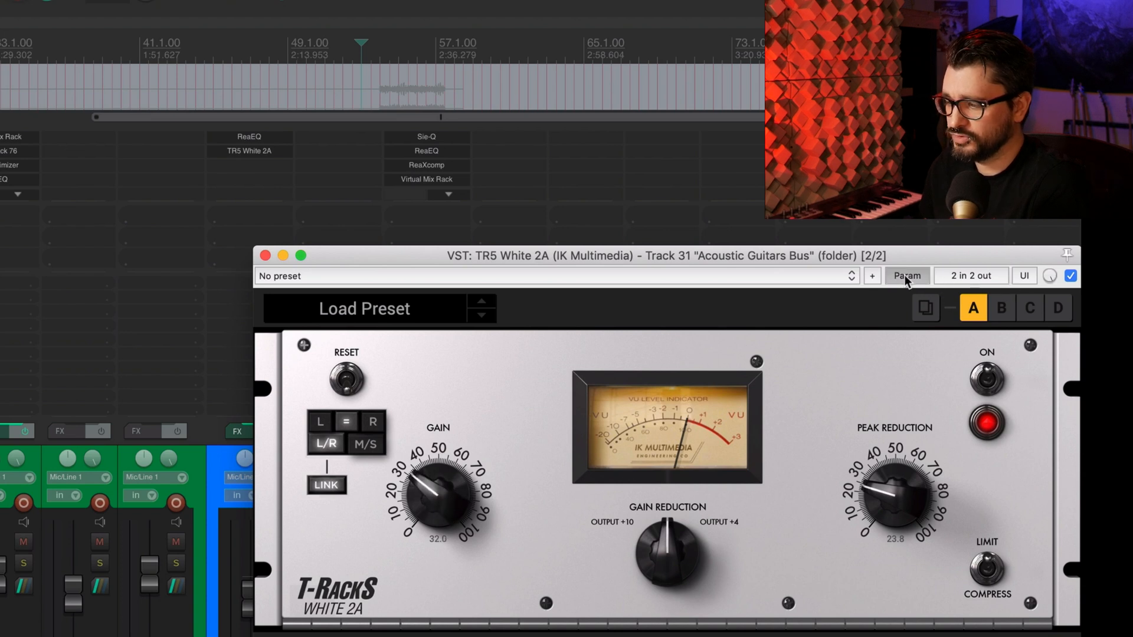
pyautogui.click(907, 275)
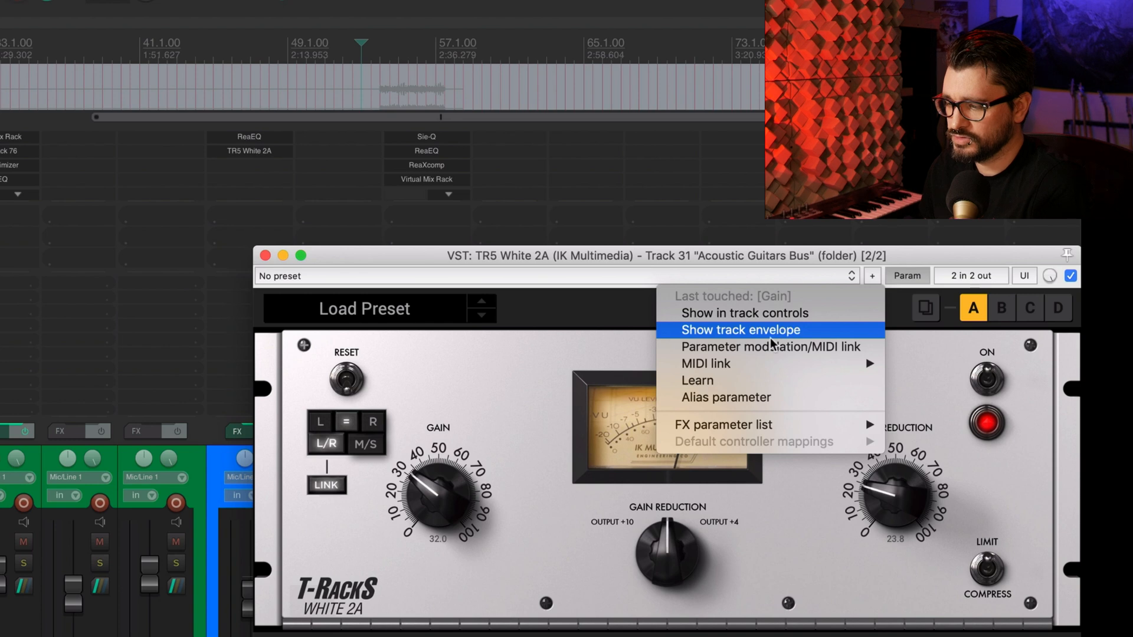
pyautogui.click(740, 329)
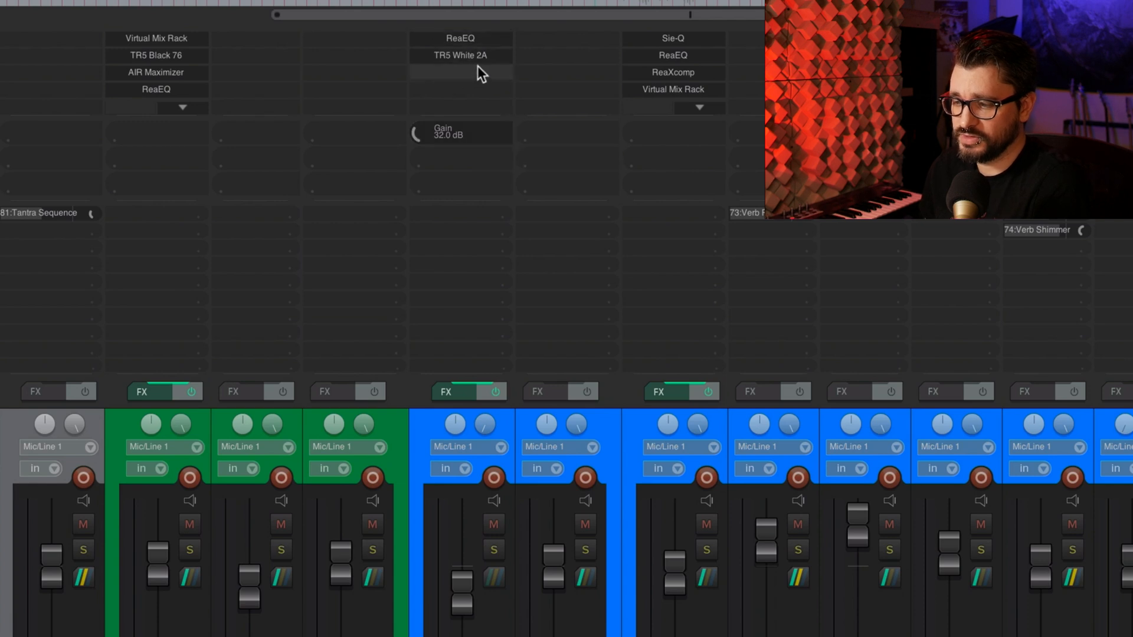
pyautogui.moveTo(417, 133); pyautogui.dragTo(416, 129)
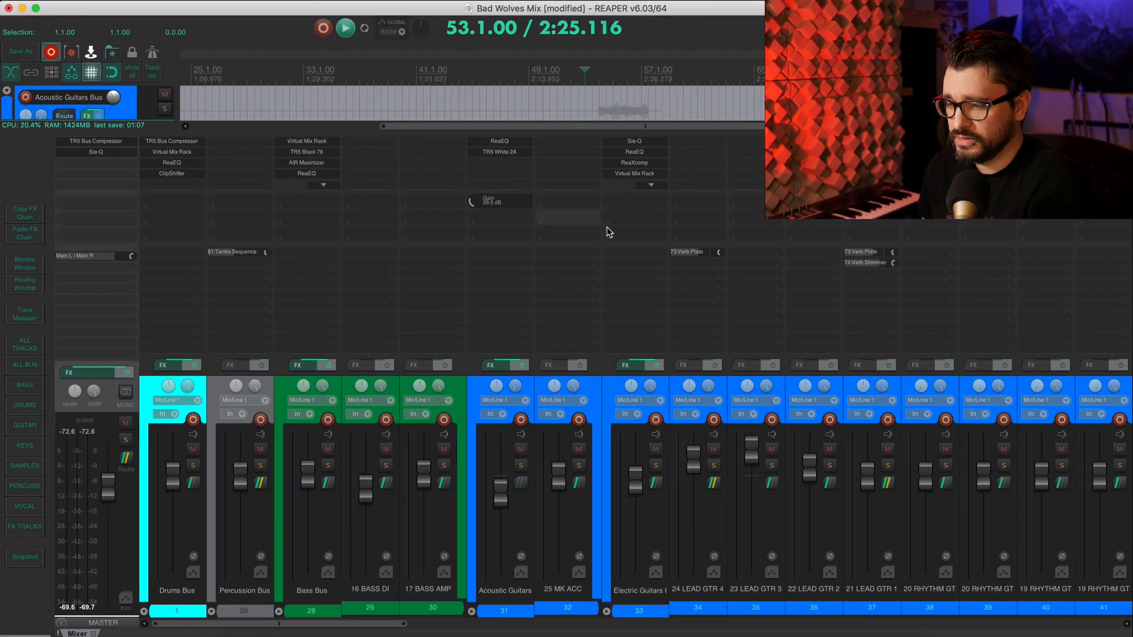
pyautogui.moveTo(513, 204)
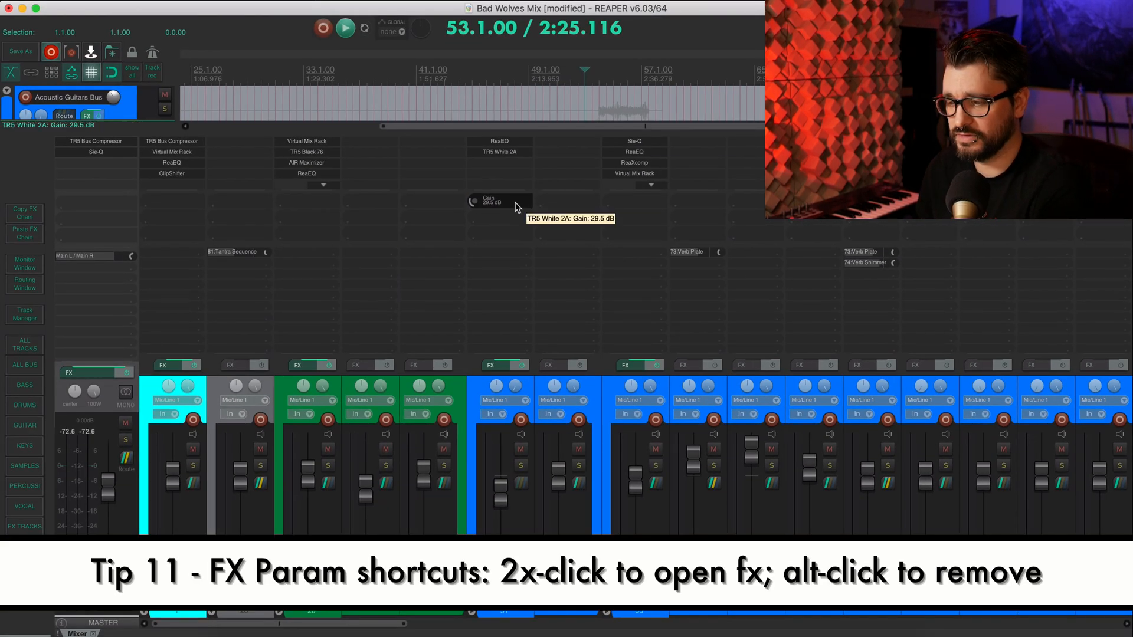
pyautogui.doubleClick(500, 200)
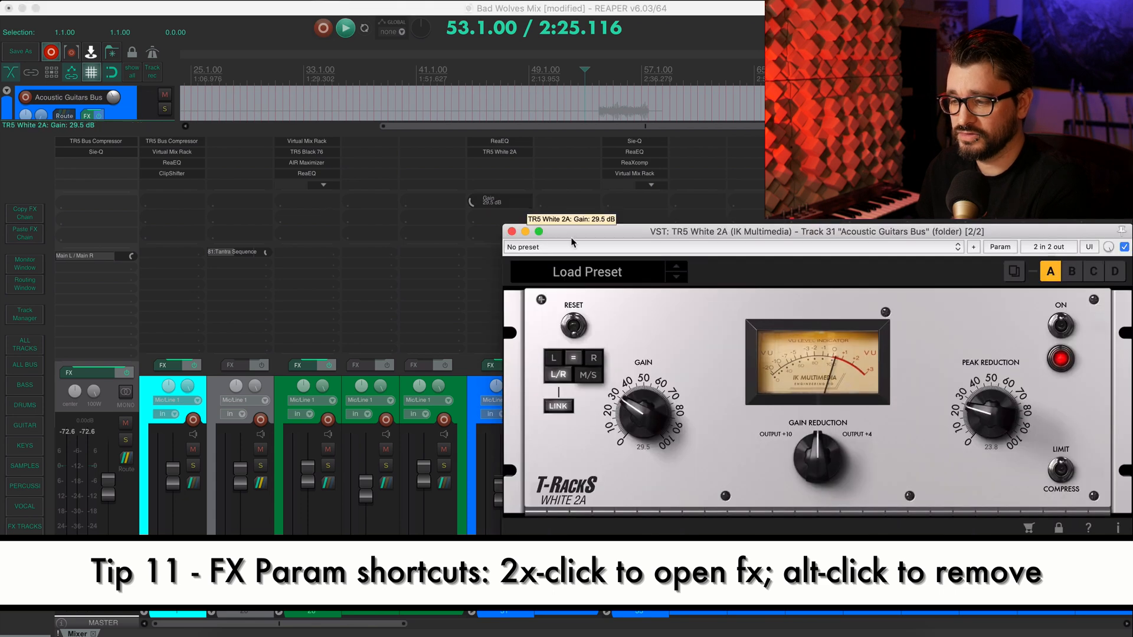
pyautogui.click(511, 231)
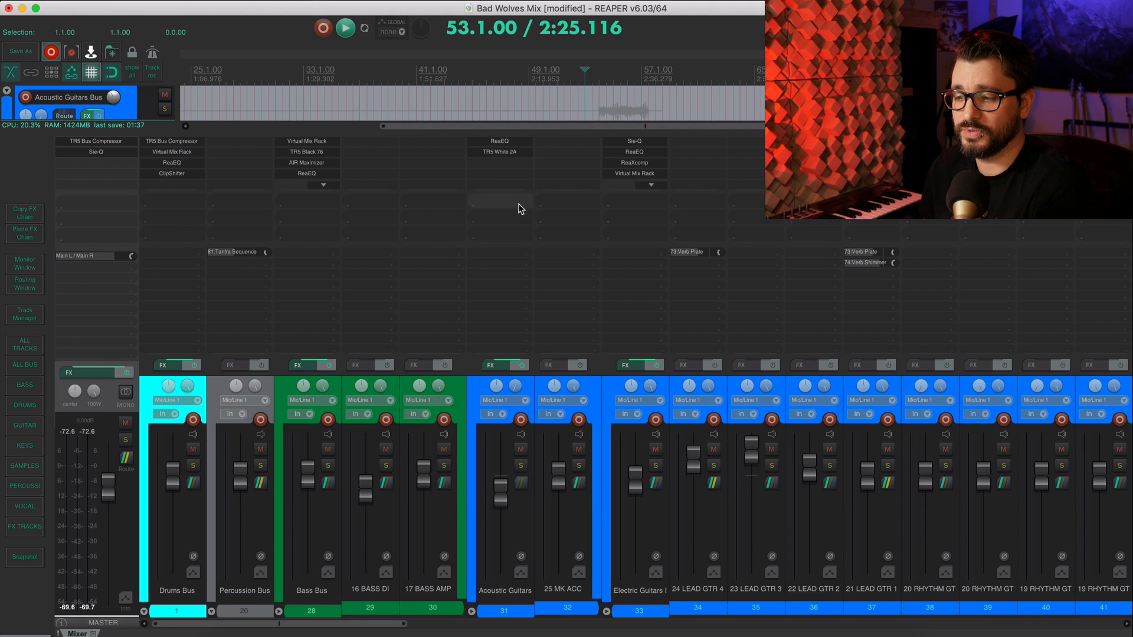
pyautogui.moveTo(519, 209)
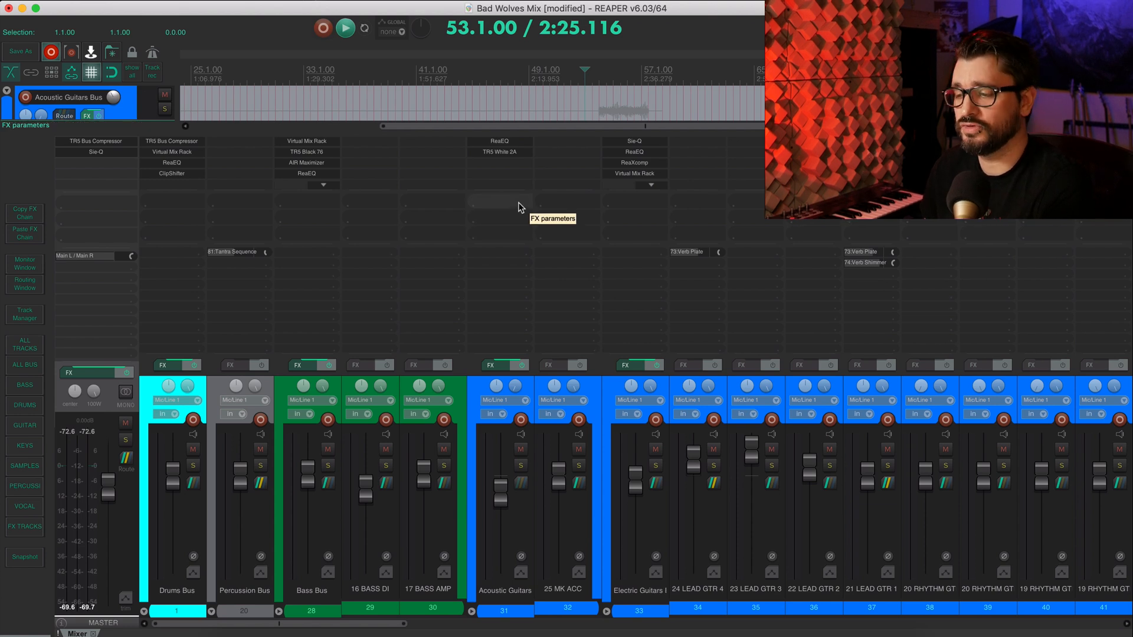
pyautogui.moveTo(569, 309)
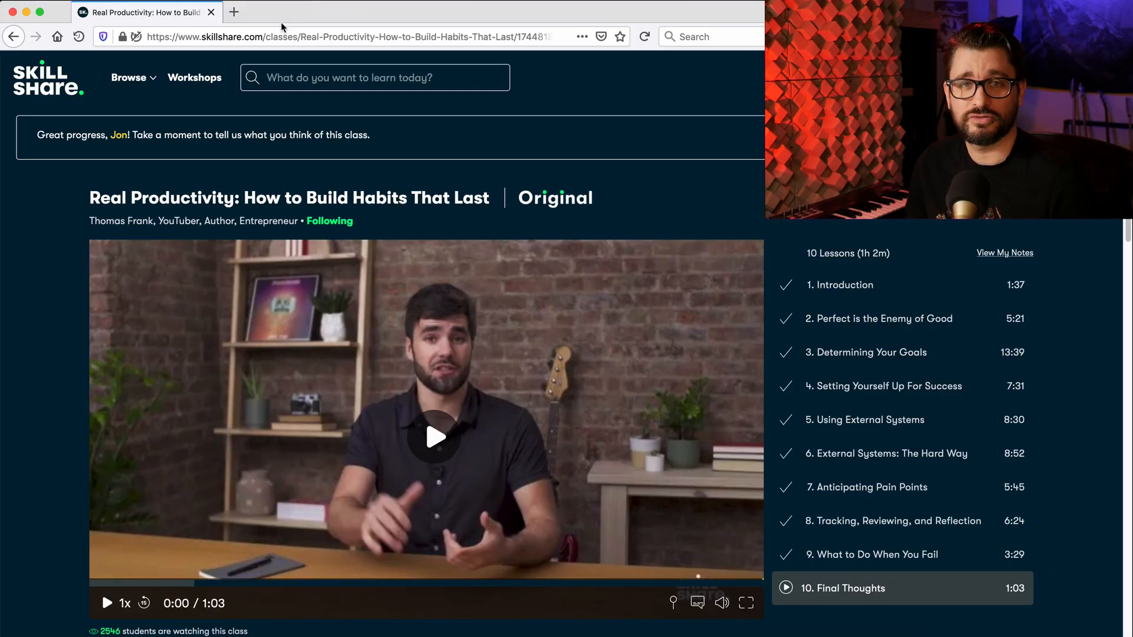
pyautogui.moveTo(274, 159)
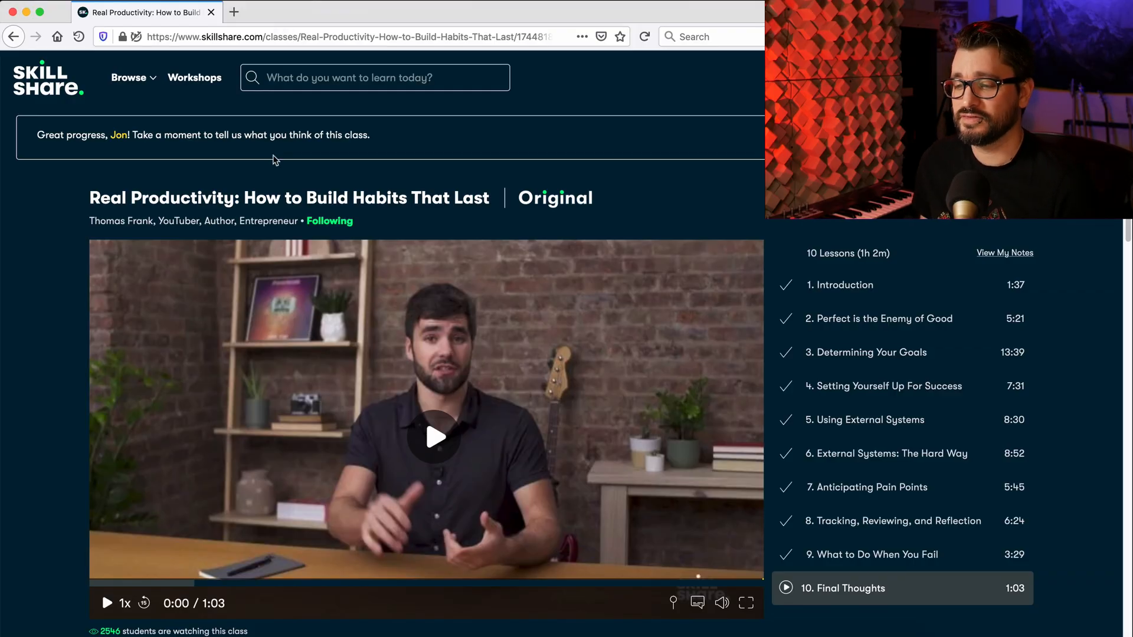
# Step: Scroll the Skillshare class page and bring up the Browse category list
pyautogui.scroll(-3)
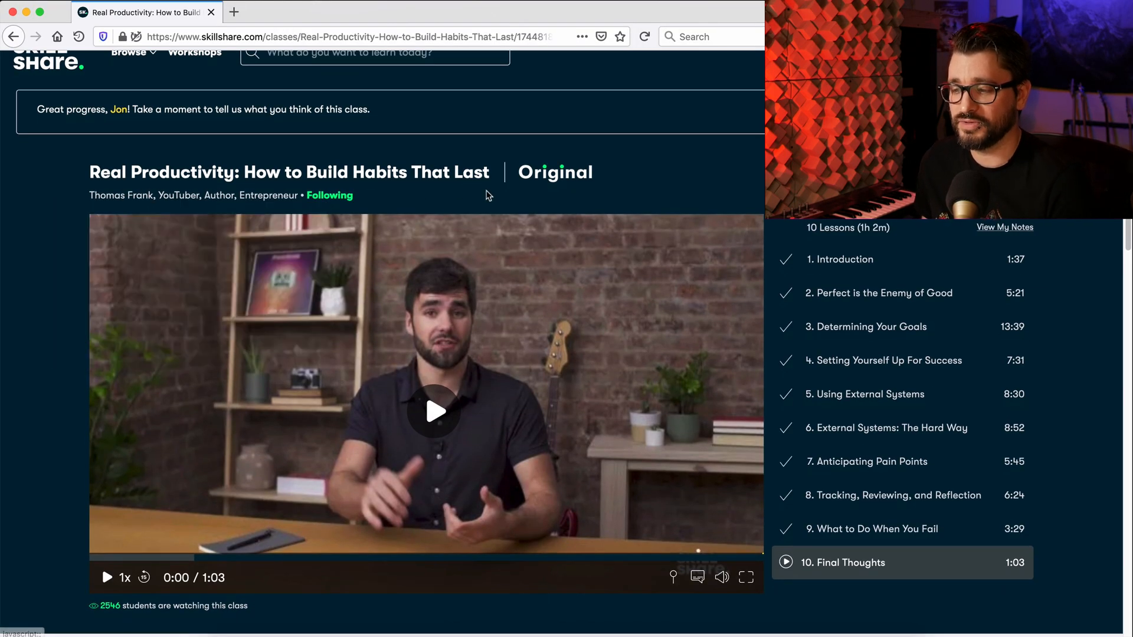
pyautogui.scroll(-3)
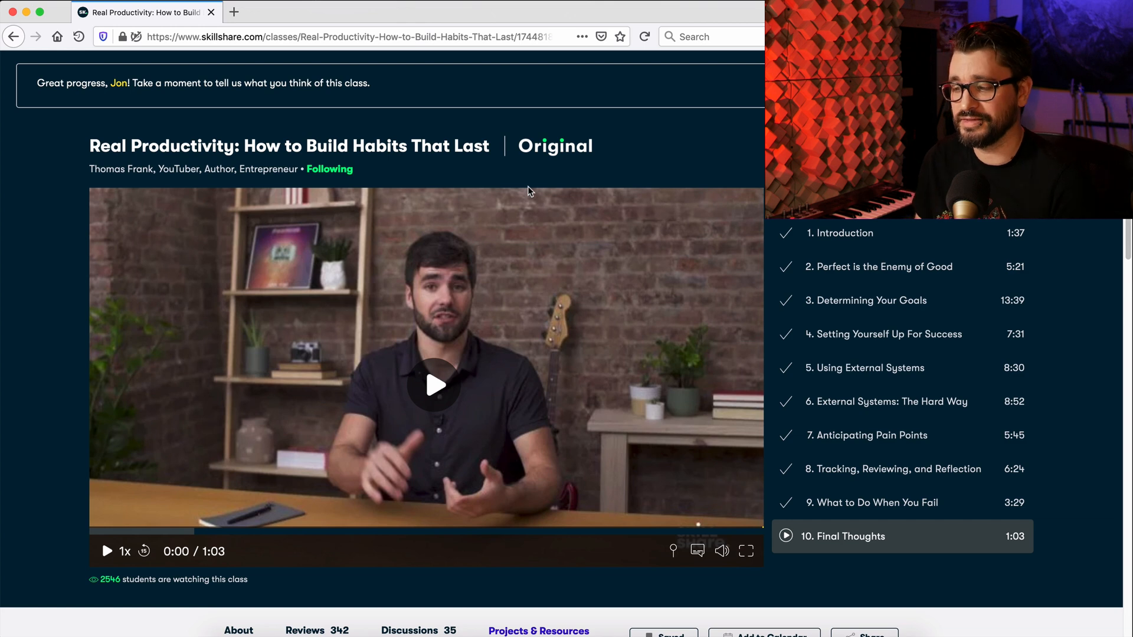
pyautogui.click(129, 77)
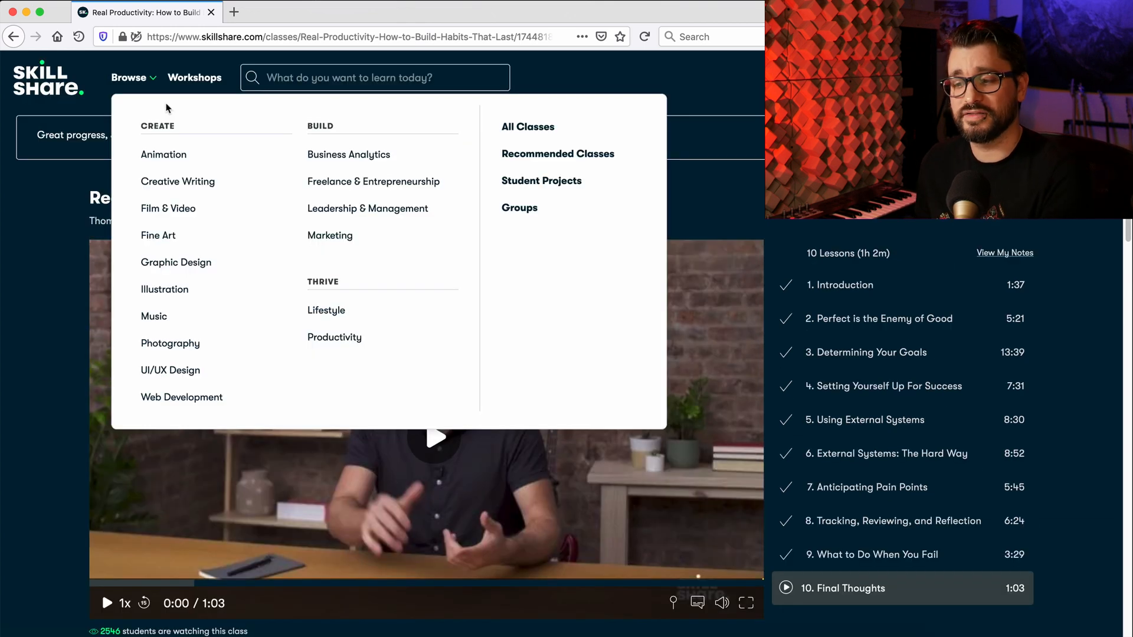
pyautogui.moveTo(177, 154)
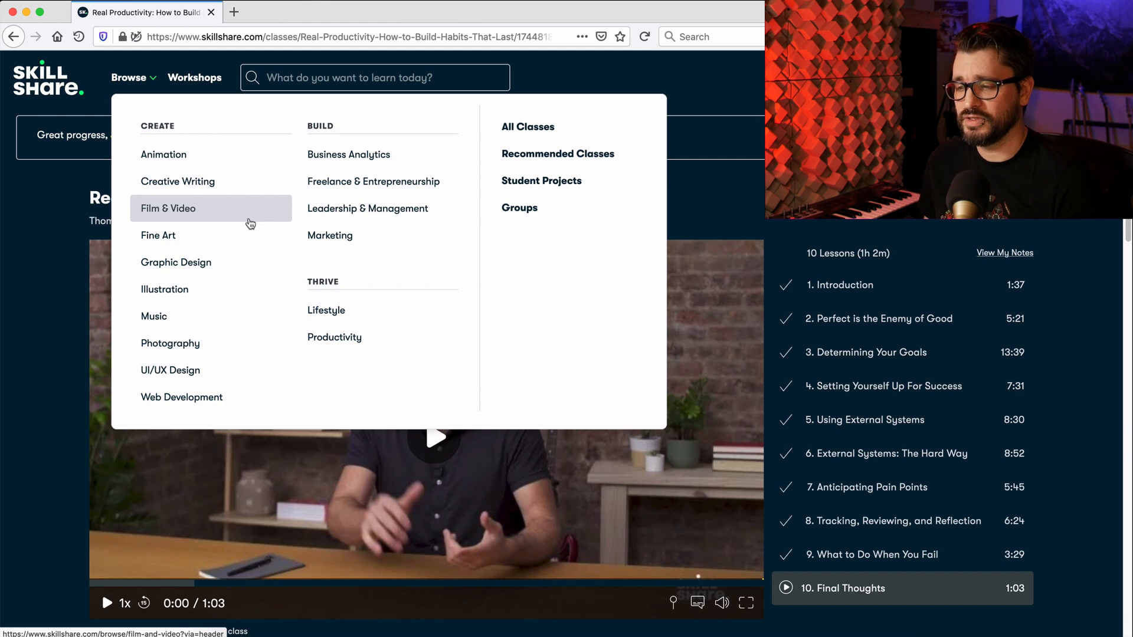
pyautogui.moveTo(361, 243)
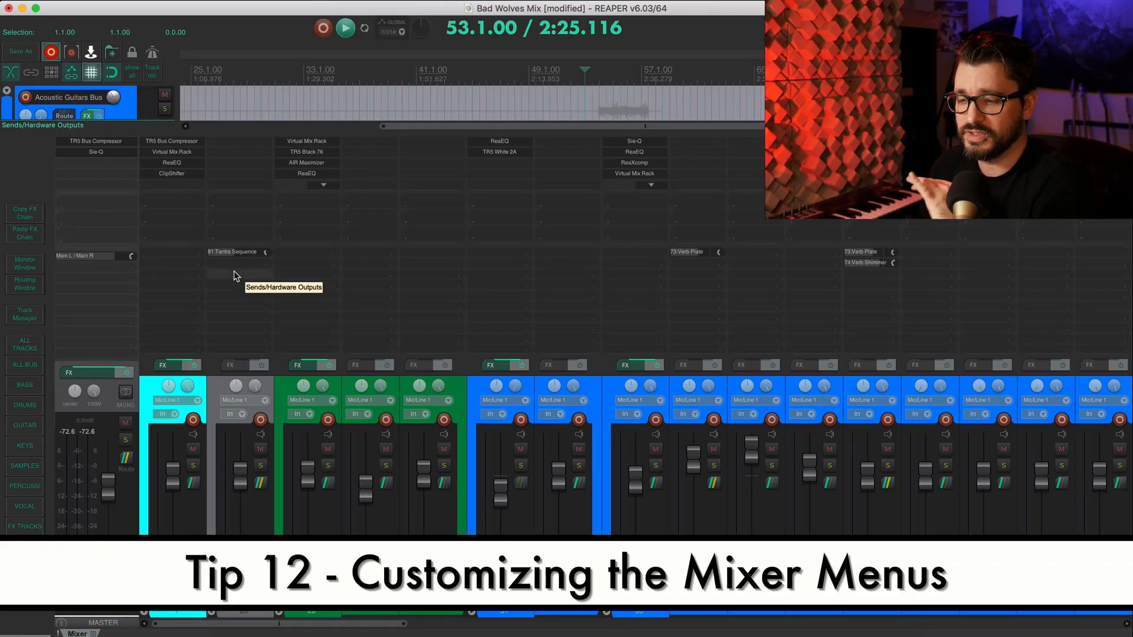
pyautogui.moveTo(439, 157)
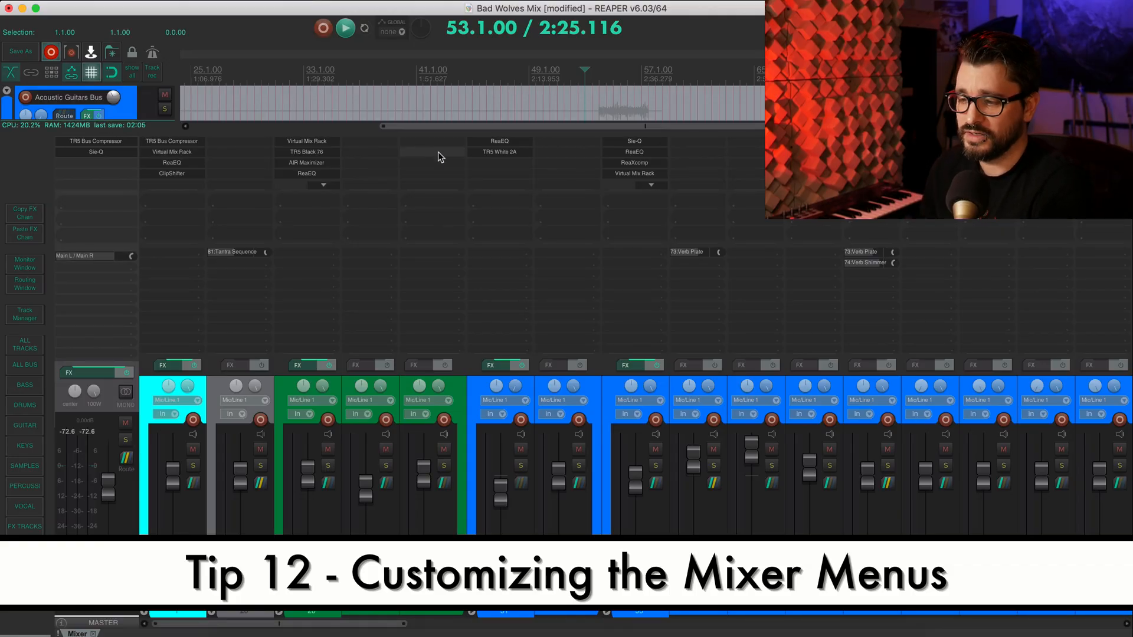
# Step: Bring up the FX actions menu for an empty insert slot in the mixer
pyautogui.rightClick(431, 156)
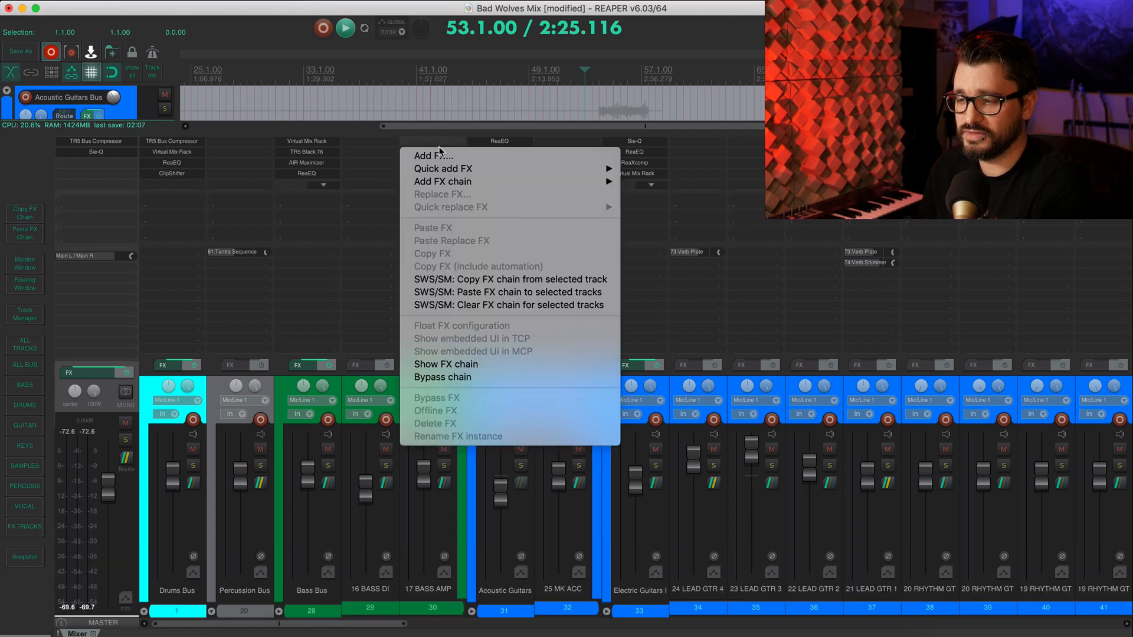
pyautogui.moveTo(418, 144)
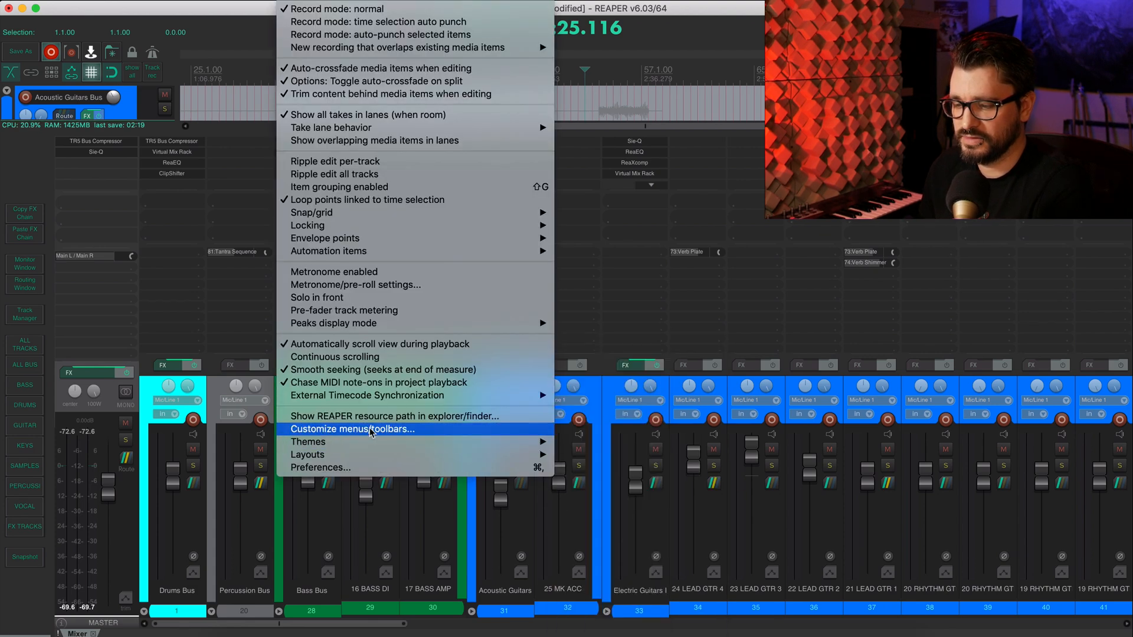
# Step: Choose the Sends extended mixer context menu in Customize menus/toolbars
pyautogui.click(352, 428)
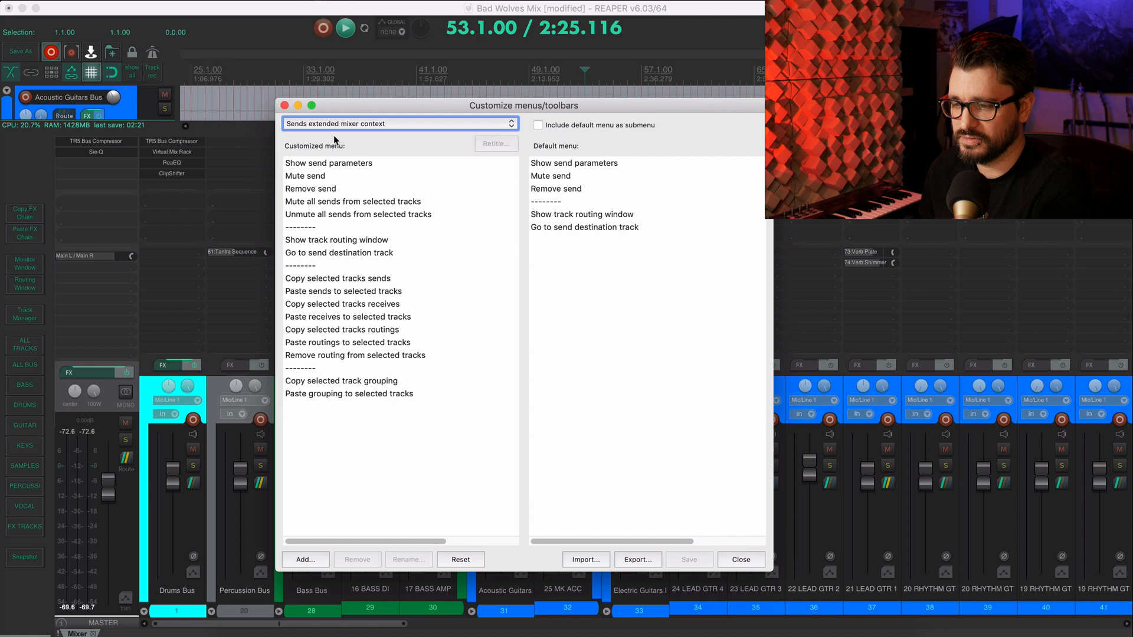
pyautogui.click(397, 123)
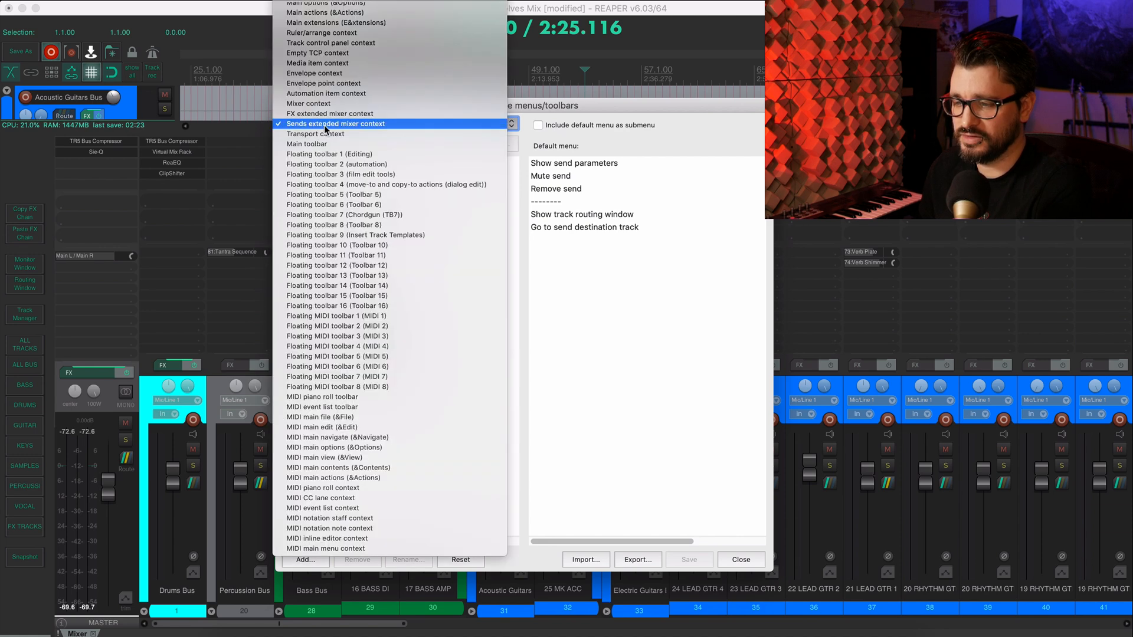
pyautogui.click(334, 124)
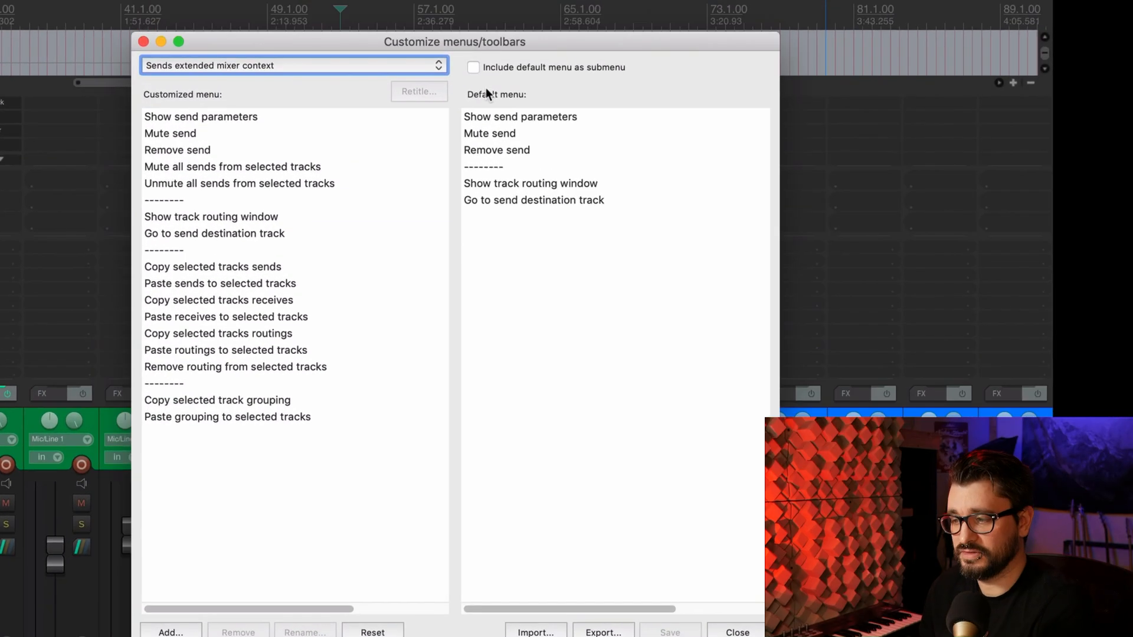
pyautogui.moveTo(581, 201)
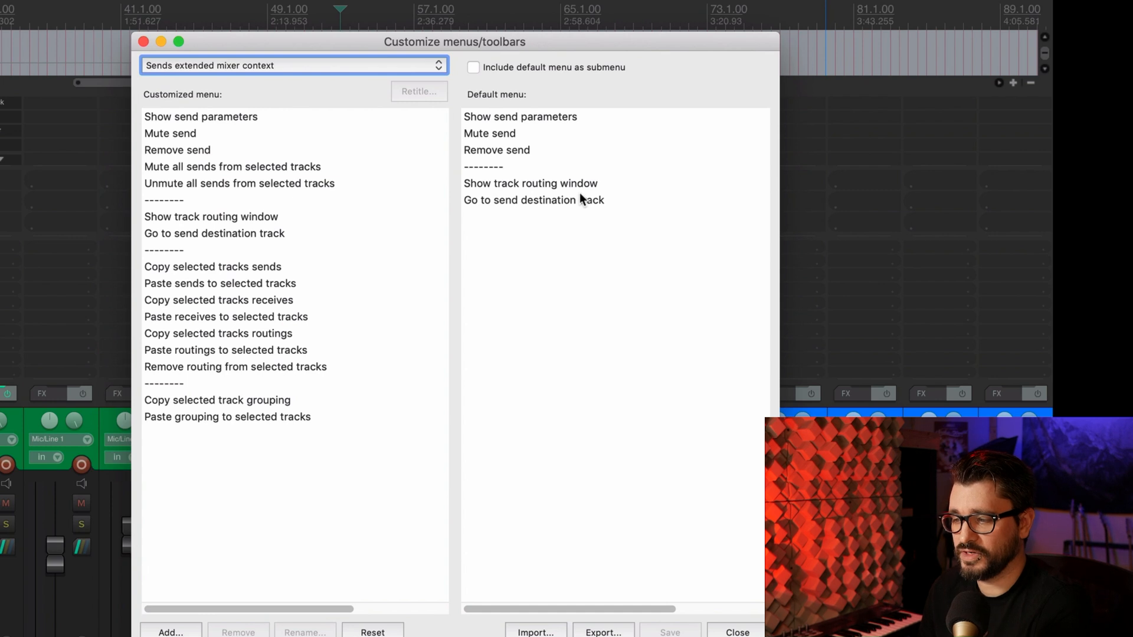
pyautogui.moveTo(398, 277)
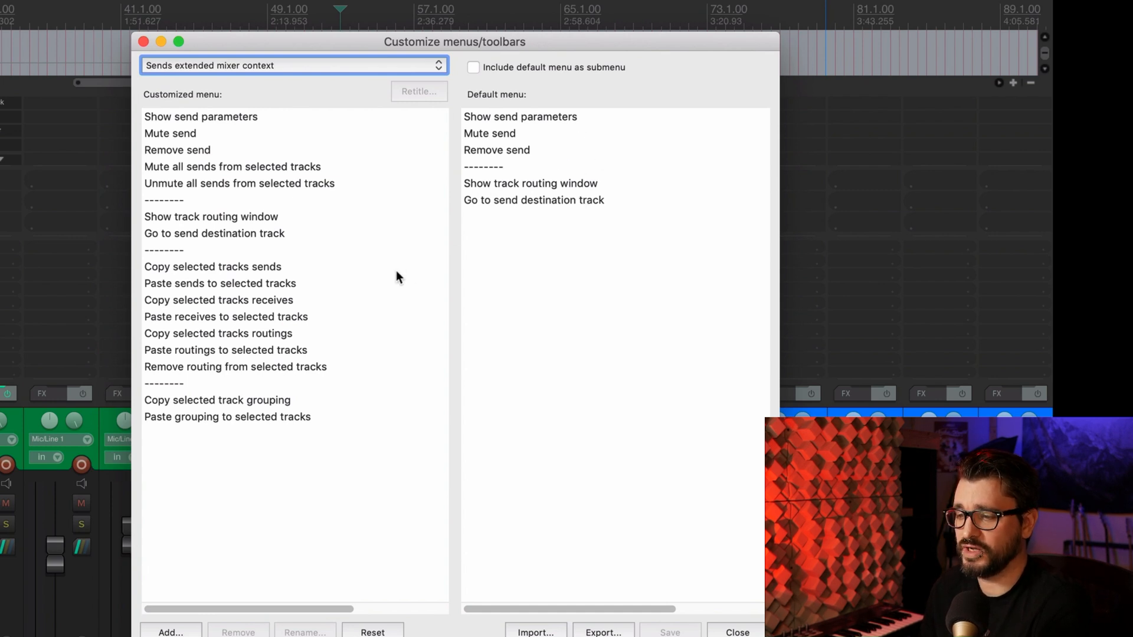
pyautogui.moveTo(301, 301)
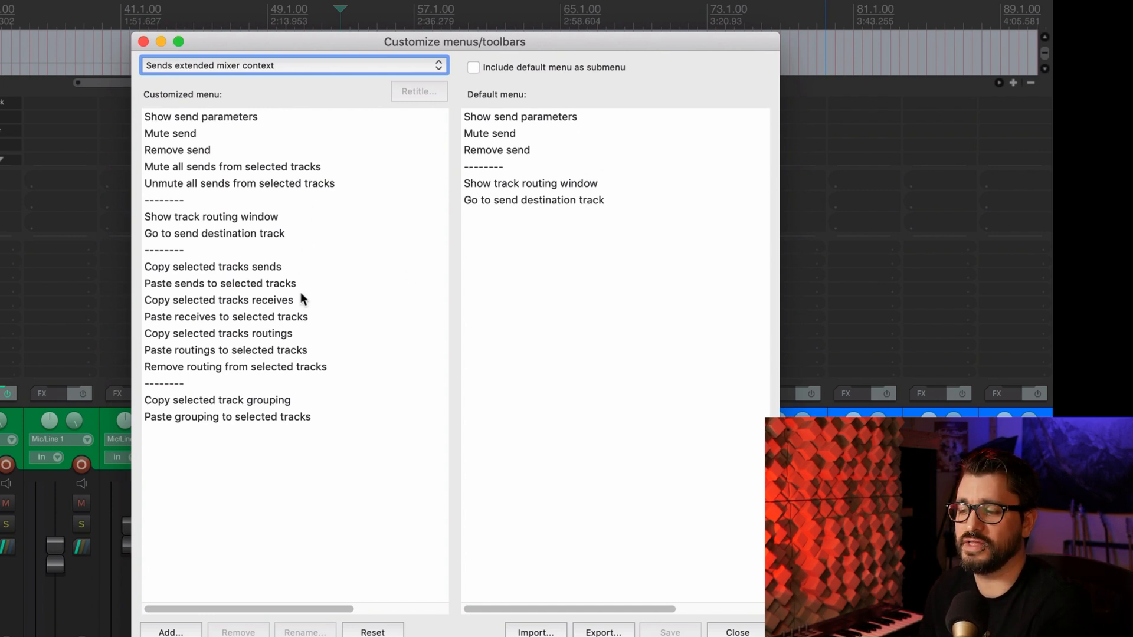
pyautogui.moveTo(250, 51)
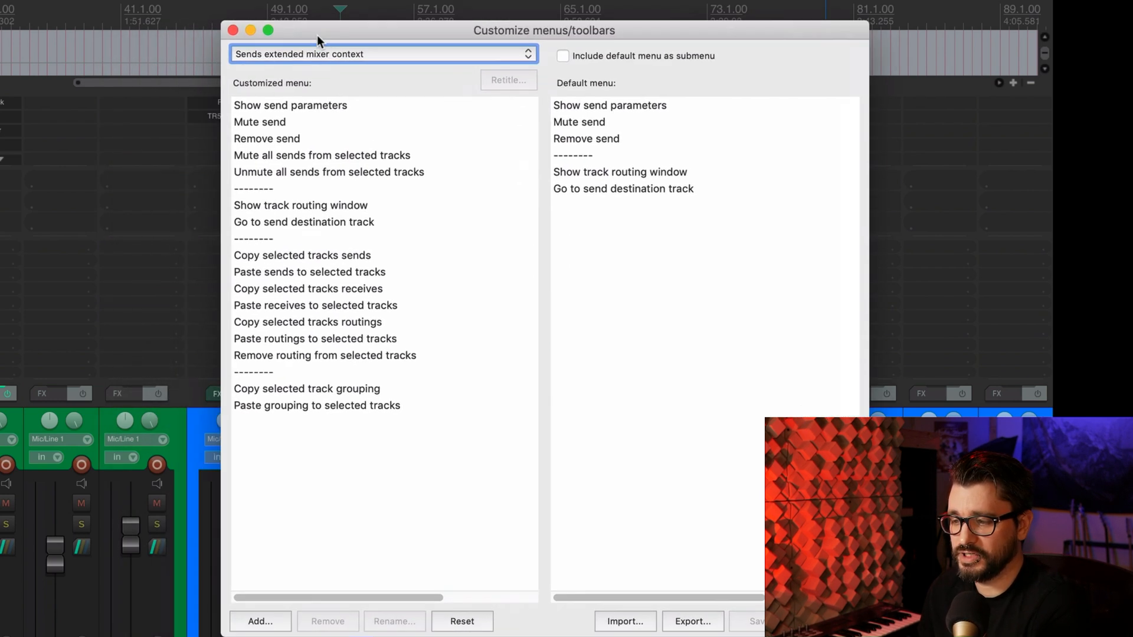
# Step: Review the unmute all sends, copy sends, copy receives and paste receives entries
pyautogui.click(328, 173)
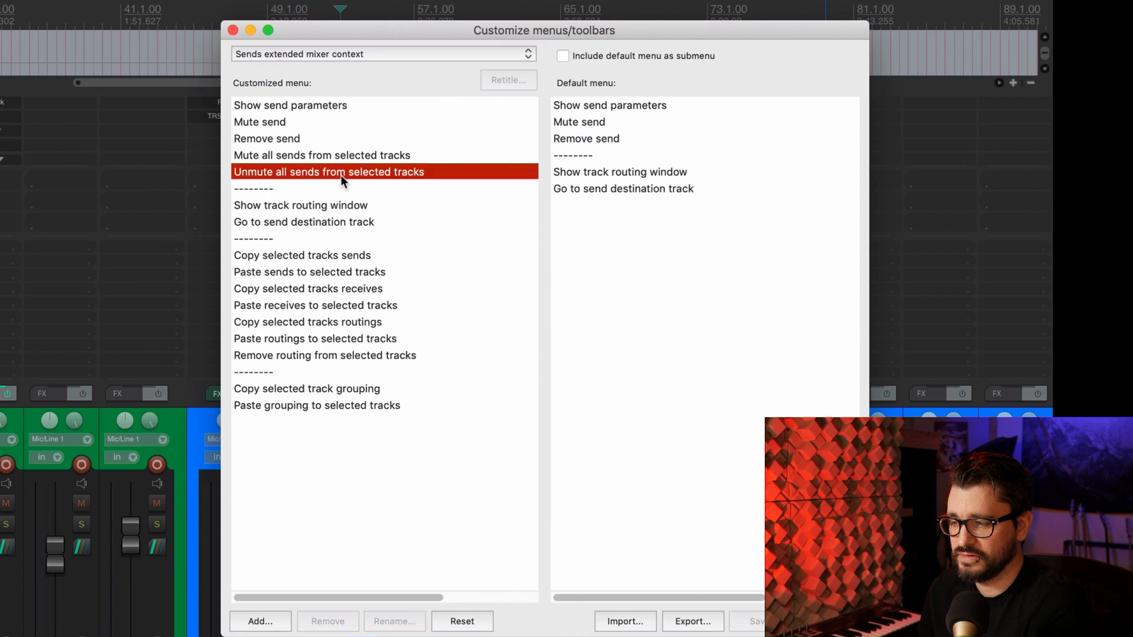
pyautogui.click(301, 255)
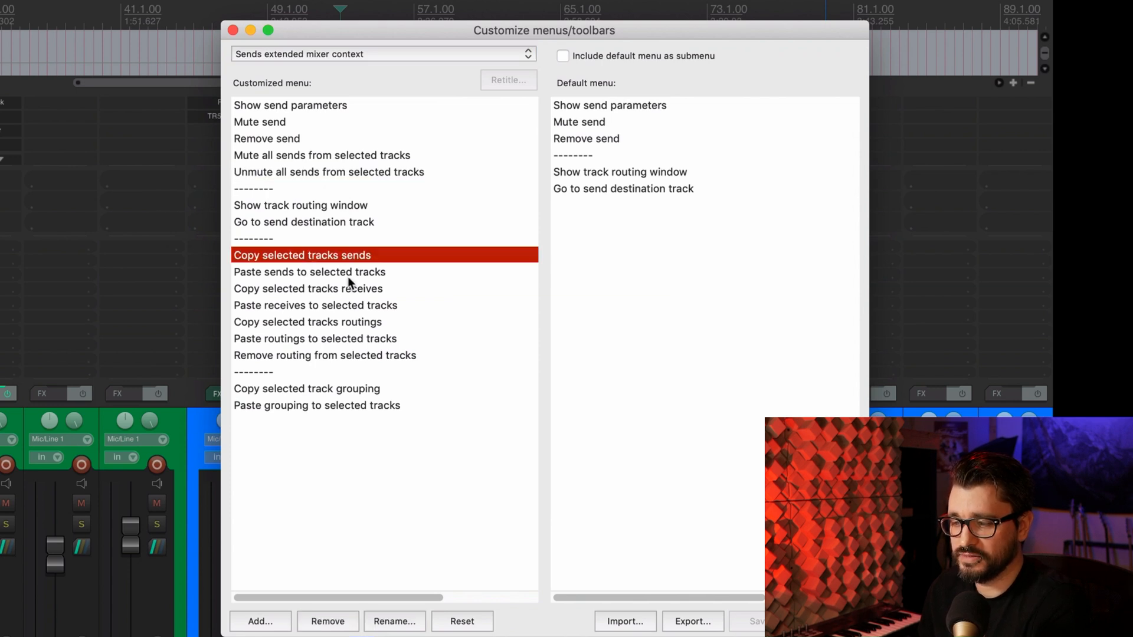
pyautogui.moveTo(302, 306)
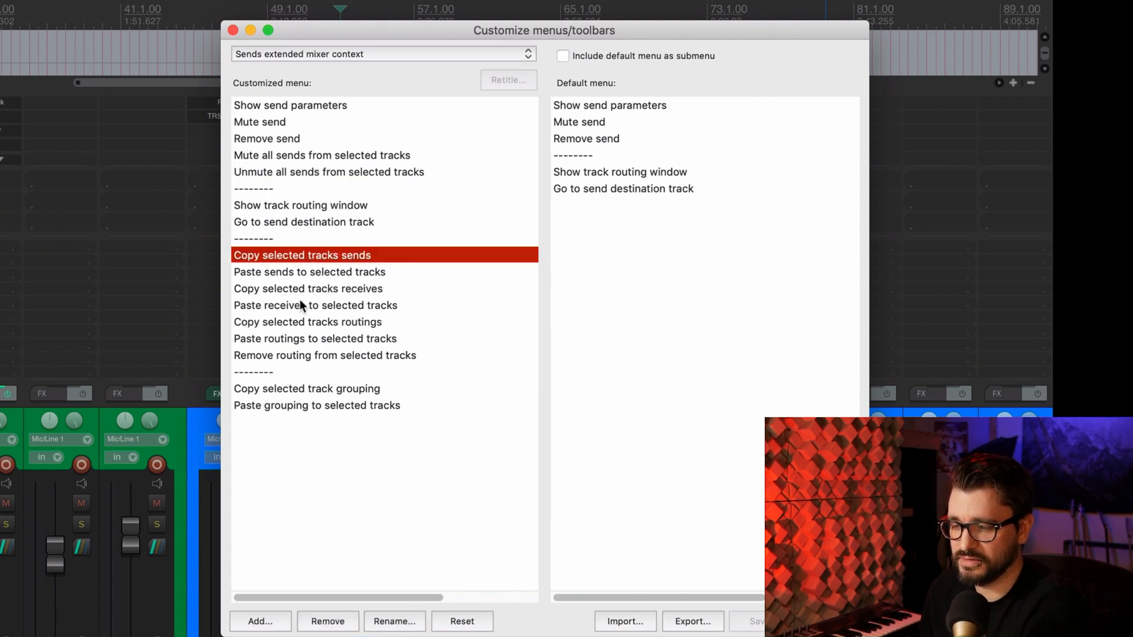
pyautogui.click(308, 288)
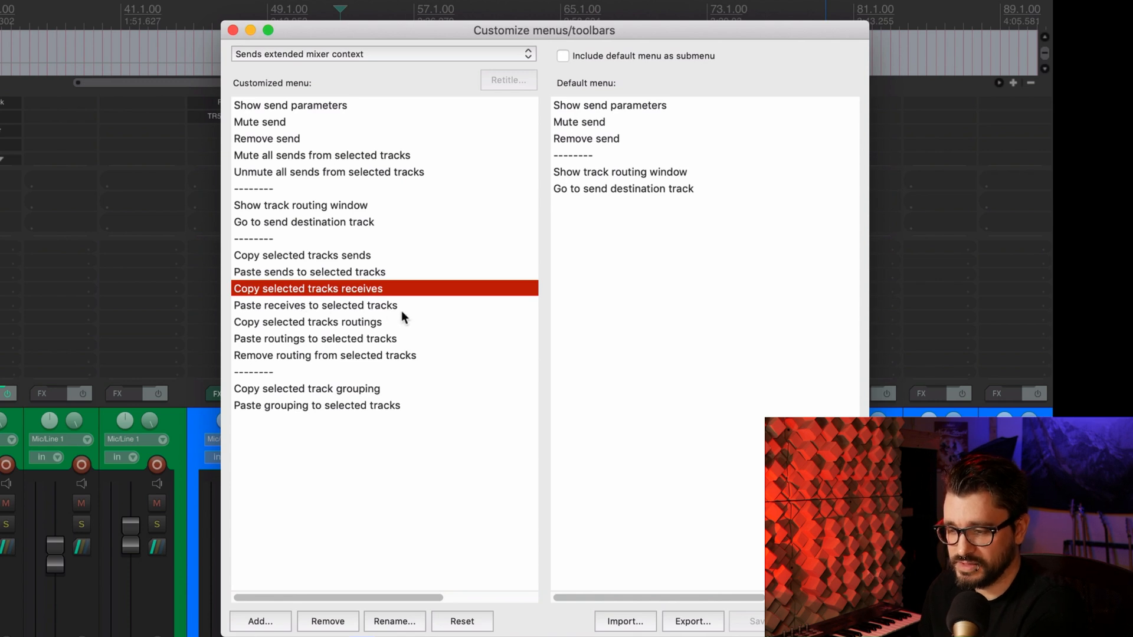
pyautogui.click(315, 305)
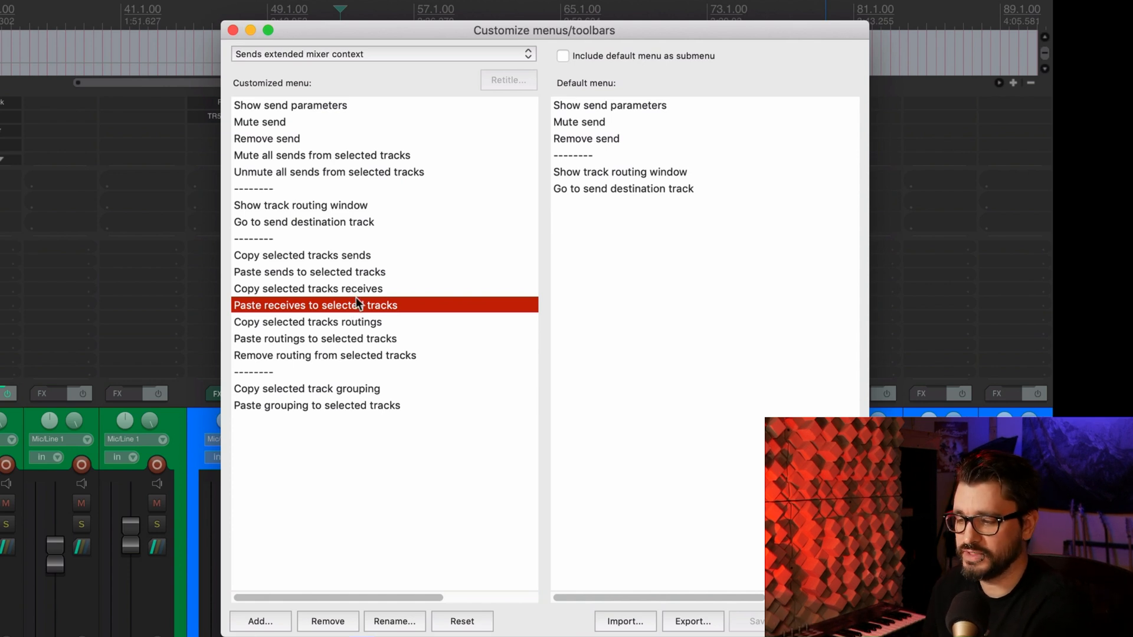
pyautogui.moveTo(91, 275)
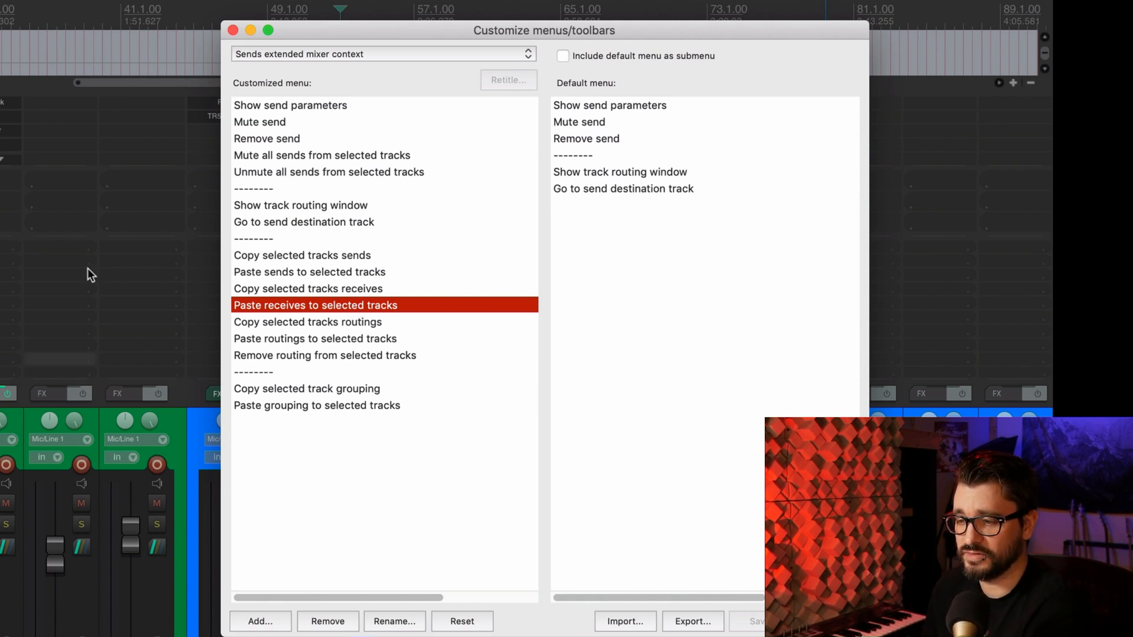
pyautogui.moveTo(7, 363)
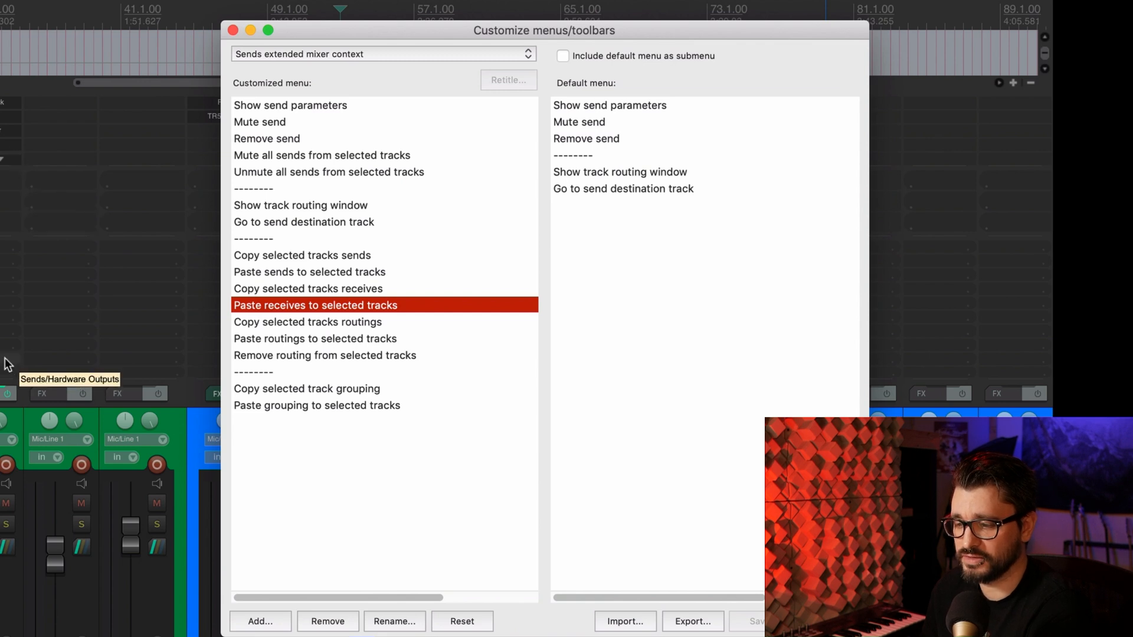
pyautogui.moveTo(20, 333)
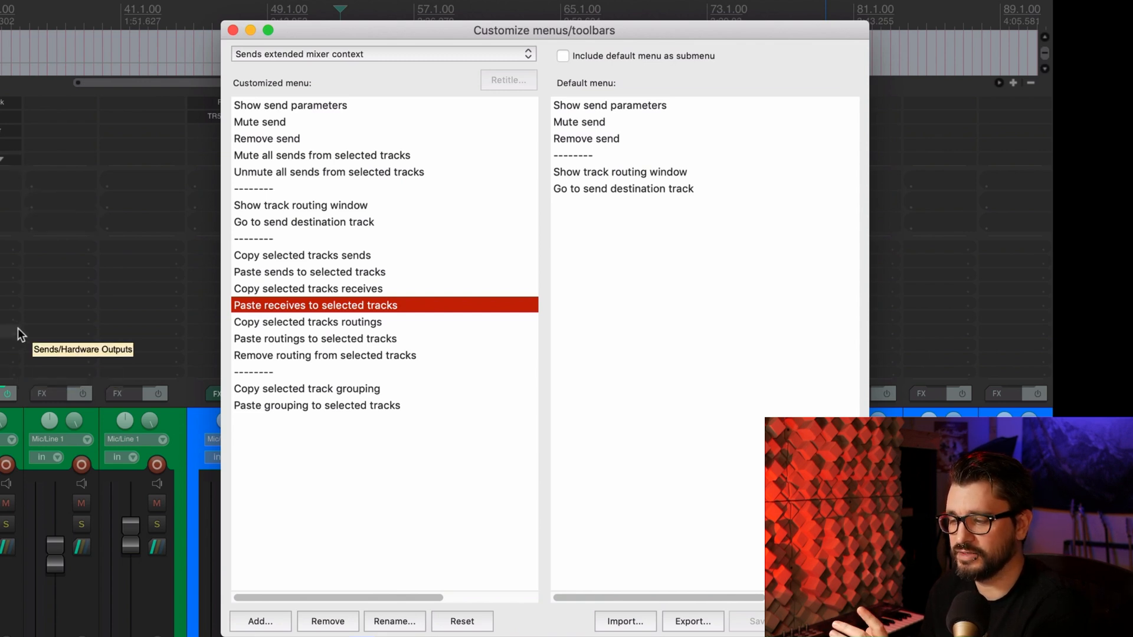
pyautogui.moveTo(280, 354)
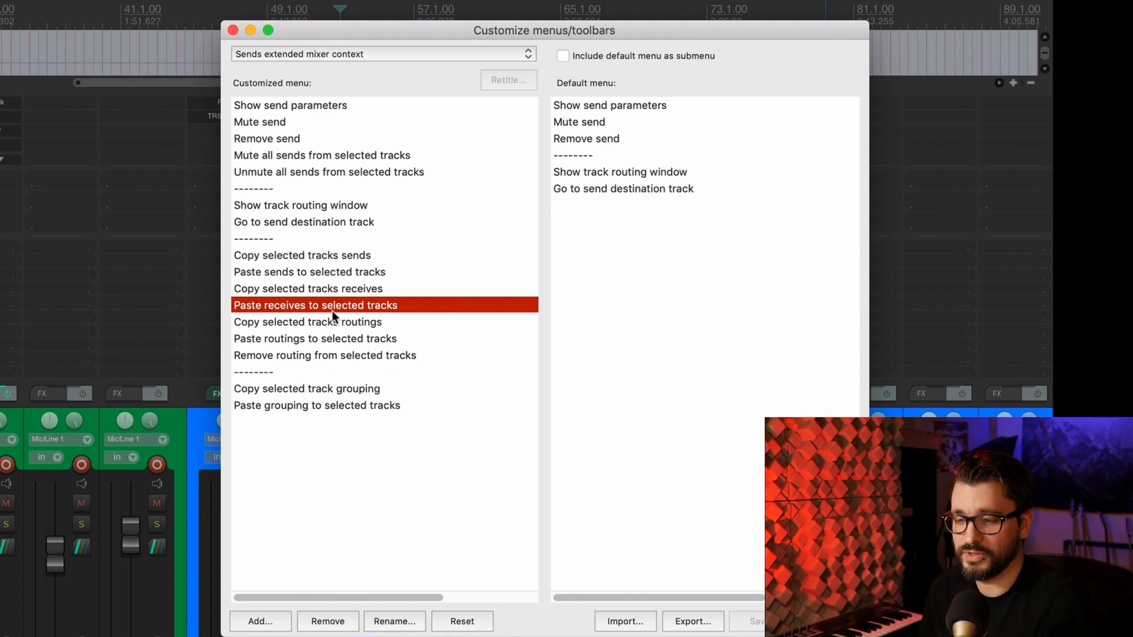
pyautogui.moveTo(327, 302)
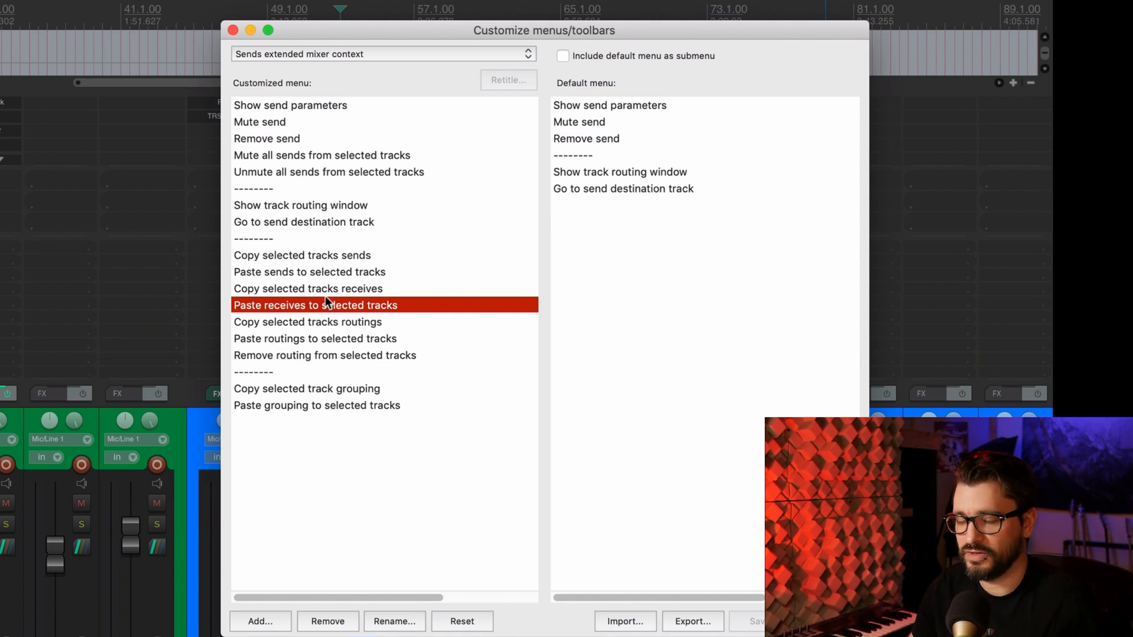
pyautogui.moveTo(324, 269)
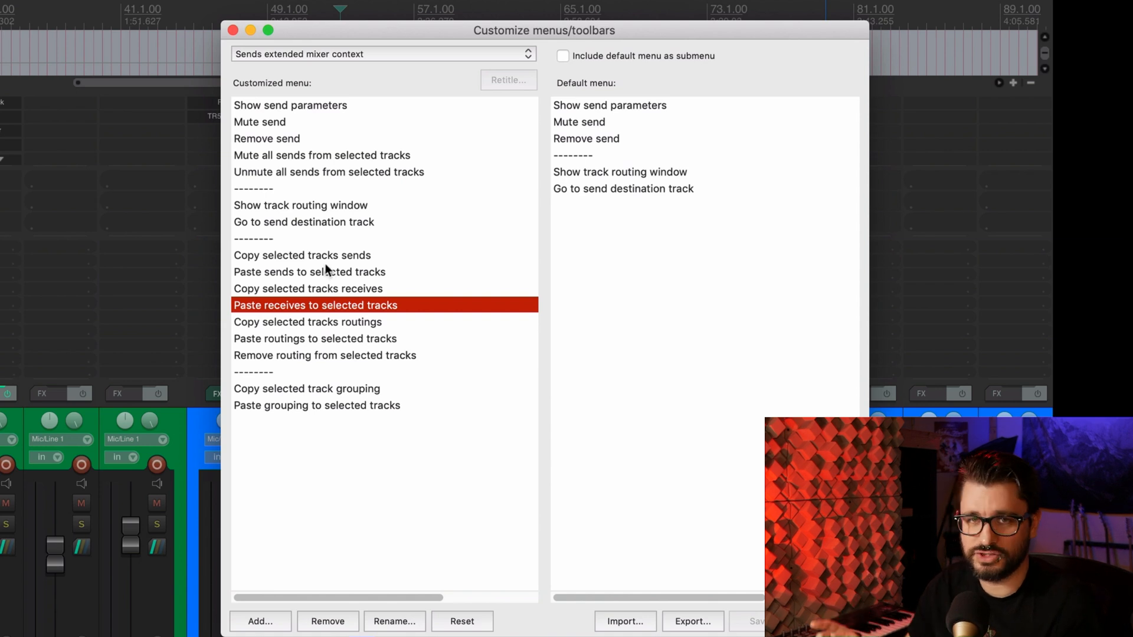
pyautogui.moveTo(314, 309)
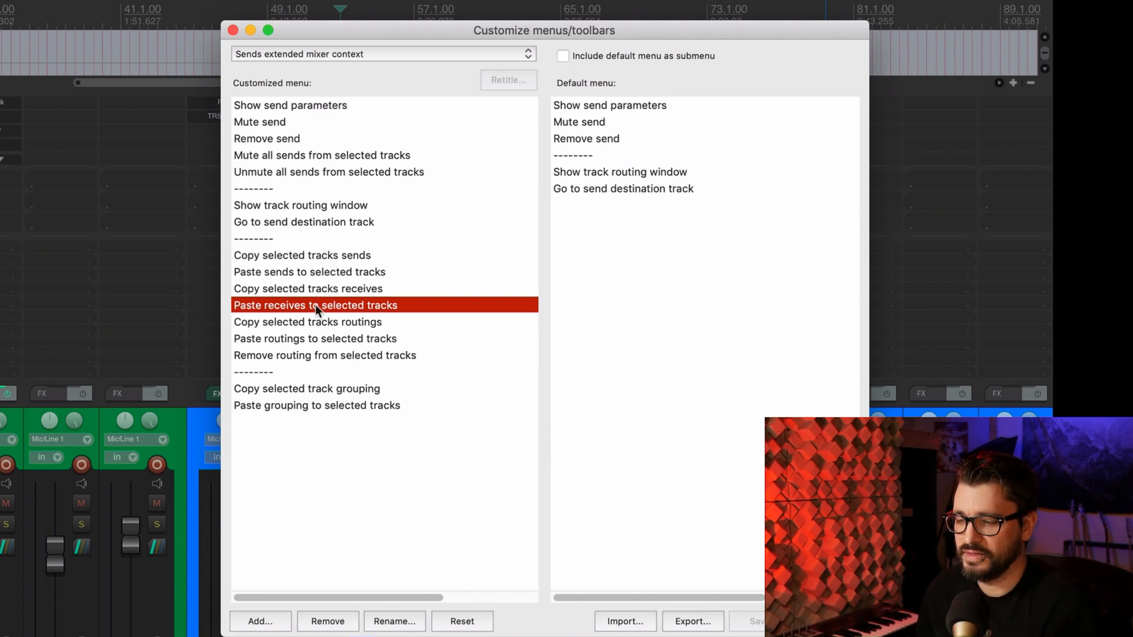
pyautogui.moveTo(314, 326)
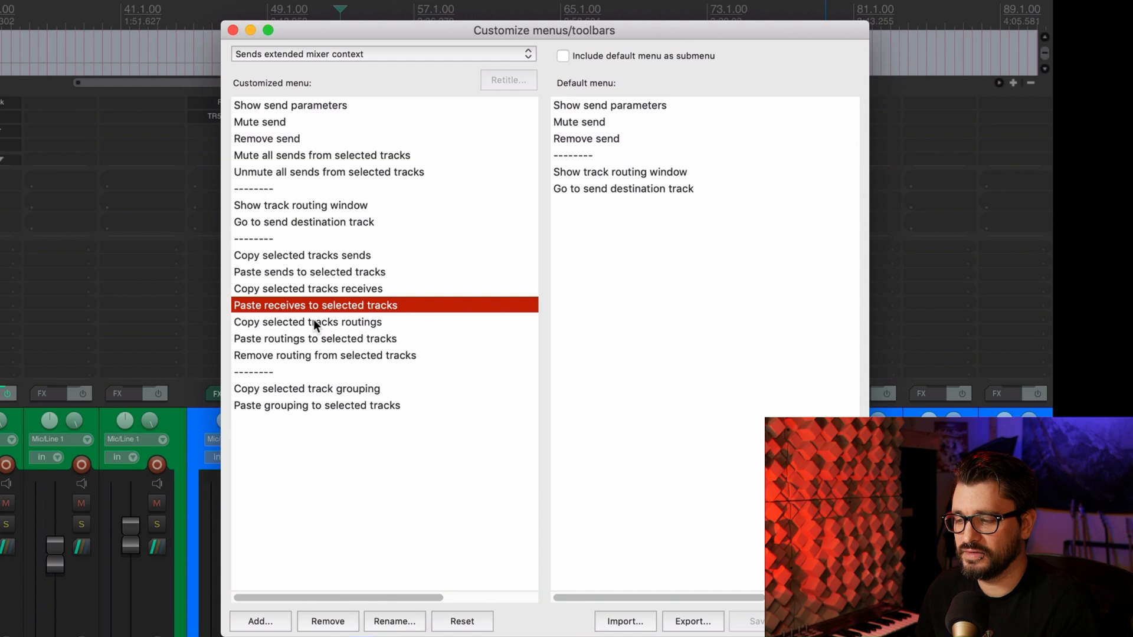
pyautogui.moveTo(272, 385)
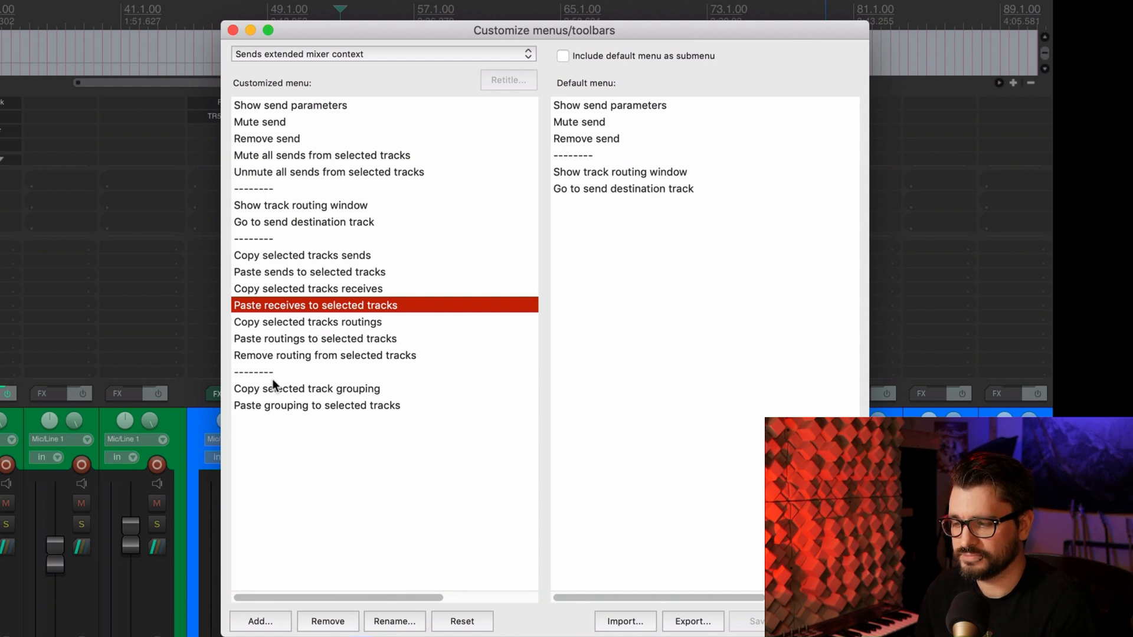
# Step: Review the copy and paste track grouping actions and preview the customized sends menu
pyautogui.click(307, 389)
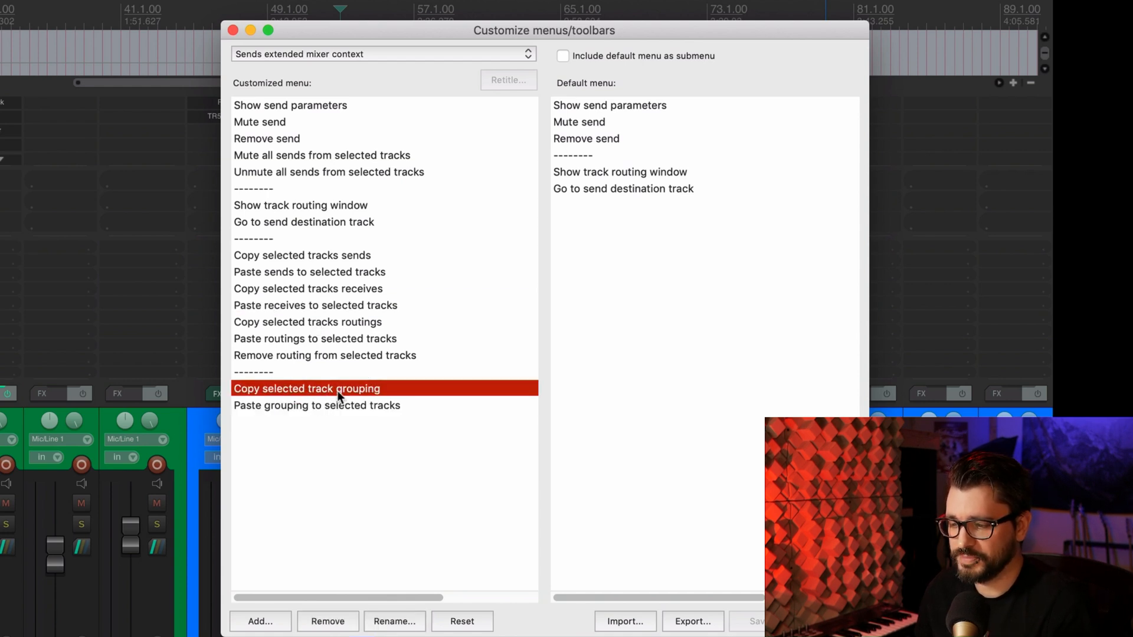
pyautogui.click(317, 405)
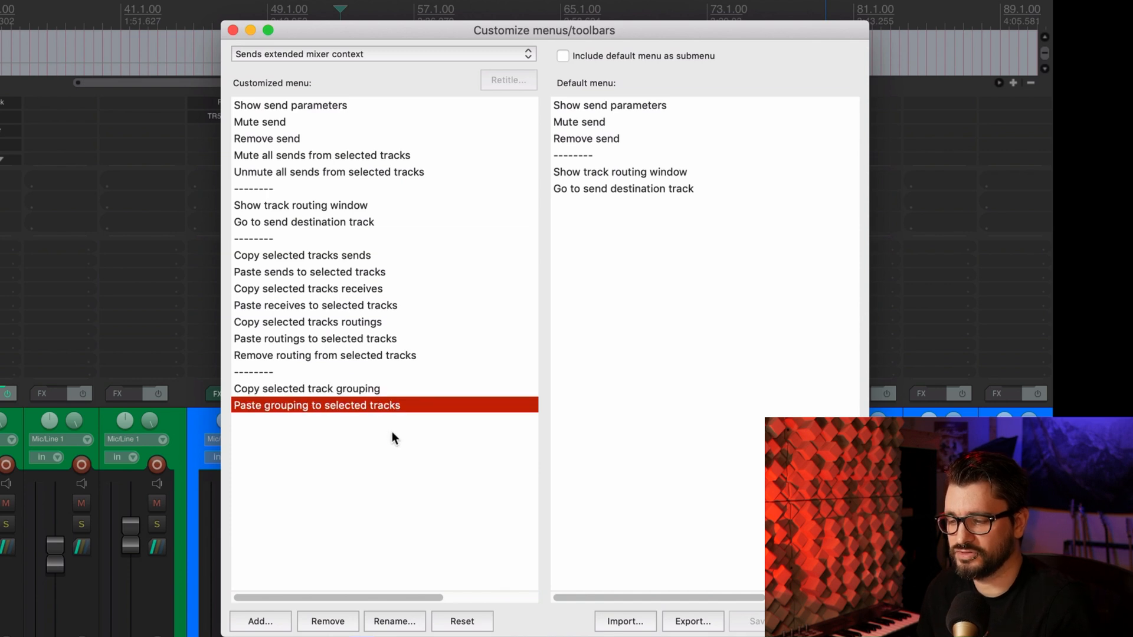
pyautogui.rightClick(316, 404)
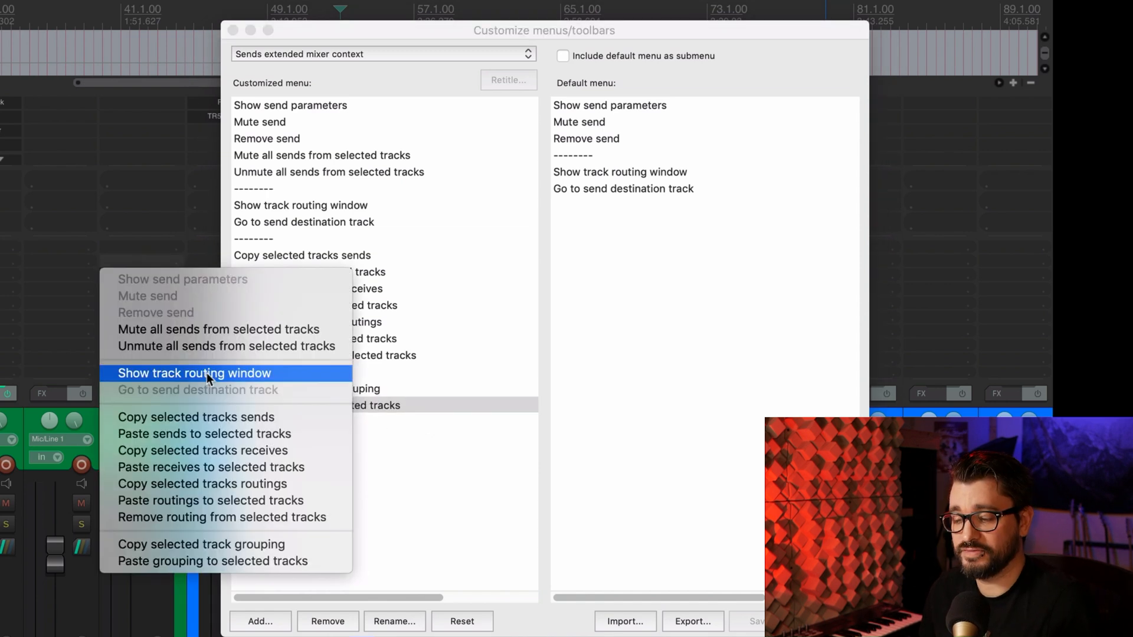
pyautogui.moveTo(462, 469)
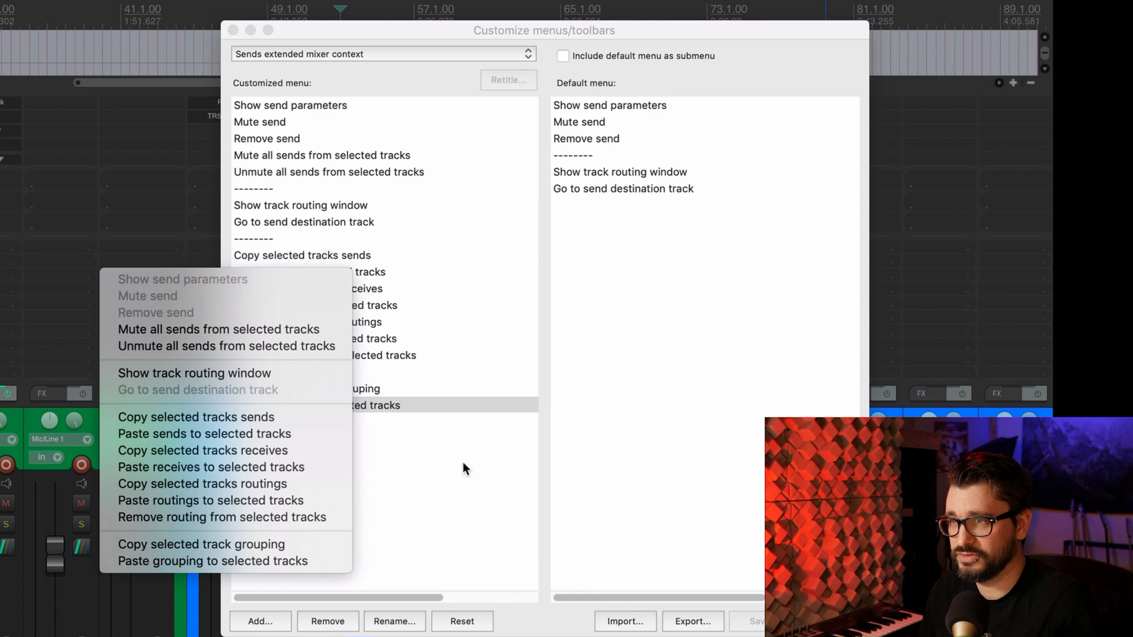
# Step: Switch to the FX extended mixer context menu and review its SWS copy/paste FX chain actions
pyautogui.click(382, 53)
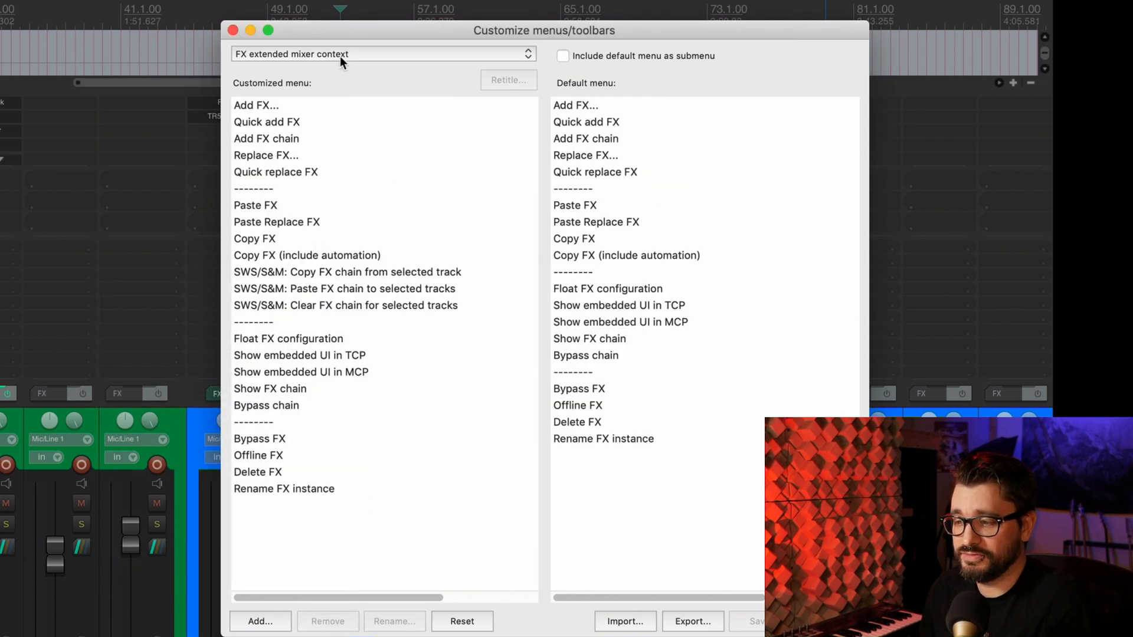
pyautogui.moveTo(397, 178)
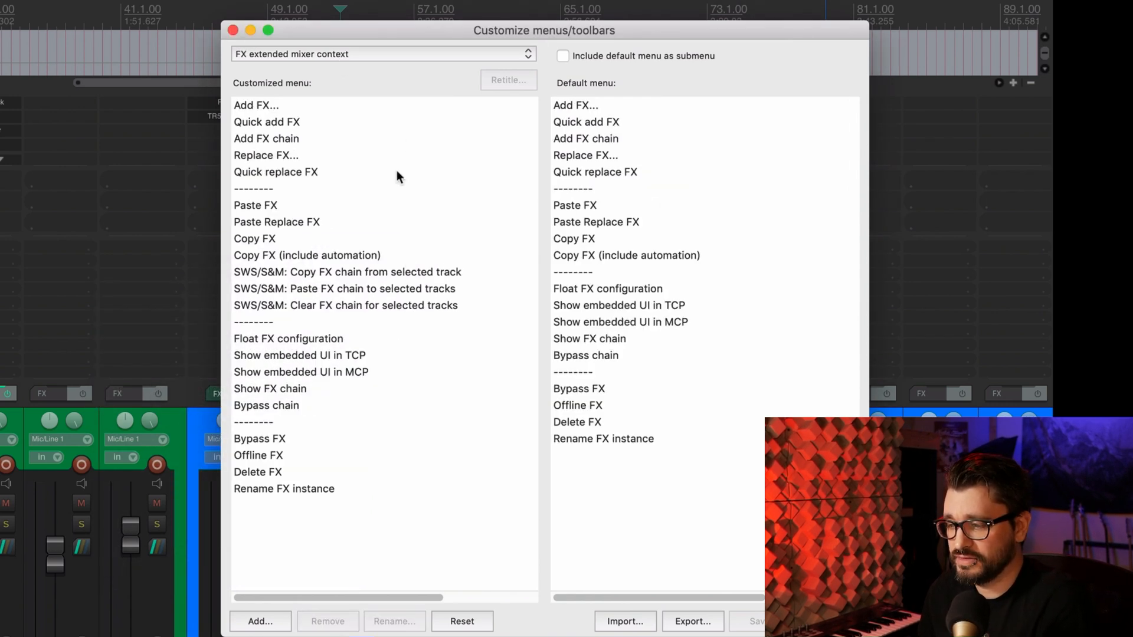
pyautogui.moveTo(548, 510)
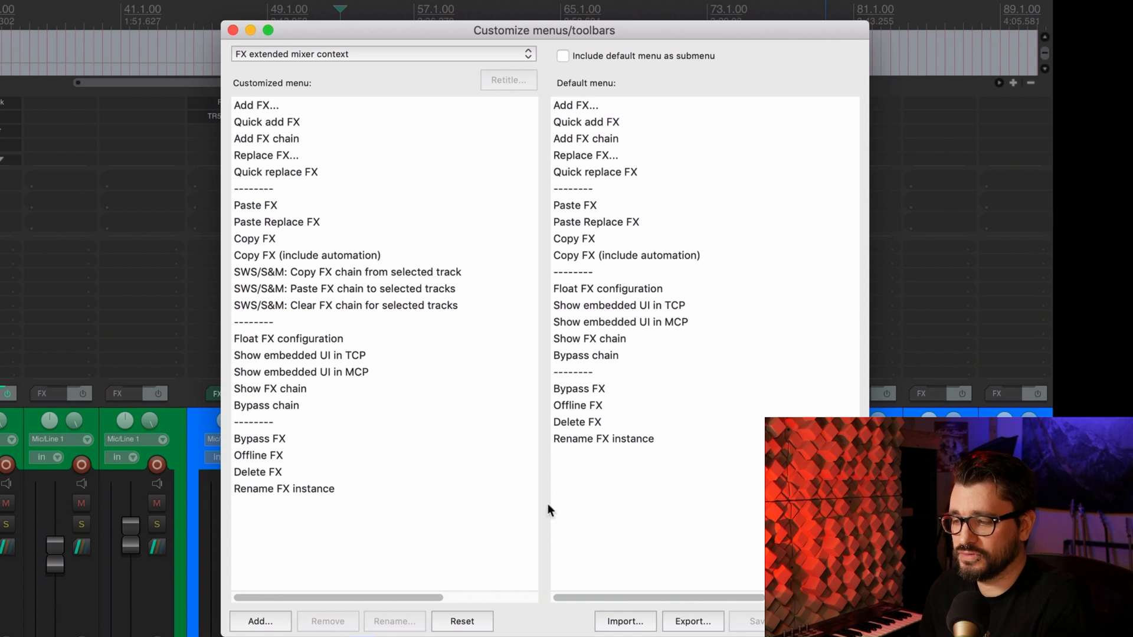
pyautogui.moveTo(344, 387)
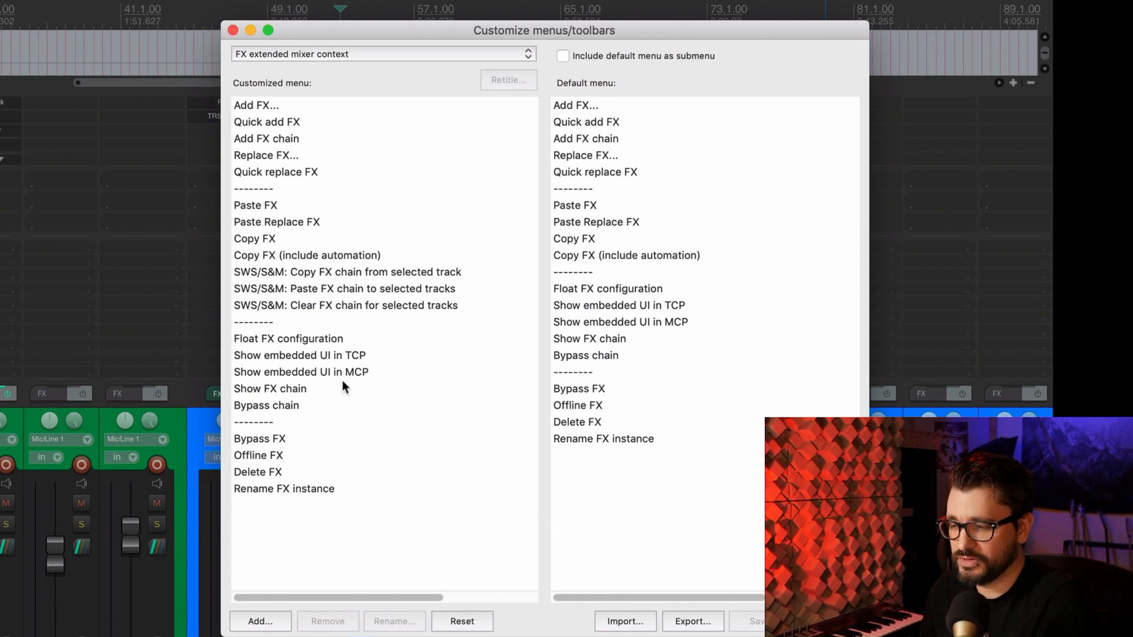
pyautogui.click(347, 271)
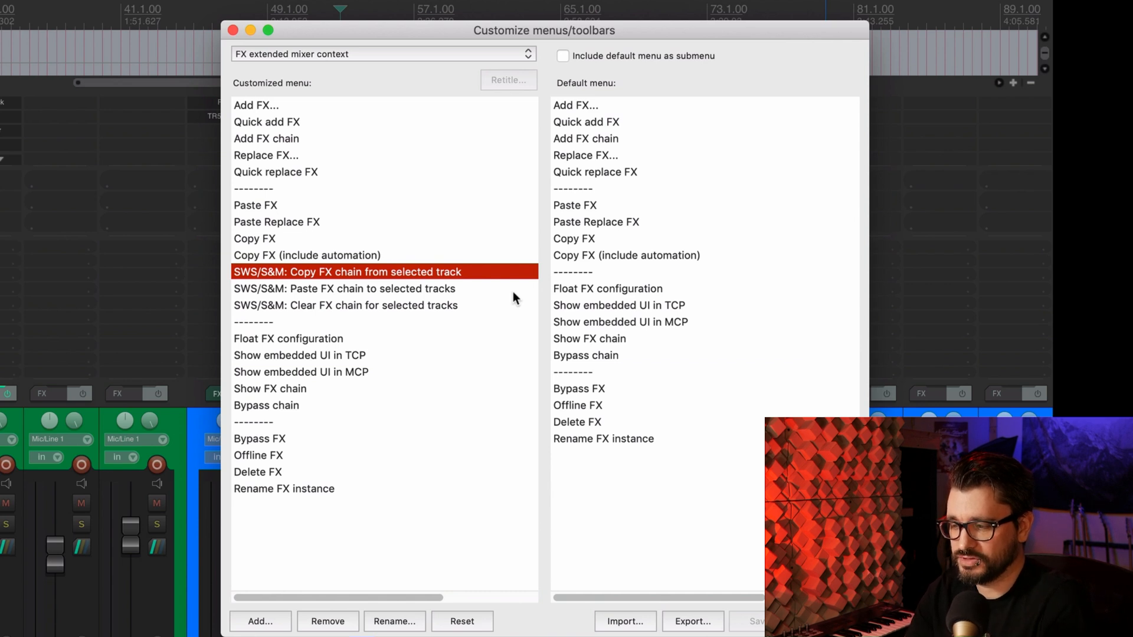
pyautogui.click(346, 304)
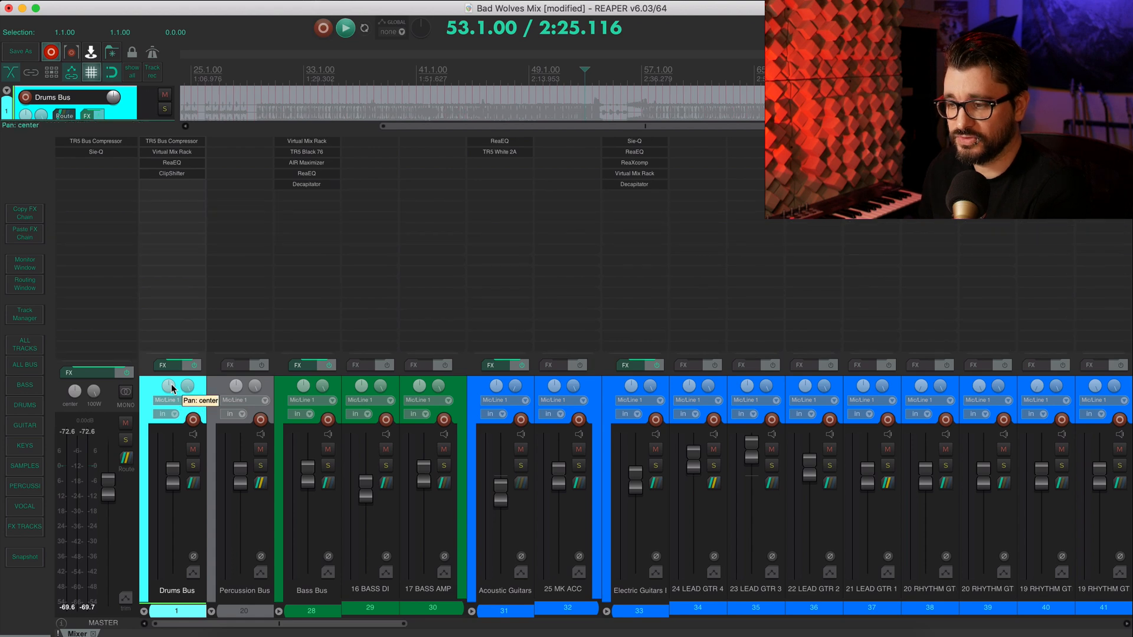
pyautogui.moveTo(636, 326)
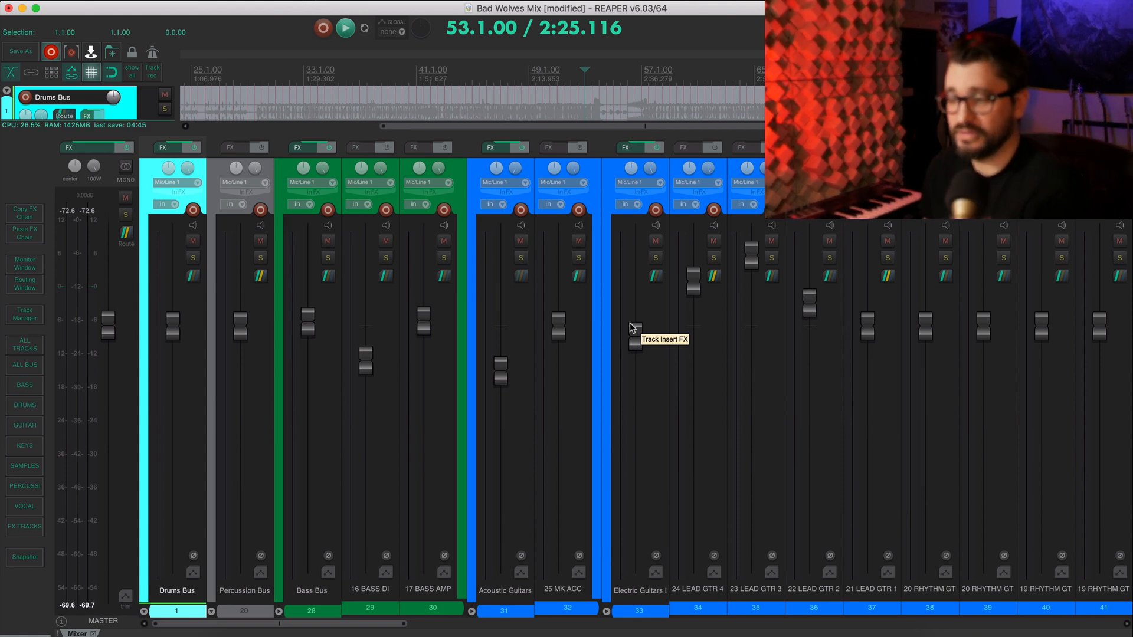
pyautogui.moveTo(686, 350)
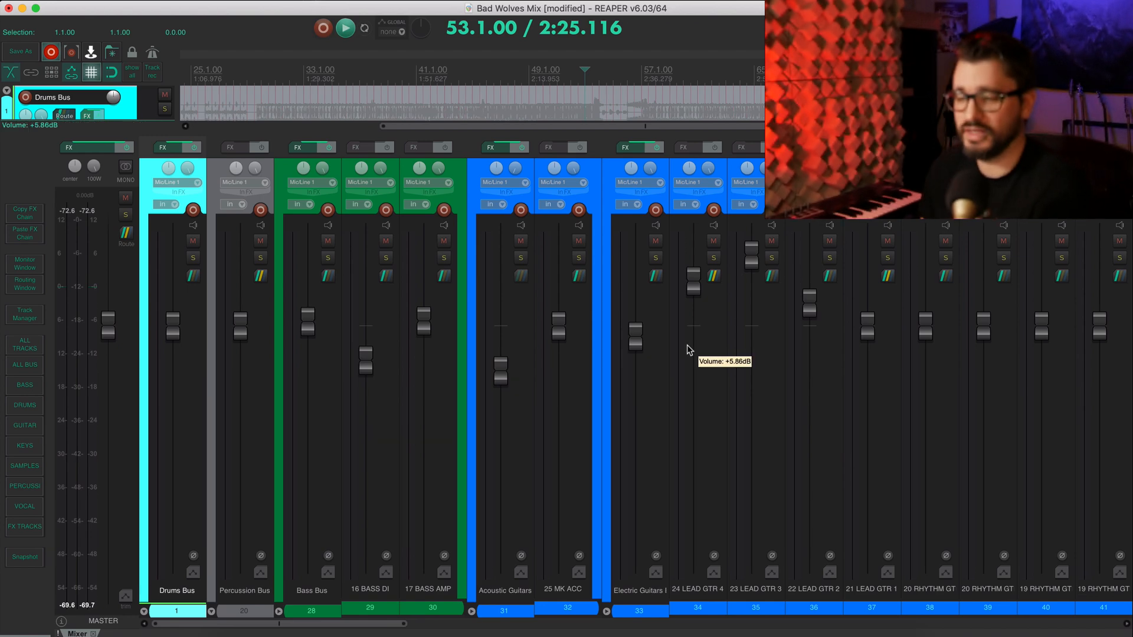
pyautogui.moveTo(102, 404)
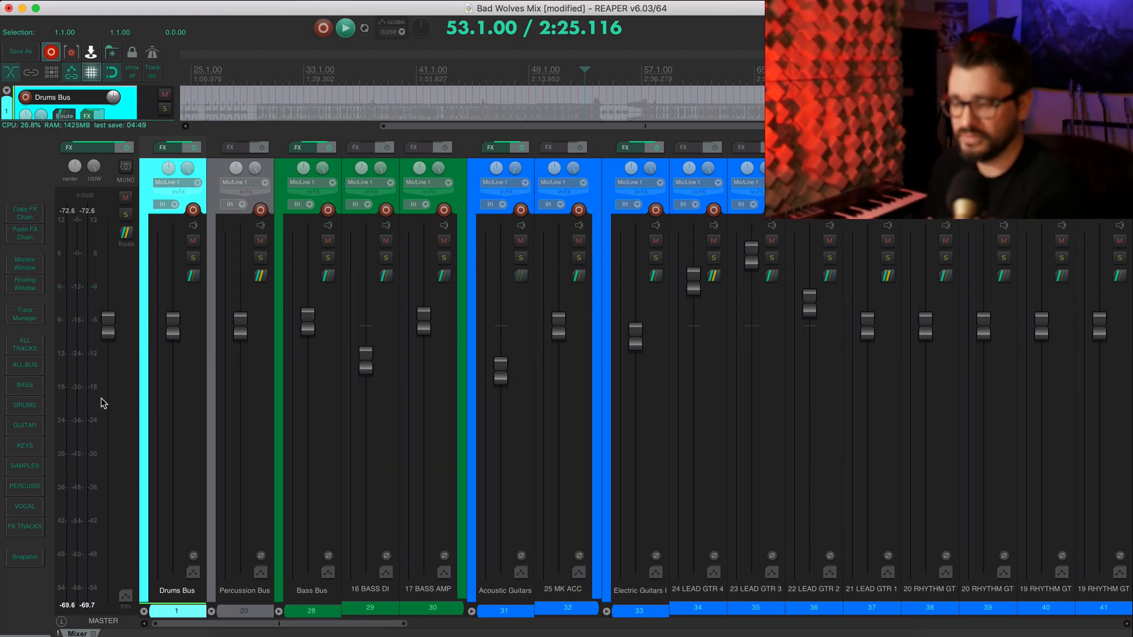
# Step: Bring up the mixer display options on the tall-fader layout without FX inserts
pyautogui.rightClick(101, 403)
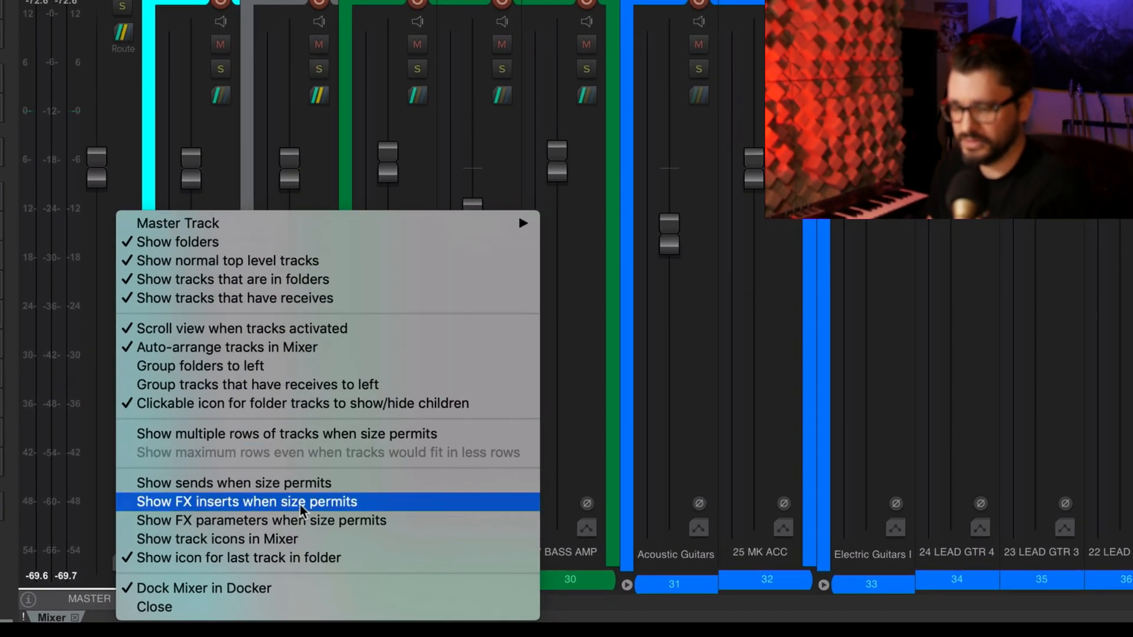
pyautogui.moveTo(303, 483)
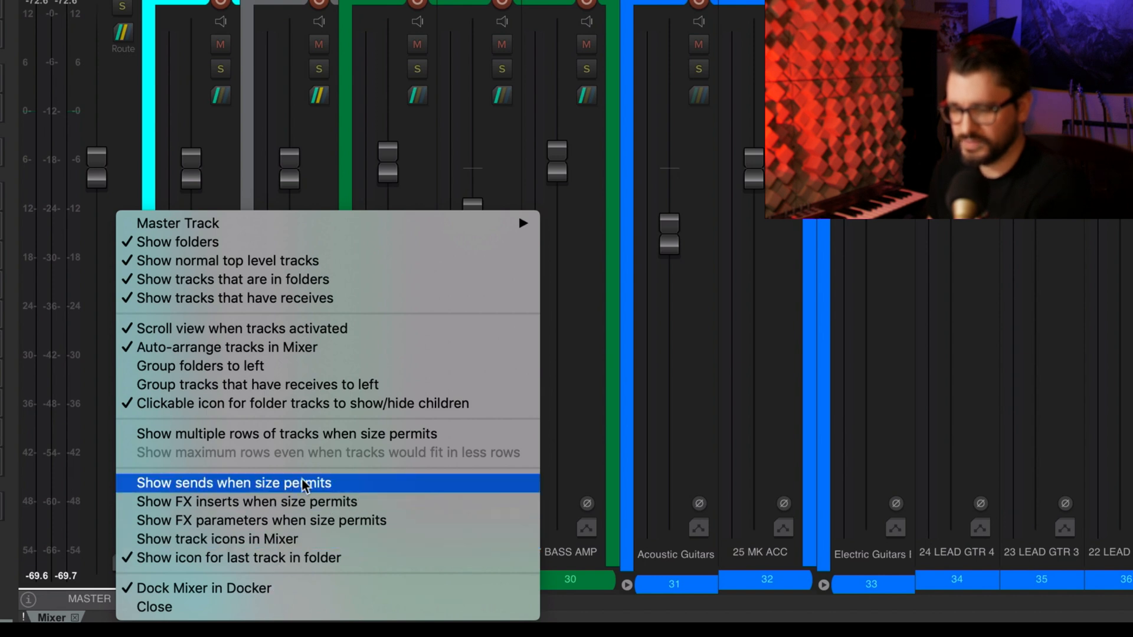
pyautogui.moveTo(296, 521)
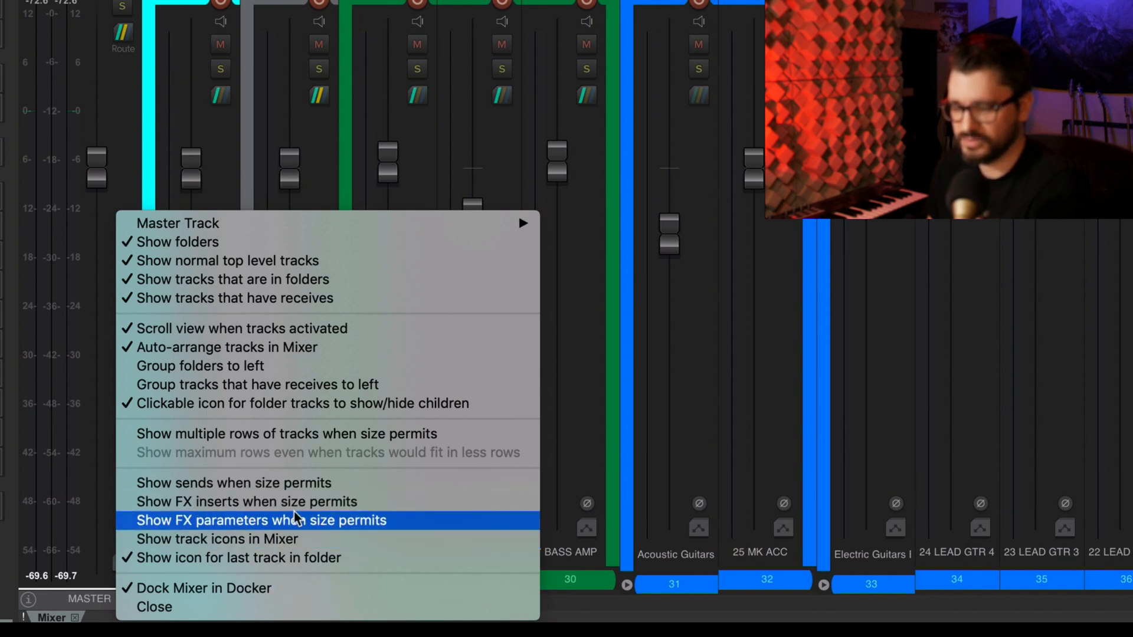
pyautogui.moveTo(374, 526)
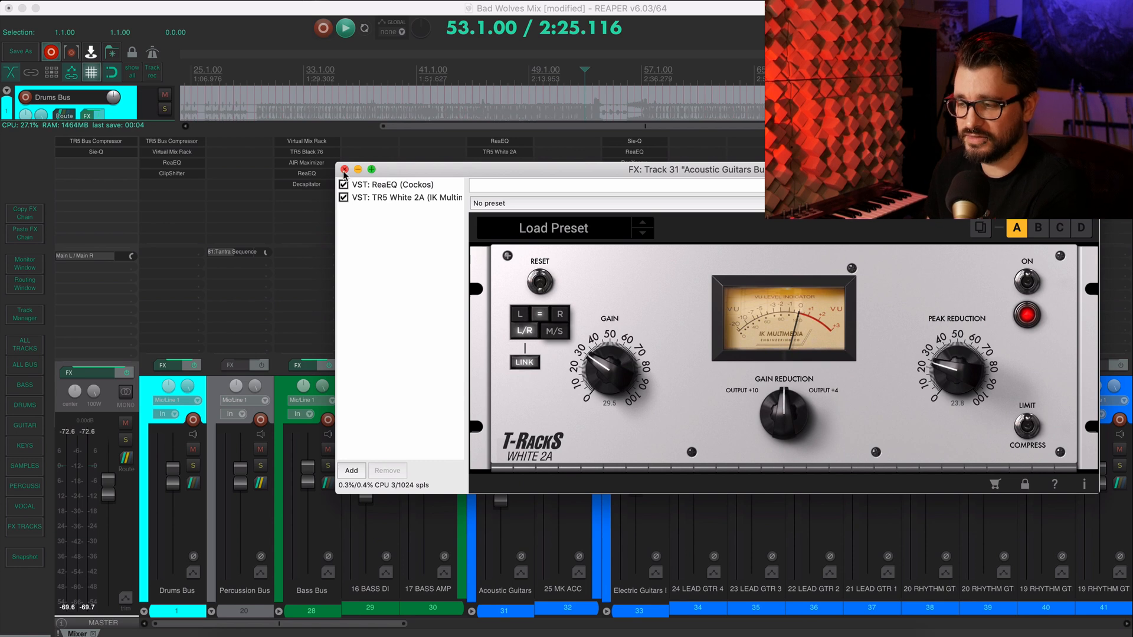
# Step: Close the Acoustic Guitars Bus FX chain window, returning to the mixer
pyautogui.click(344, 169)
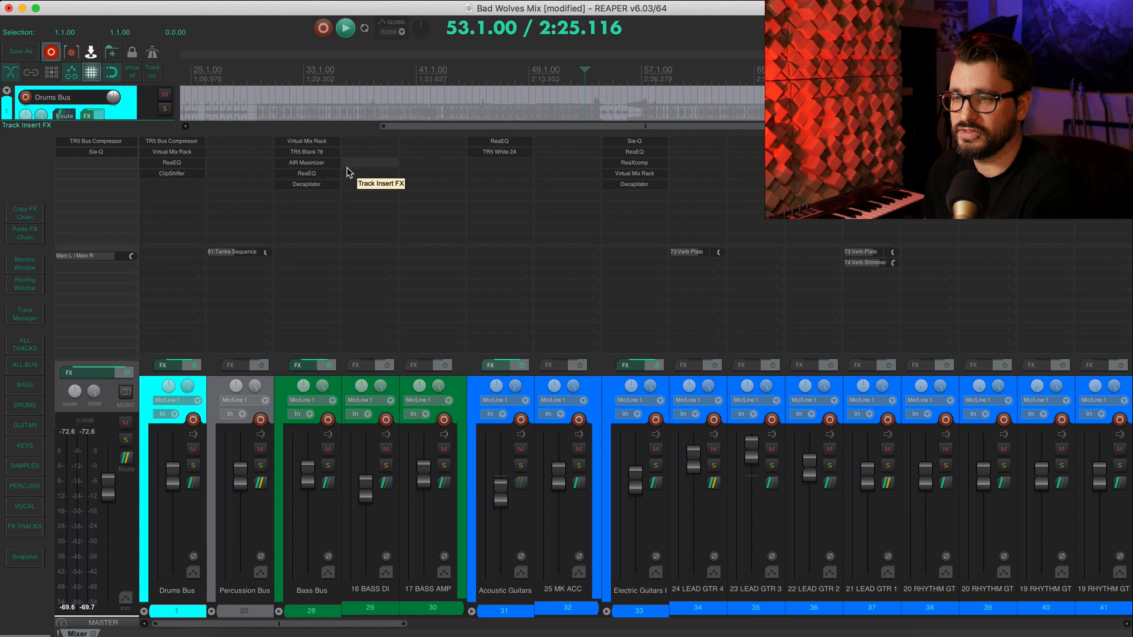
pyautogui.moveTo(378, 166)
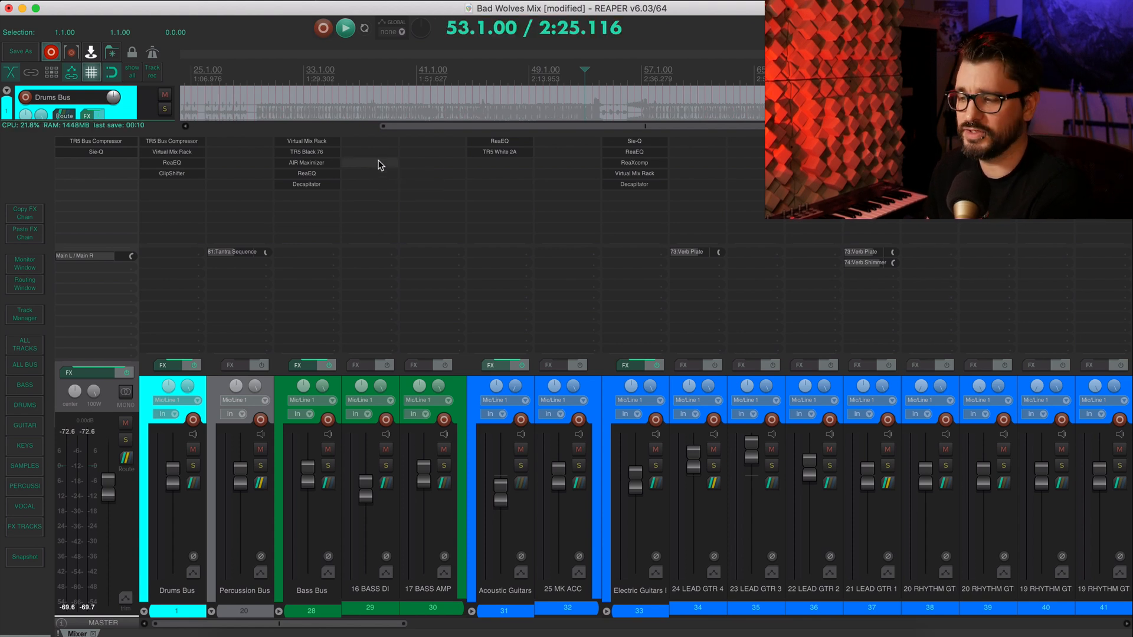
pyautogui.moveTo(434, 95)
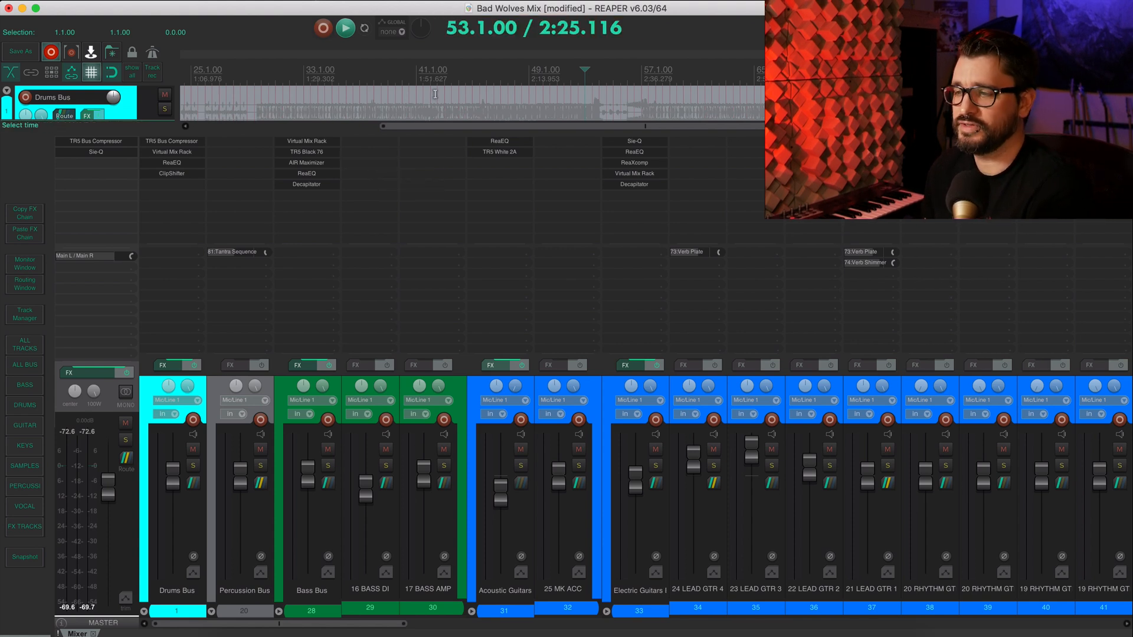